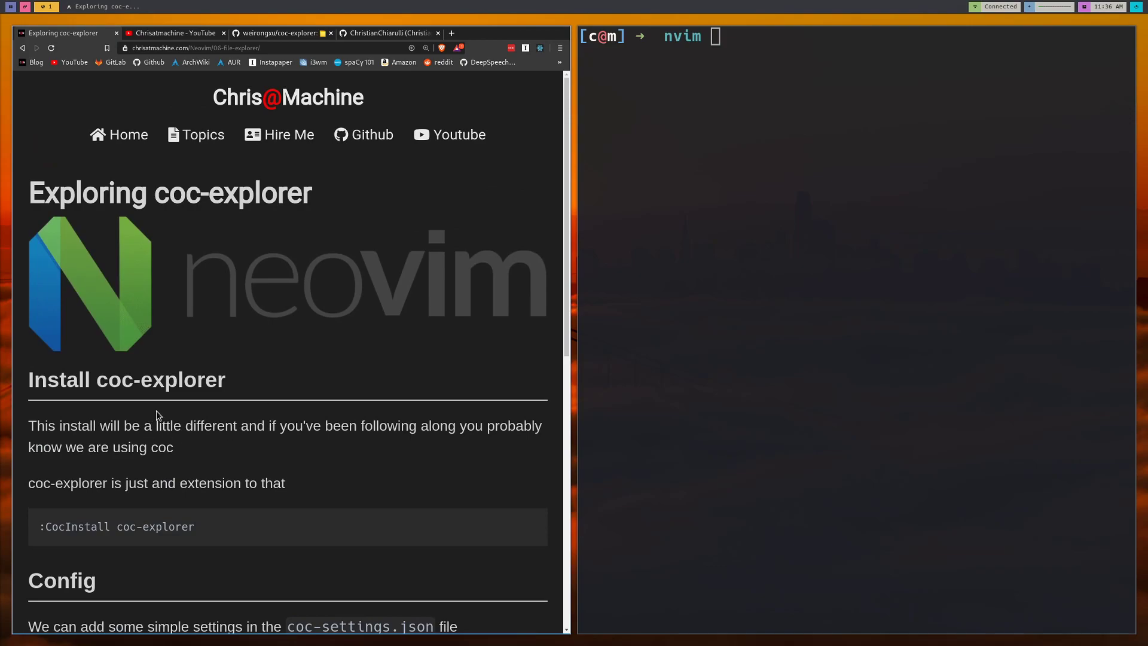
mouse_move(283, 418)
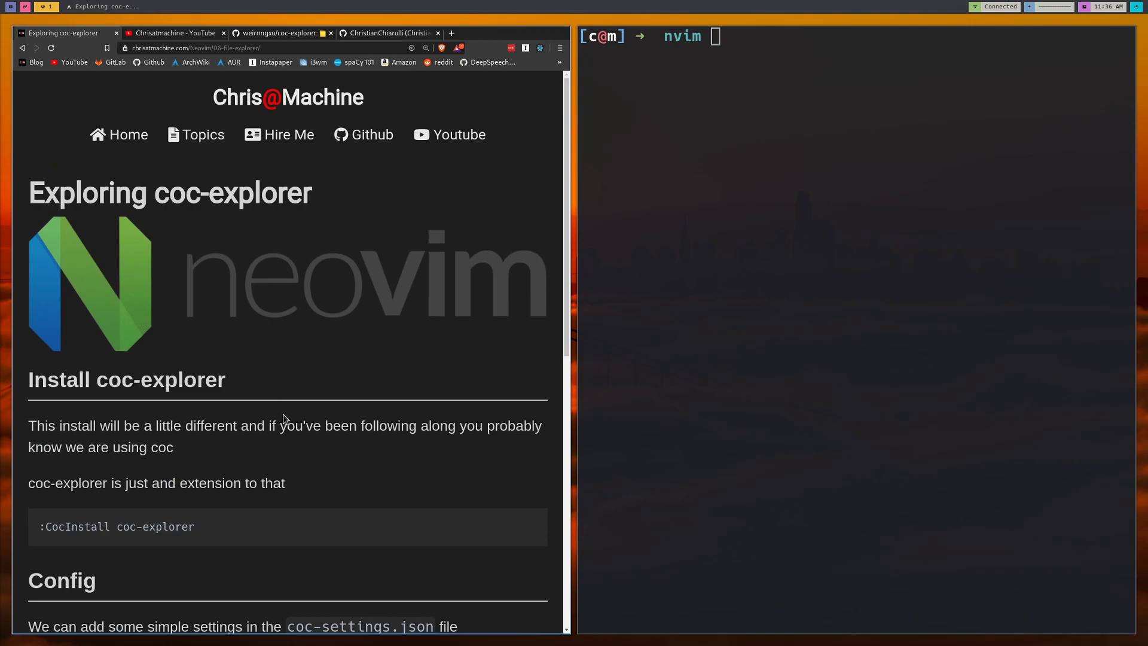
mouse_move(292, 421)
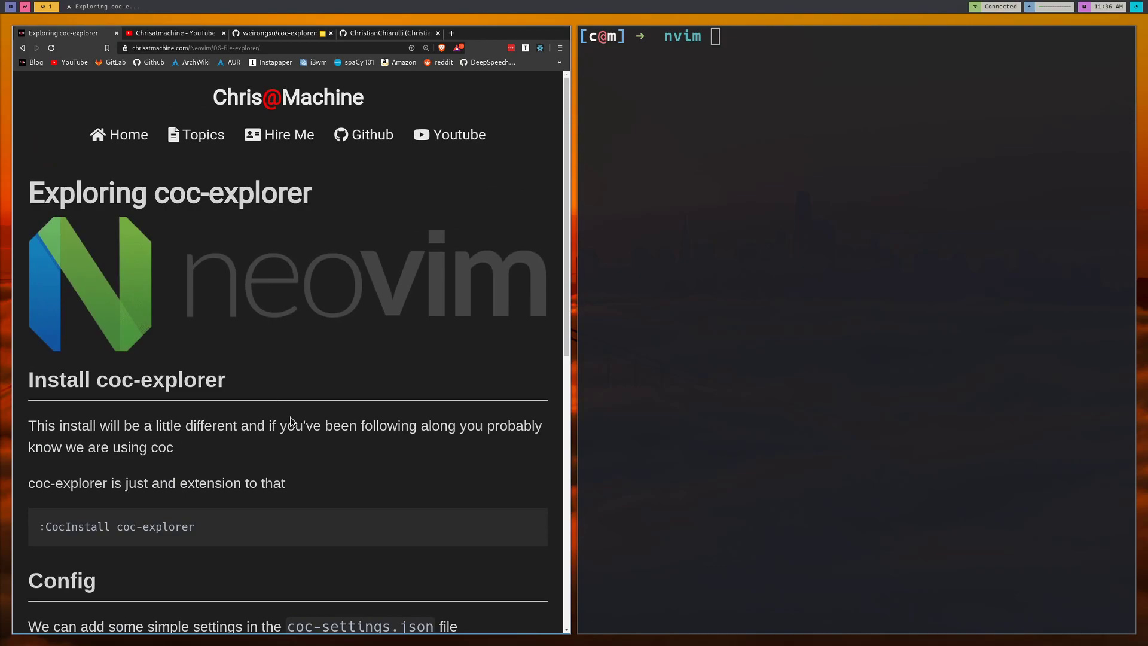
mouse_move(262, 428)
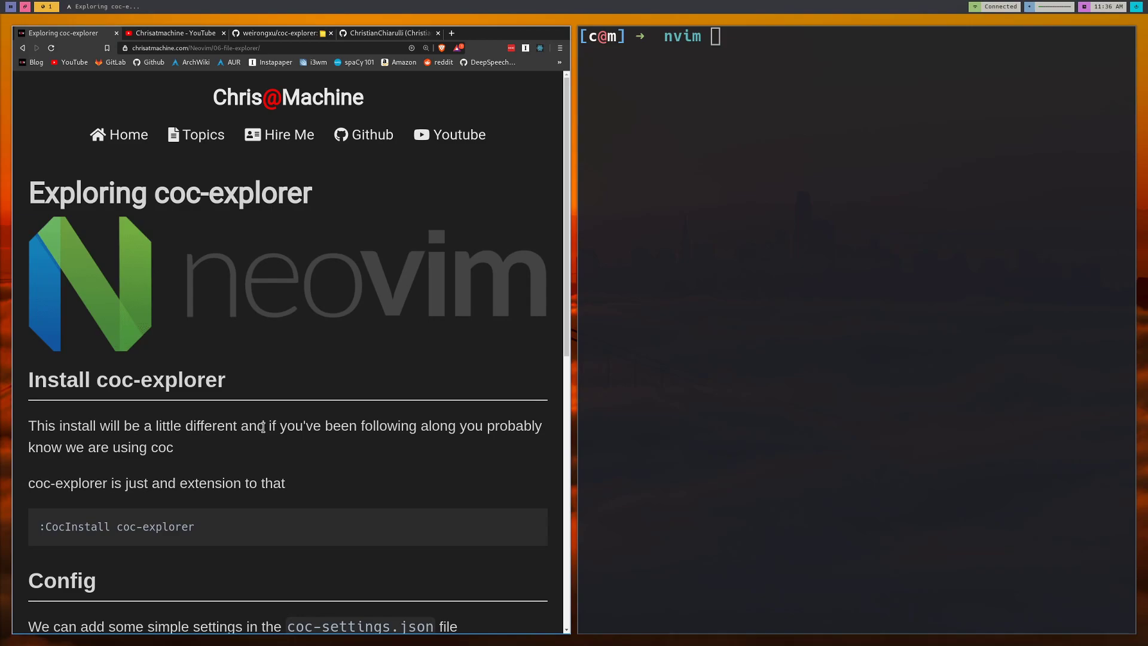
mouse_move(313, 487)
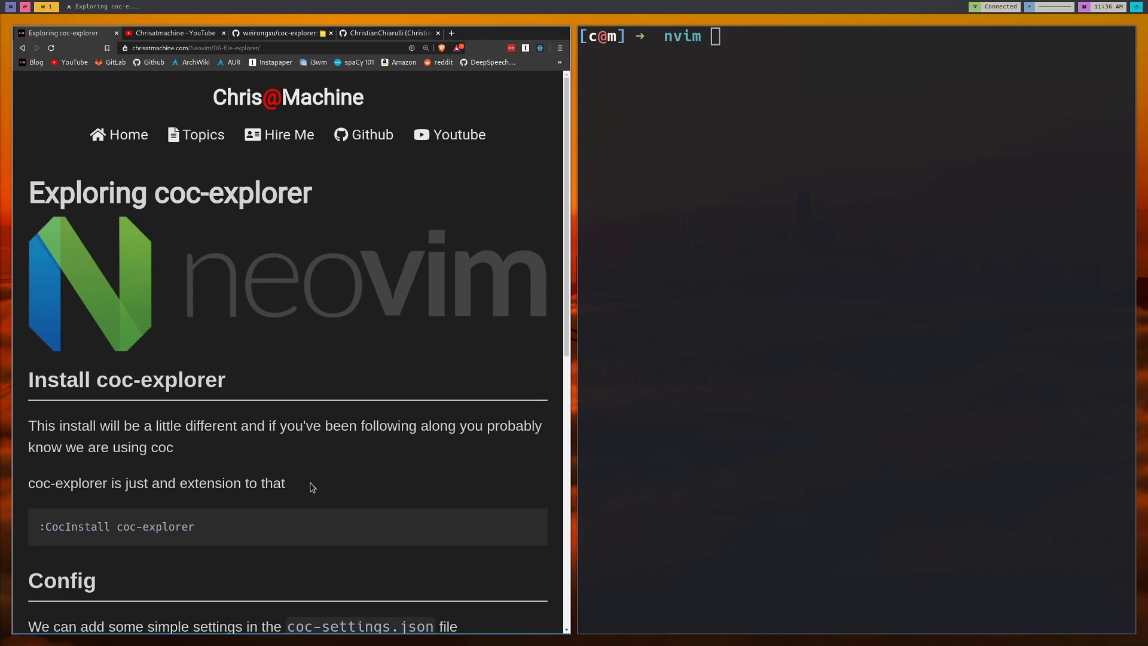
Scroll the 'Exploring coc-explorer' post down to its install and Config sections
scroll("down", 3)
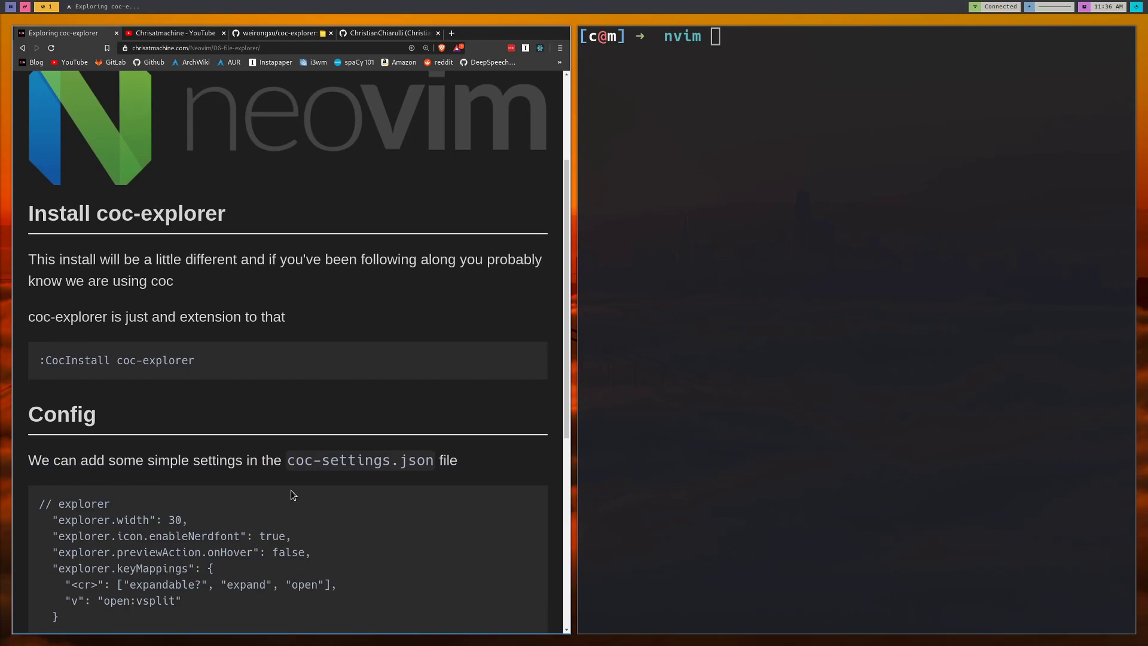
scroll("down", 3)
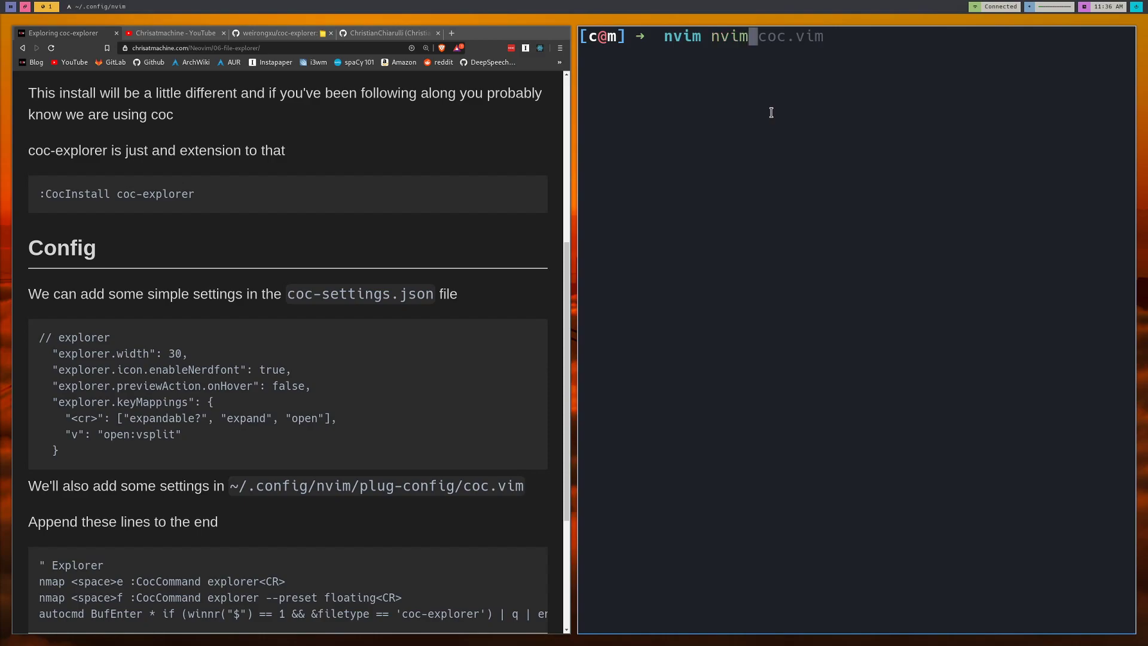
Launch nvim and run :CocInstall coc-explorer
key("Enter")
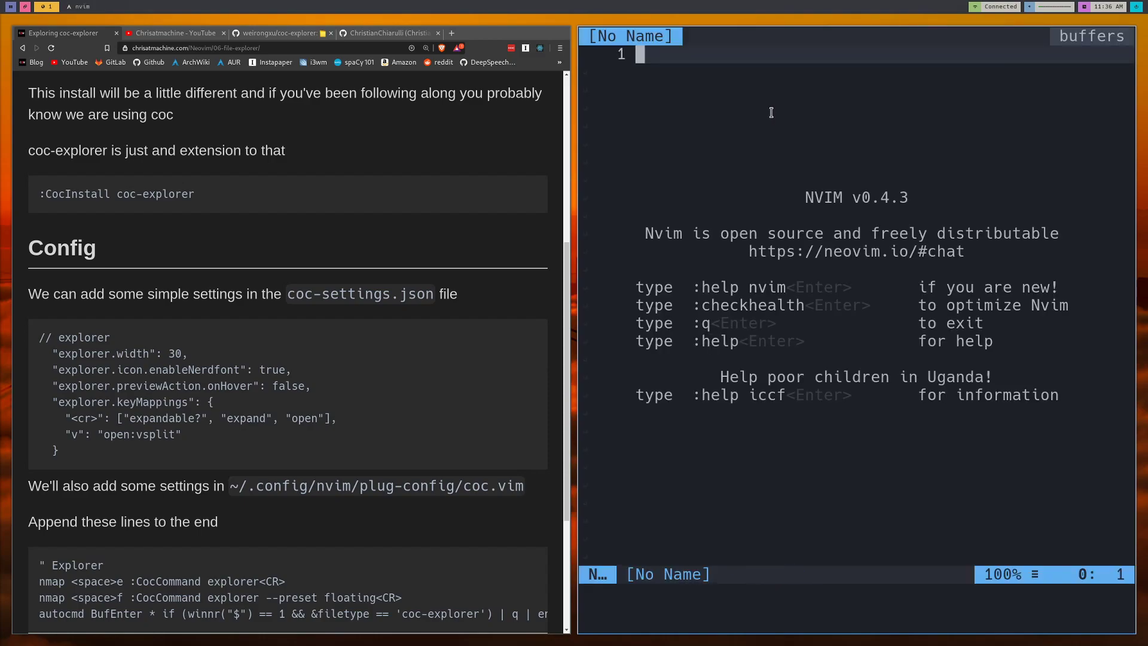
type(":CocInstall")
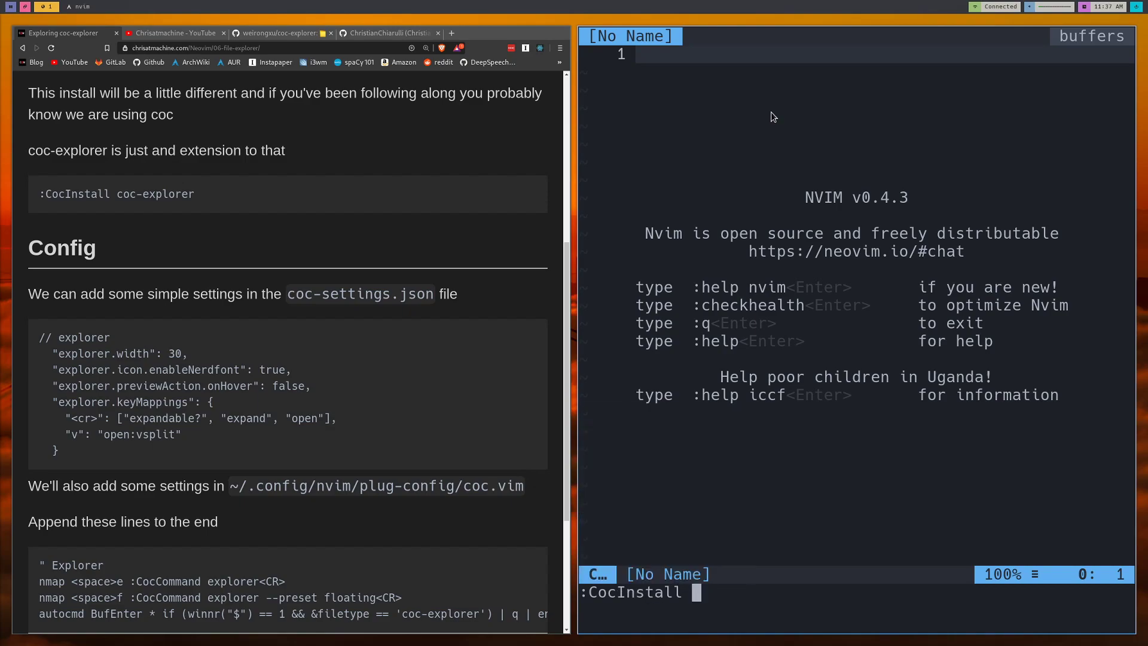
type("coc")
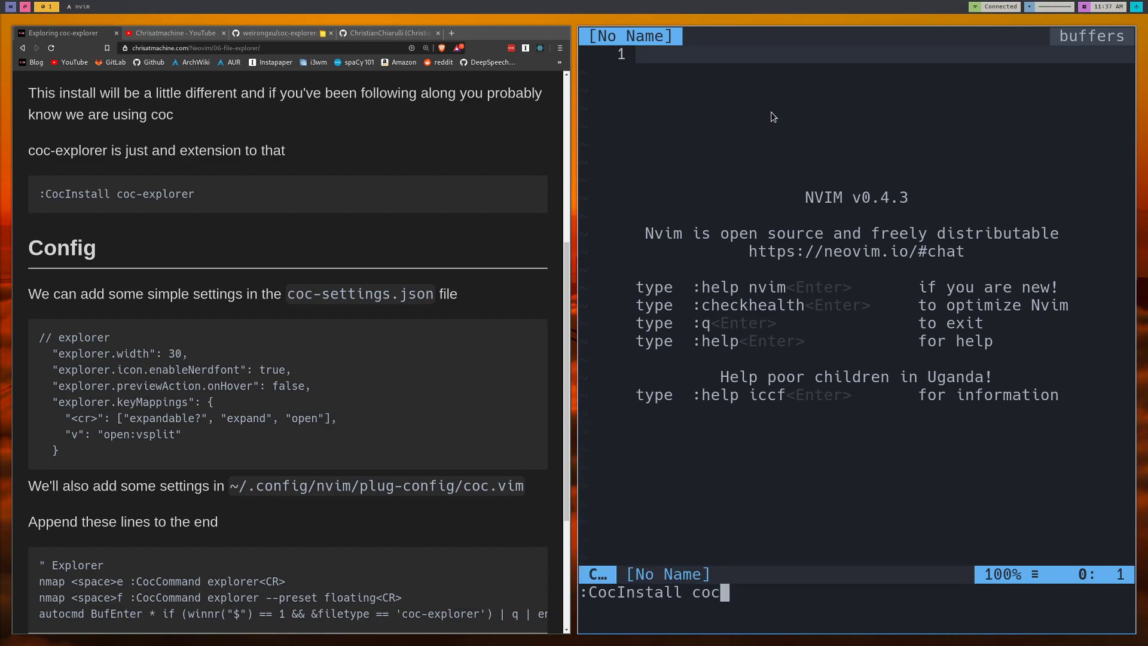
type("-explo")
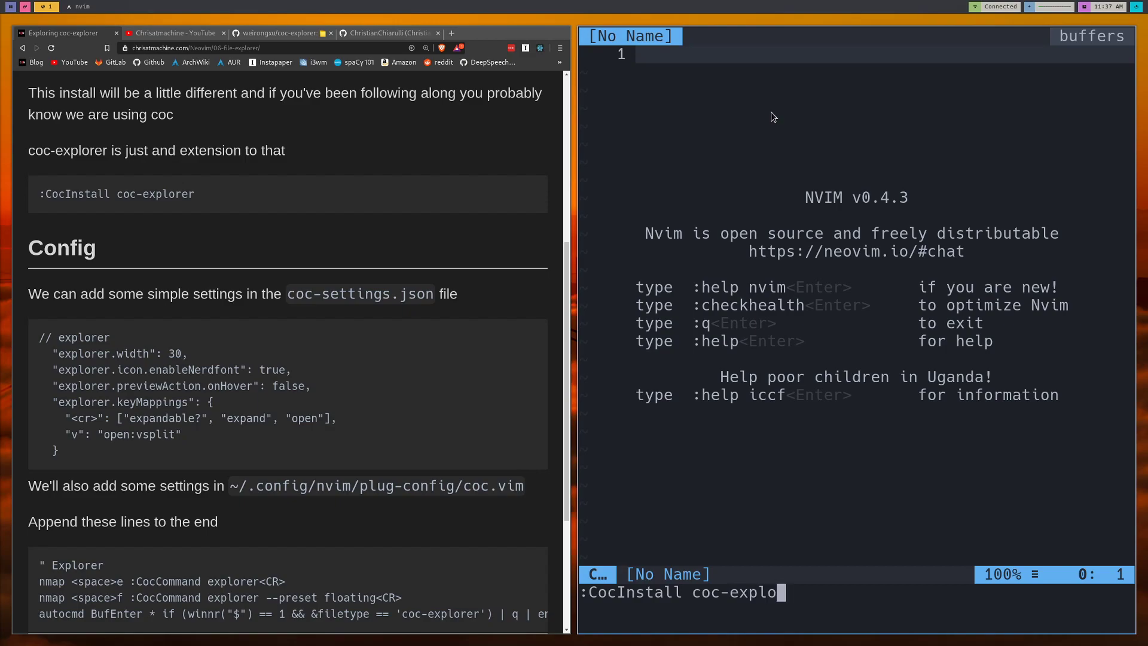
type("rer")
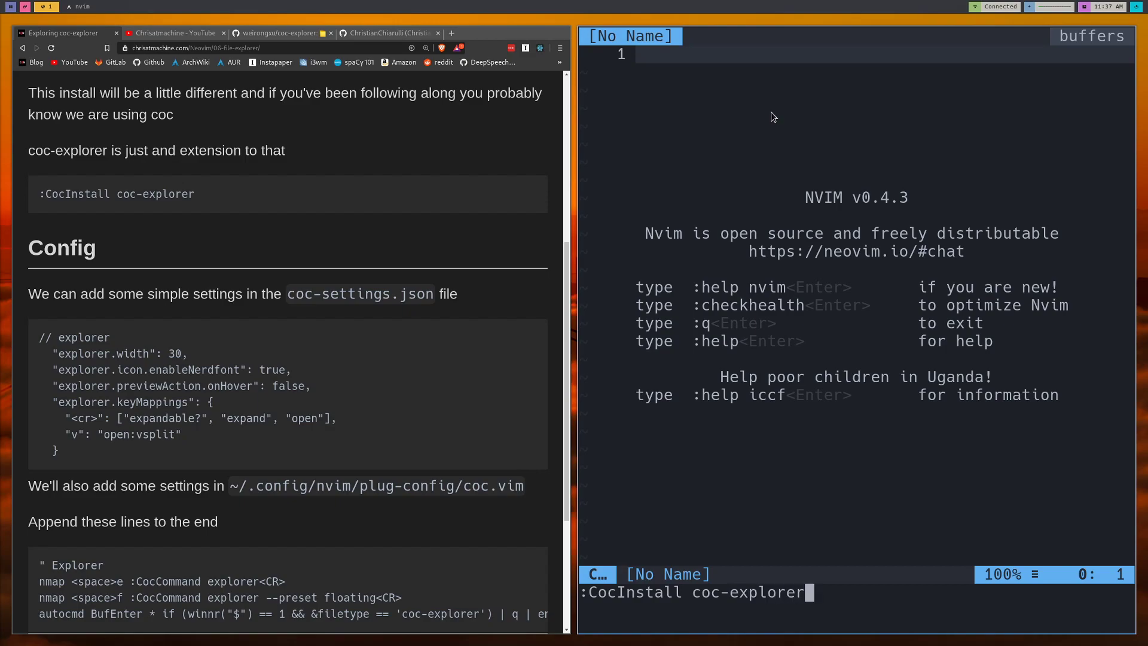
key("Enter")
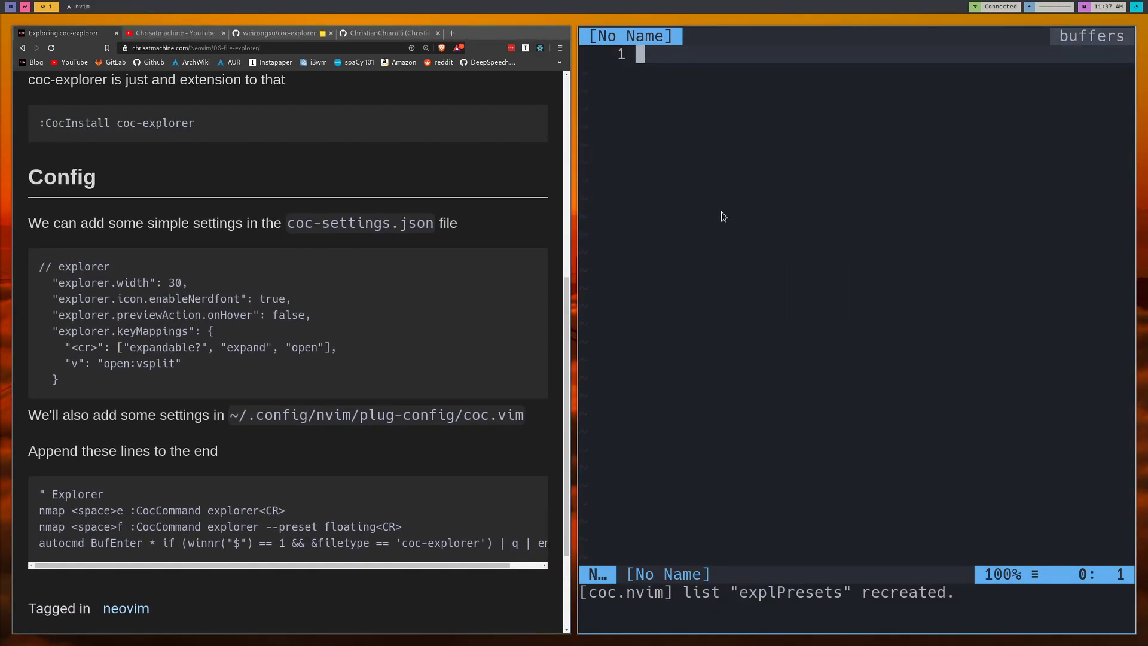
mouse_move(826, 349)
type("ls")
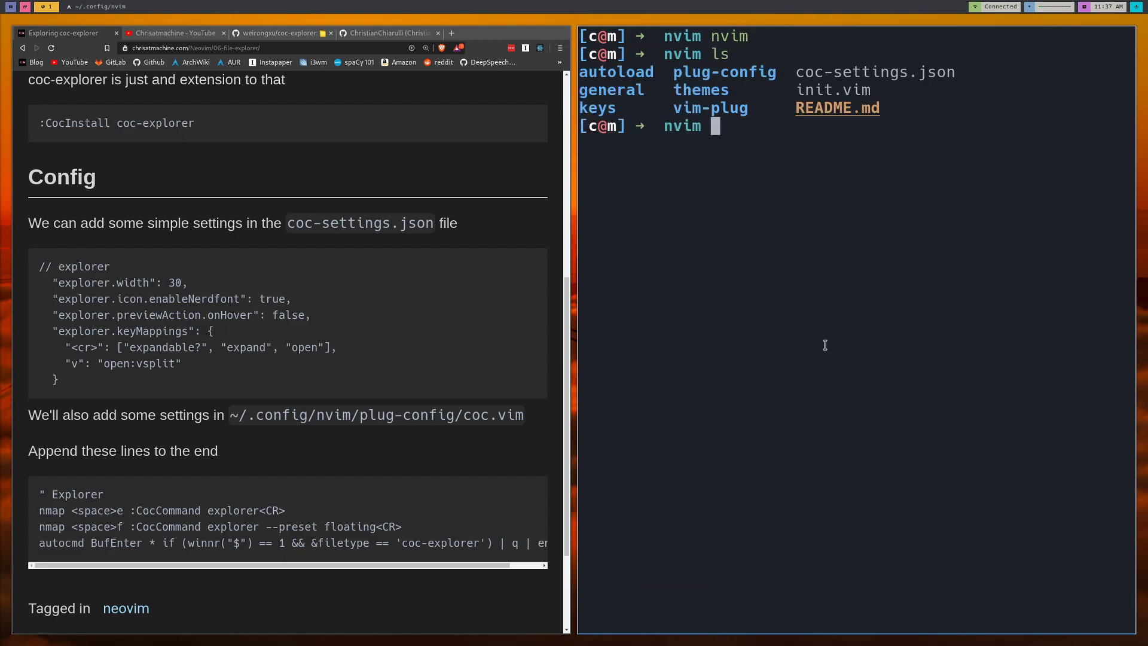
Type 'nvim coc.vim' in the shell to open a config file
type("nvim coc.vim")
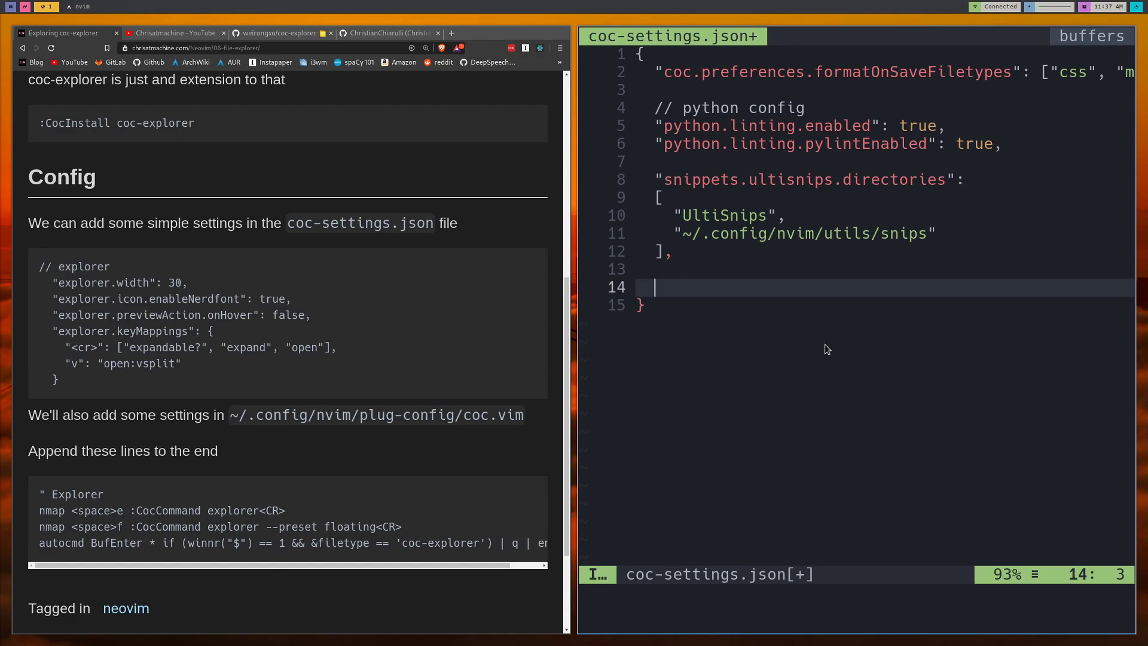
Type "ex on line 14, then leave insert mode and dismiss the suggestions
type("\"")
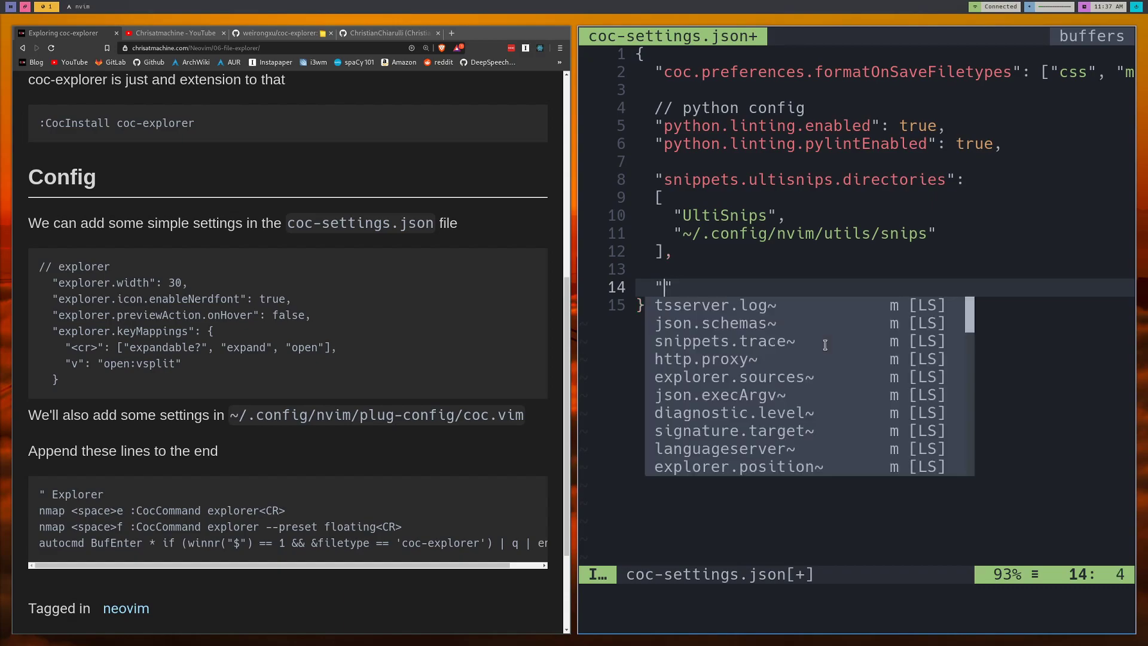
mouse_move(827, 350)
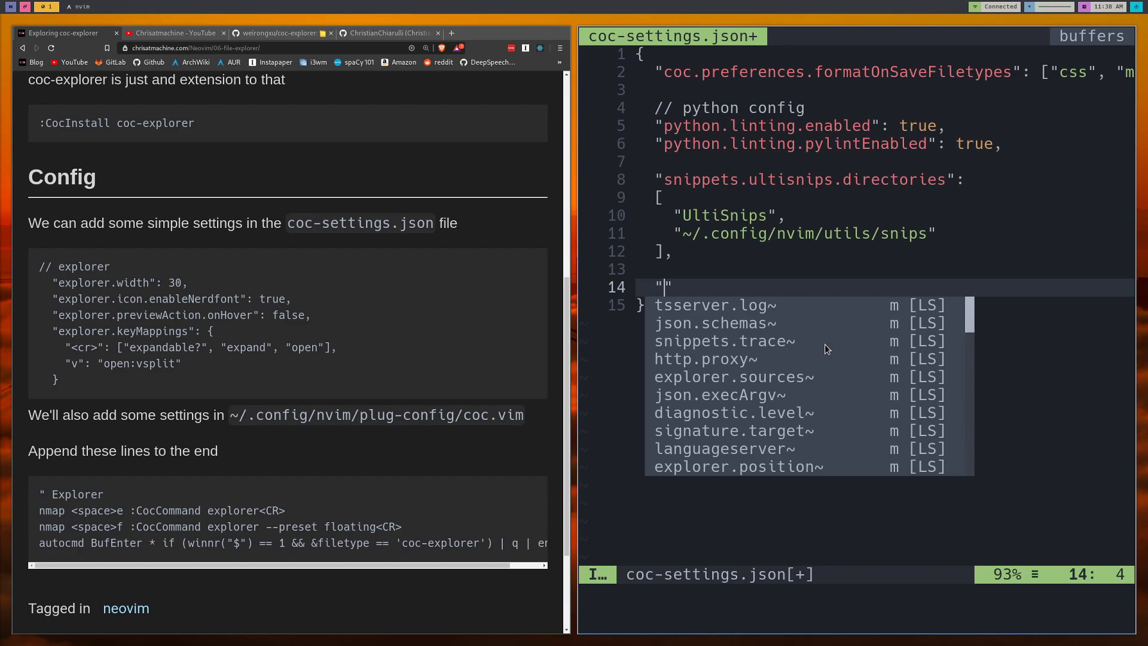
type("e")
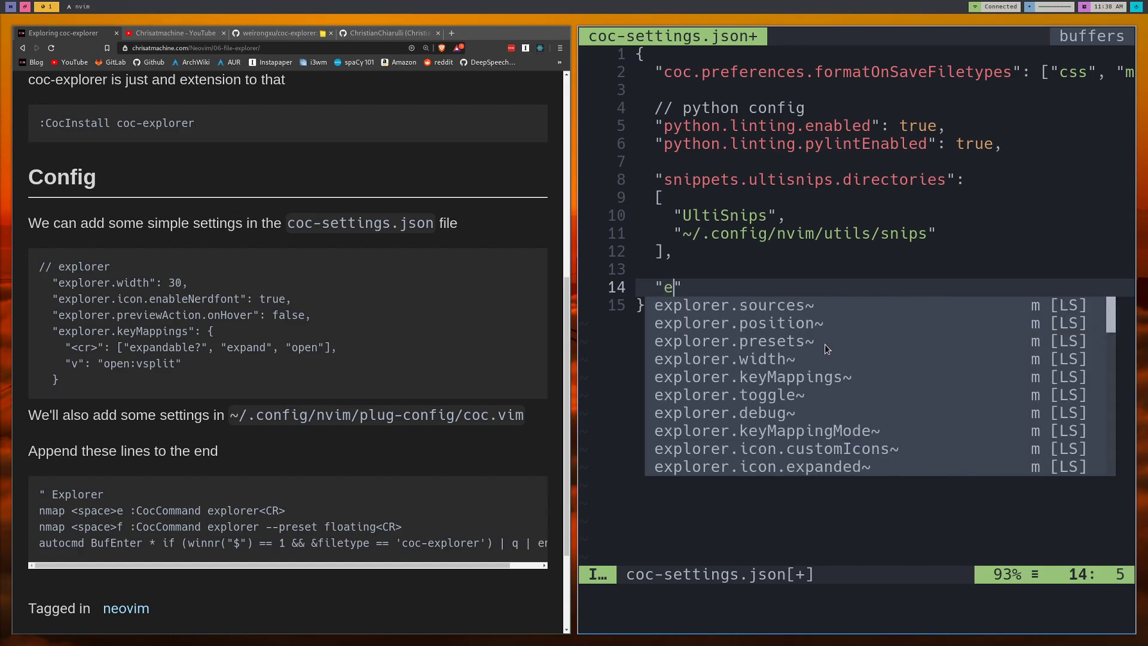
type("x")
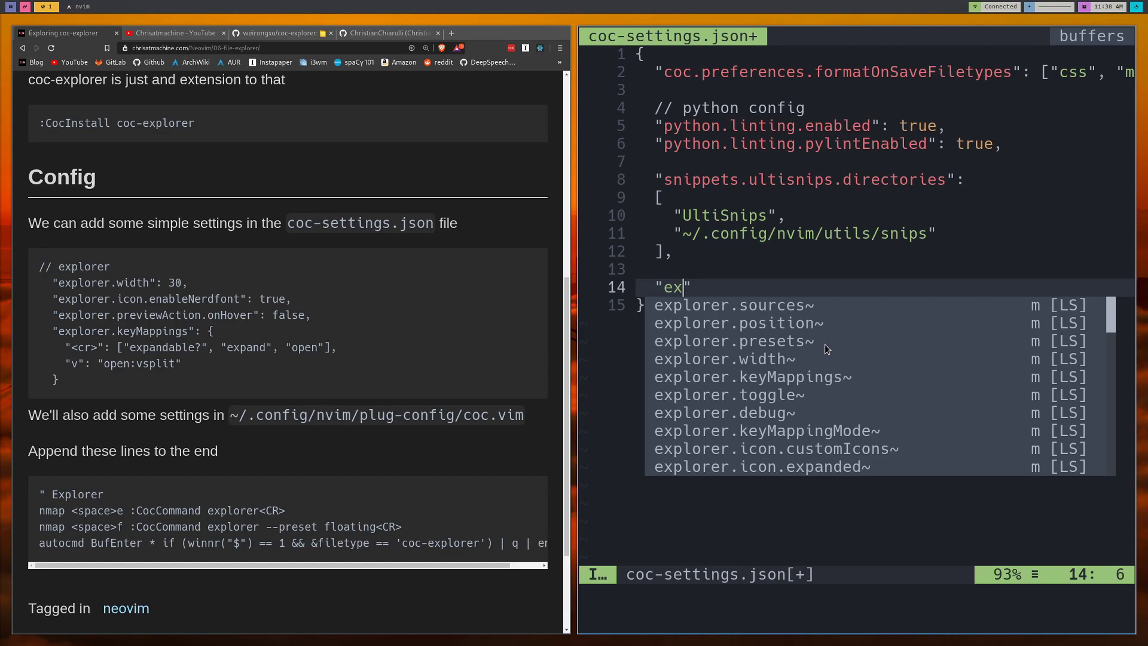
key("Escape")
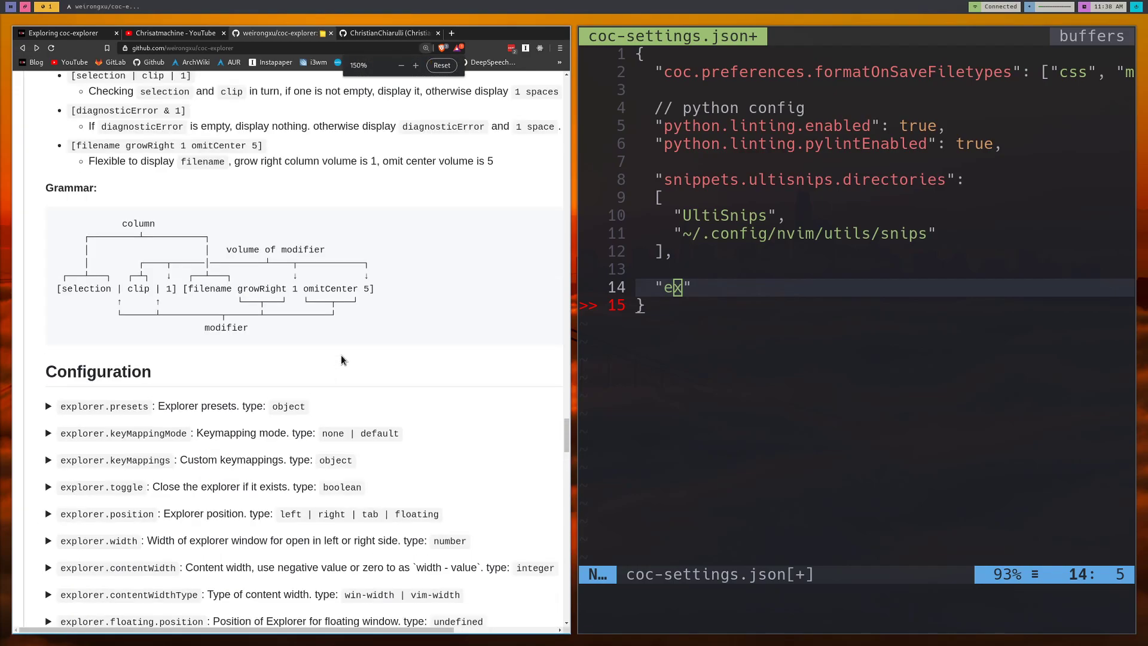
left_click(415, 65)
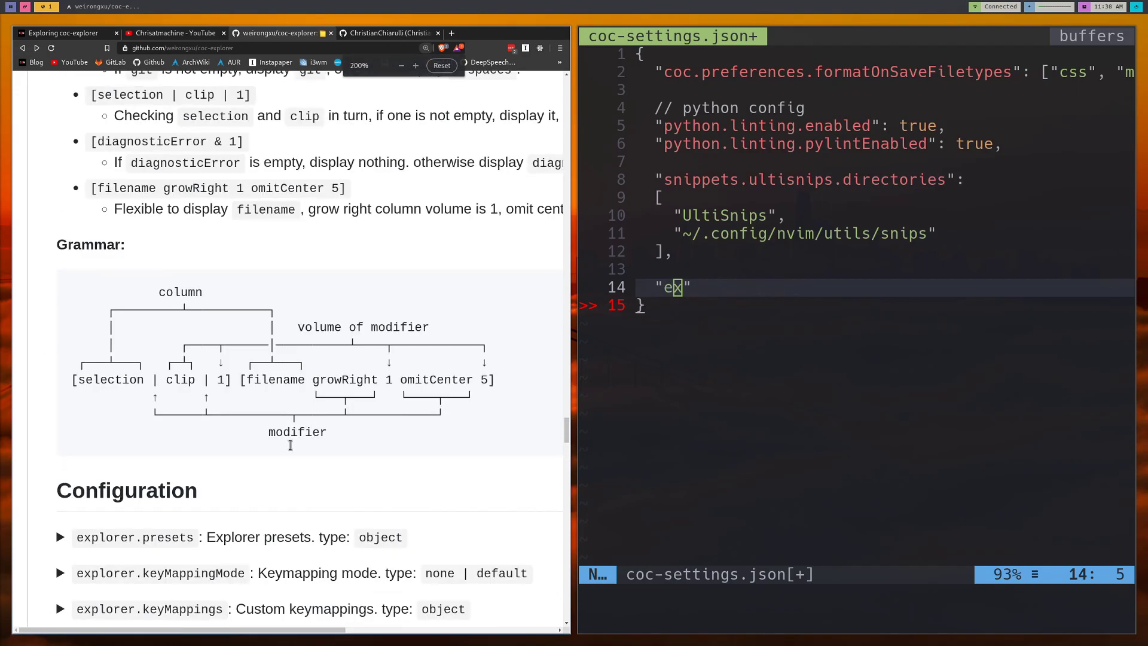
scroll("down", 3)
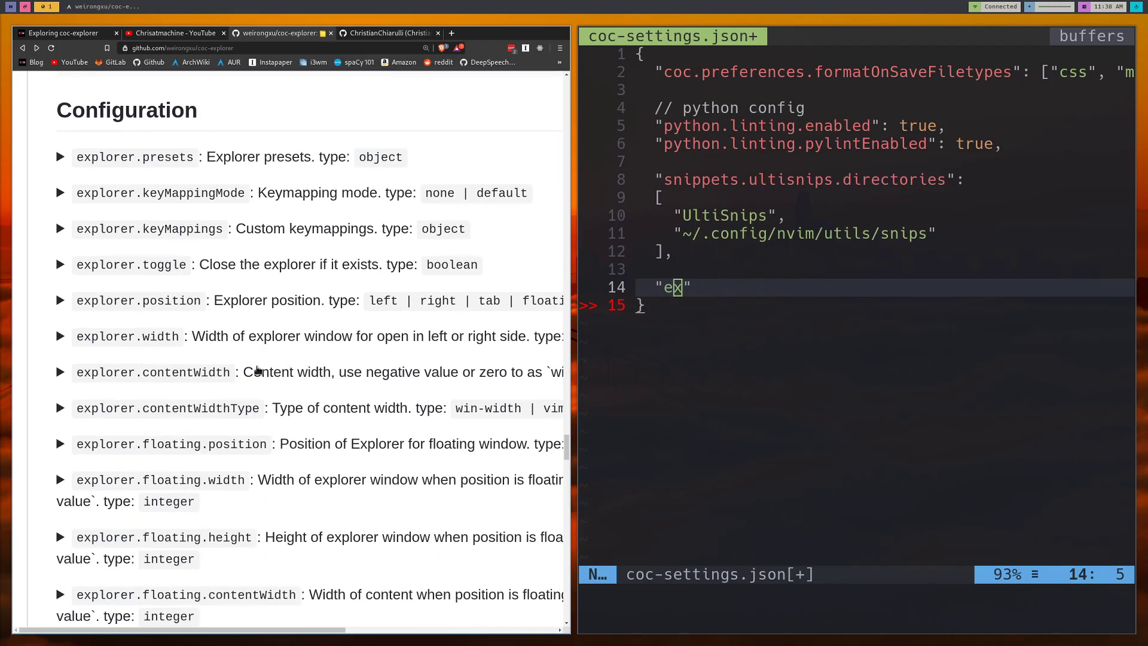
scroll("up", 3)
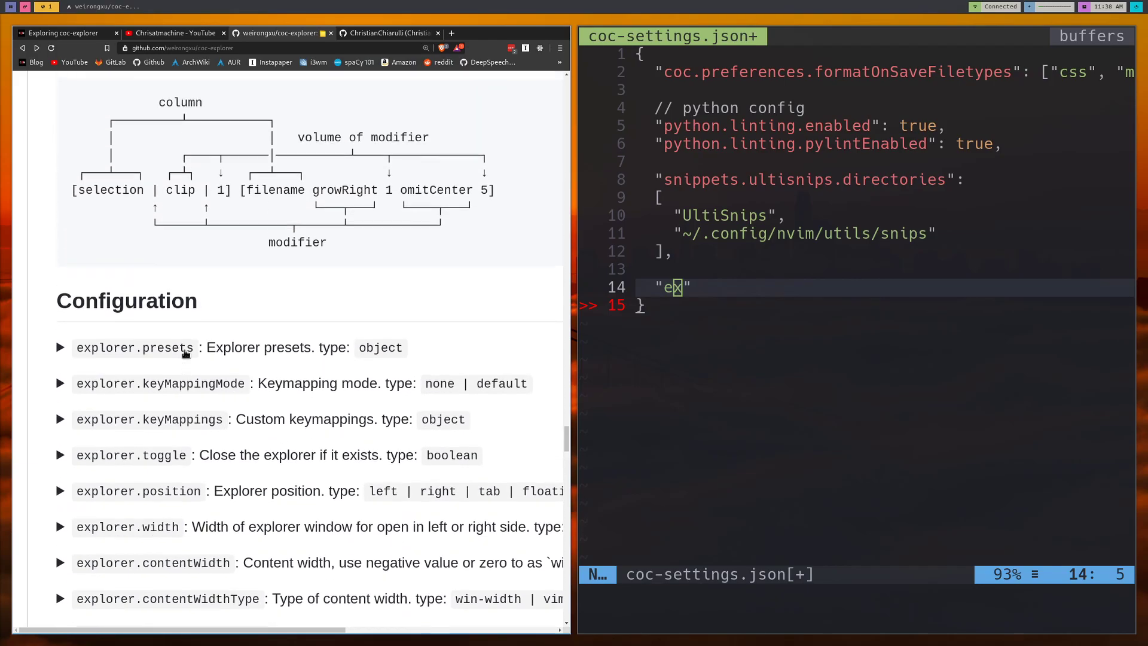
scroll("down", 3)
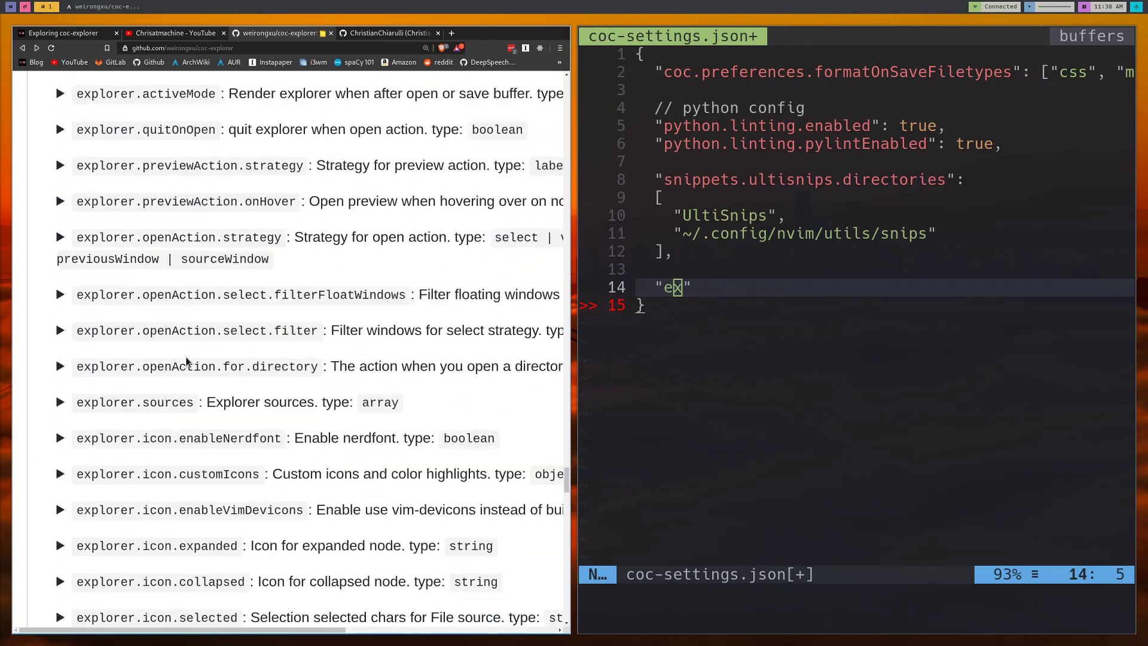
scroll("down", 3)
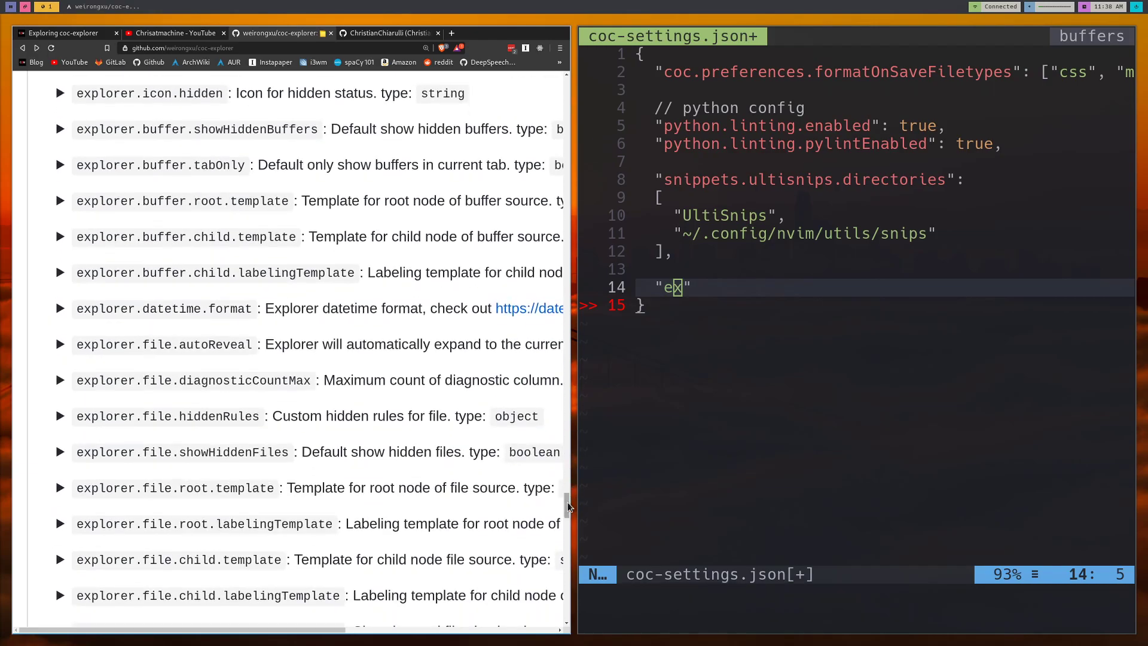
scroll("down", 3)
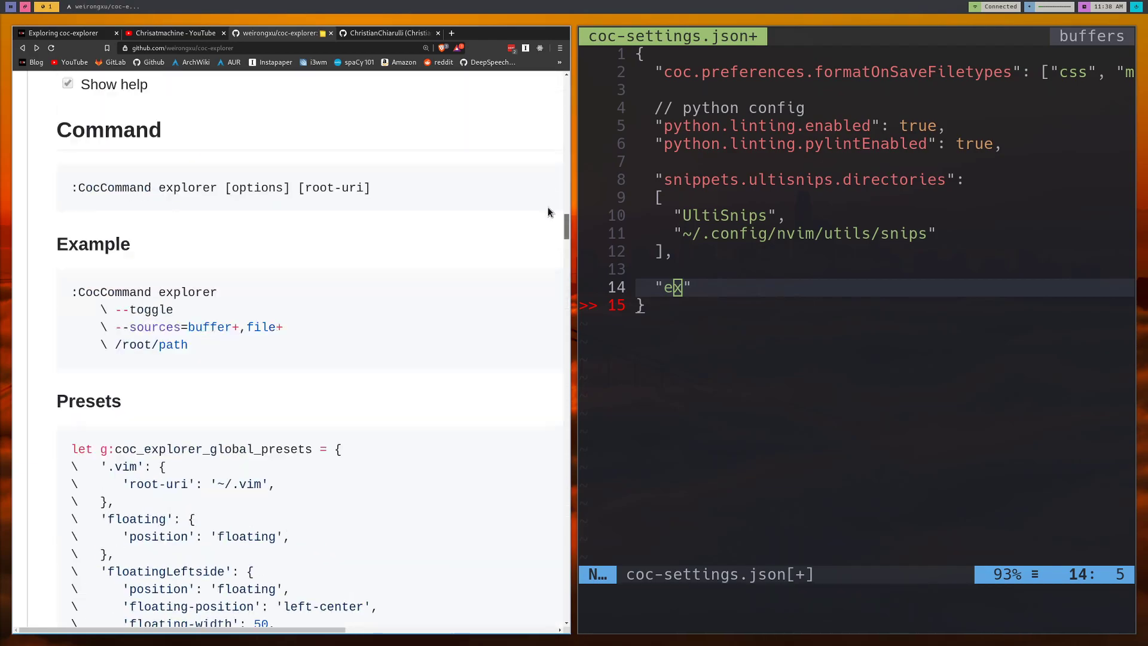
scroll("down", 3)
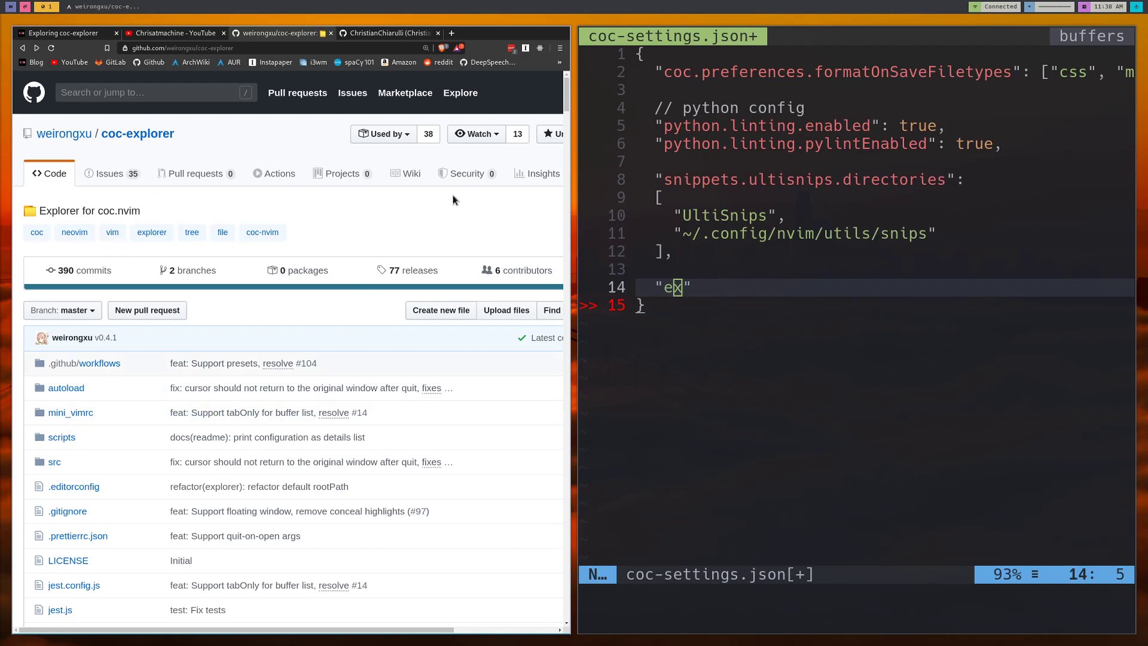
scroll("down", 3)
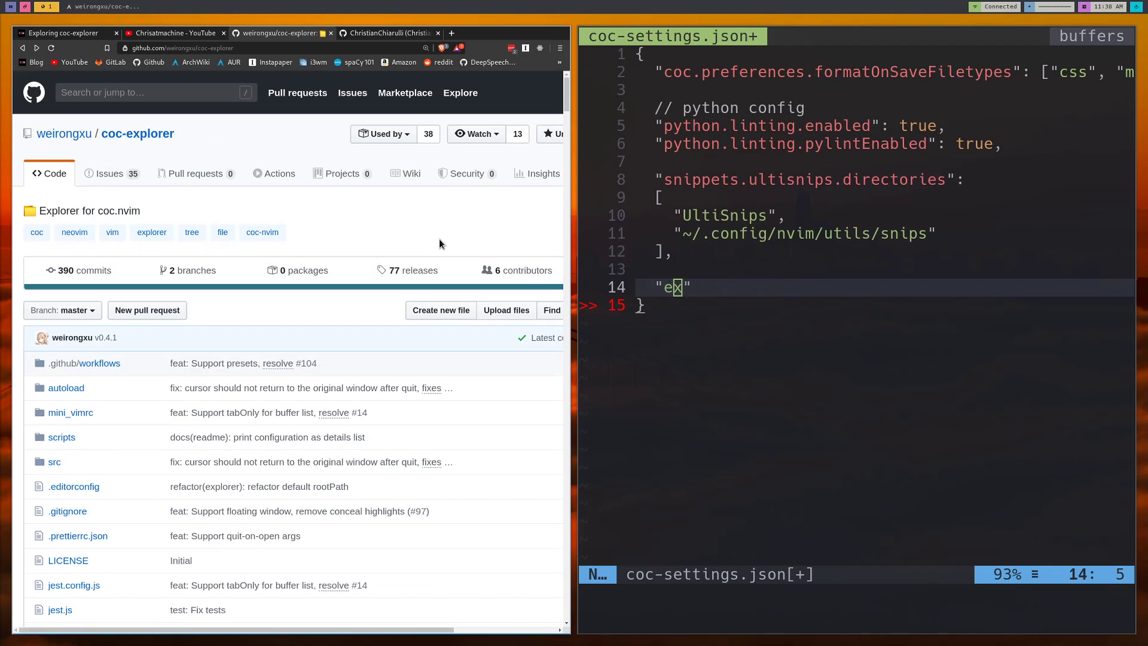
mouse_move(391, 294)
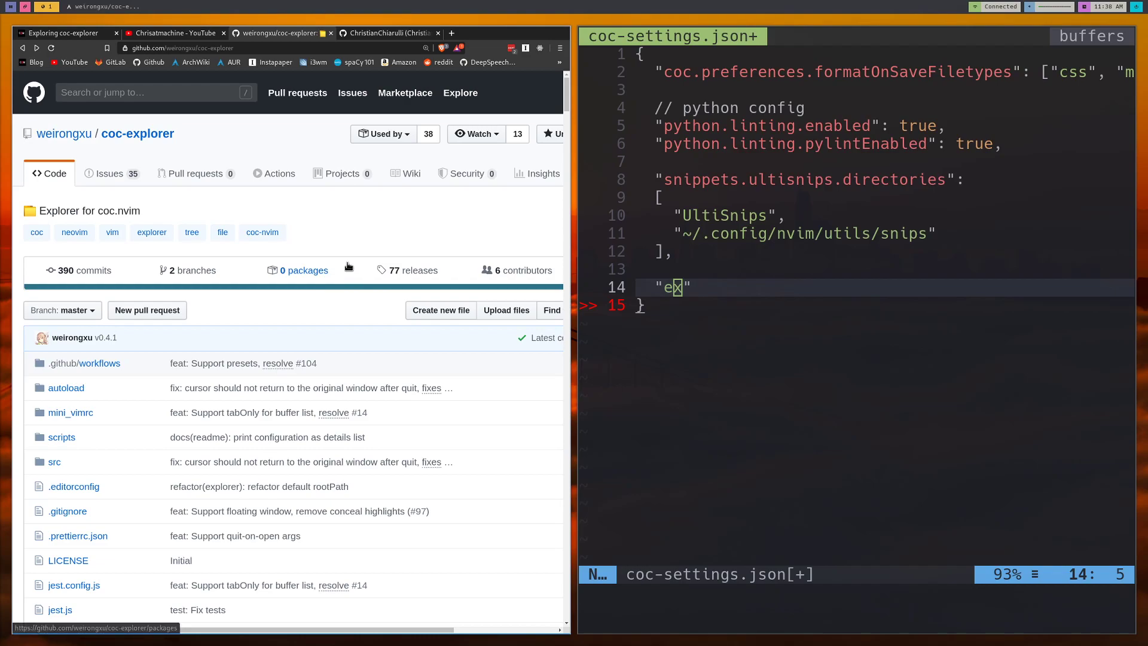
mouse_move(447, 237)
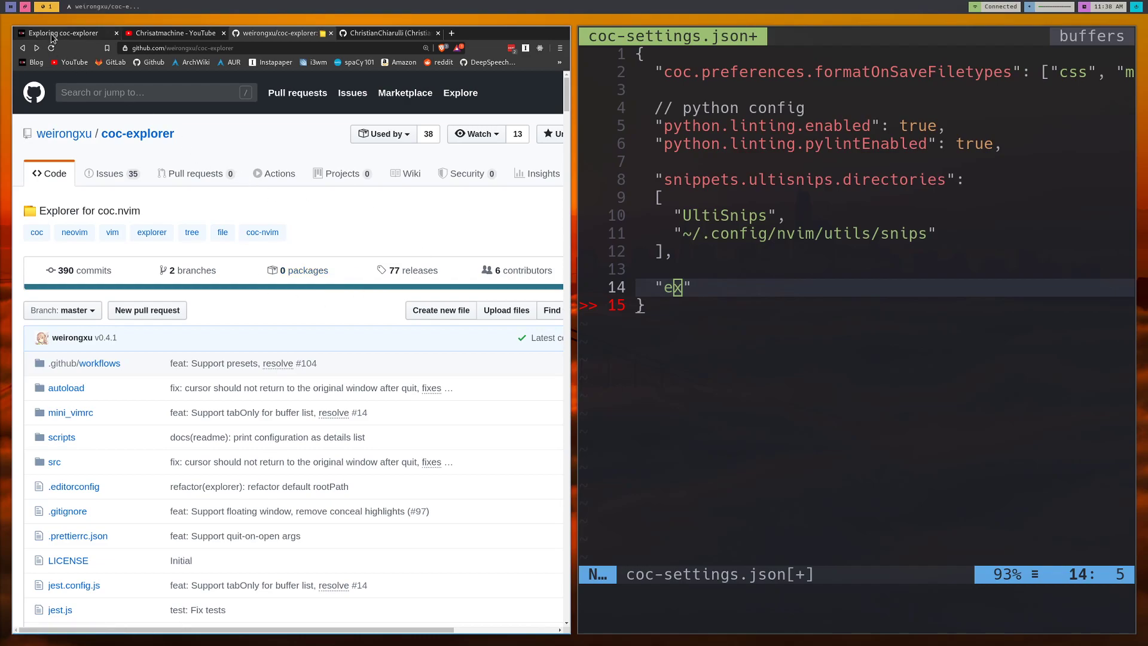
Copy the explorer settings block from the blog into coc-settings.json and align its indentation
left_click(64, 32)
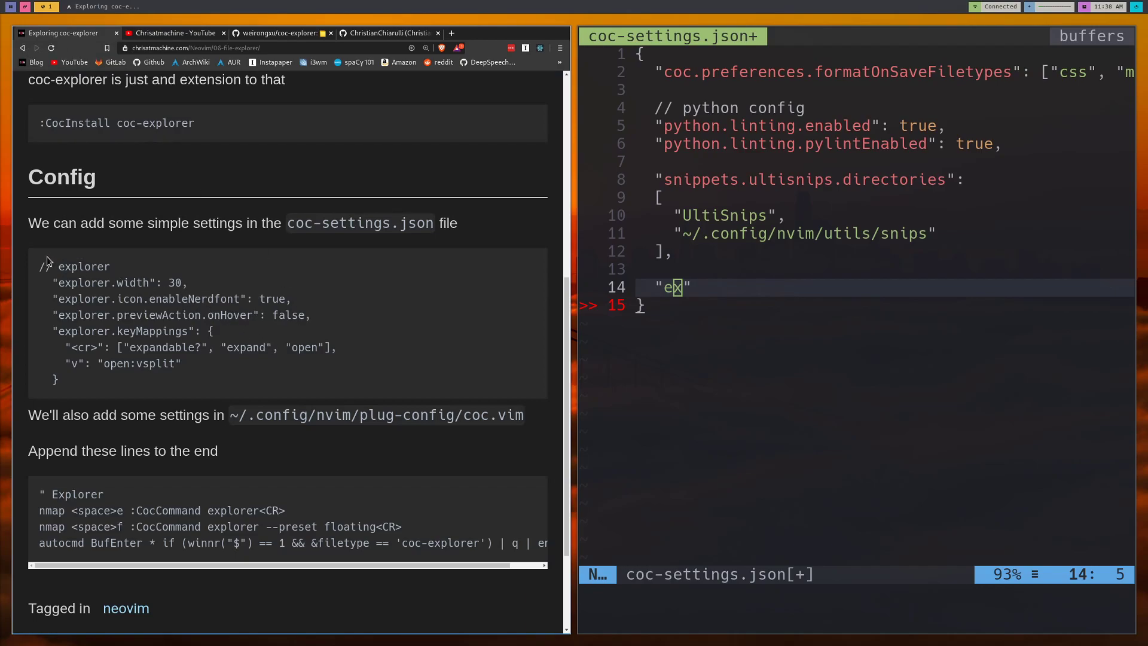
left_click_drag(39, 266, 59, 381)
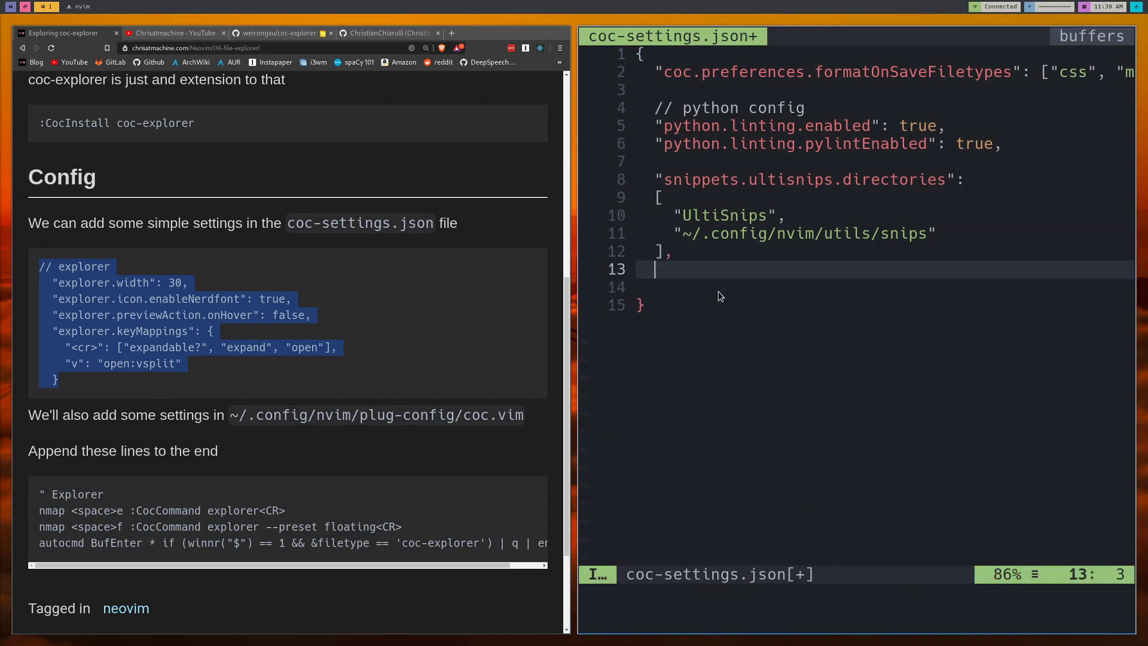
type("\"ex\"")
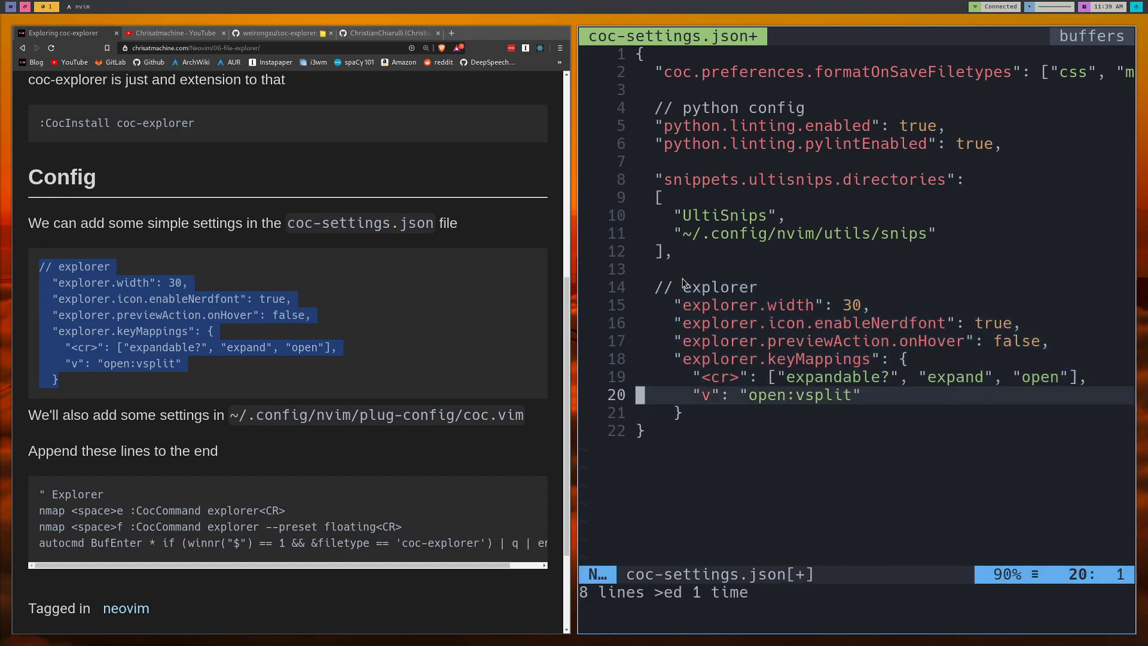
key("k")
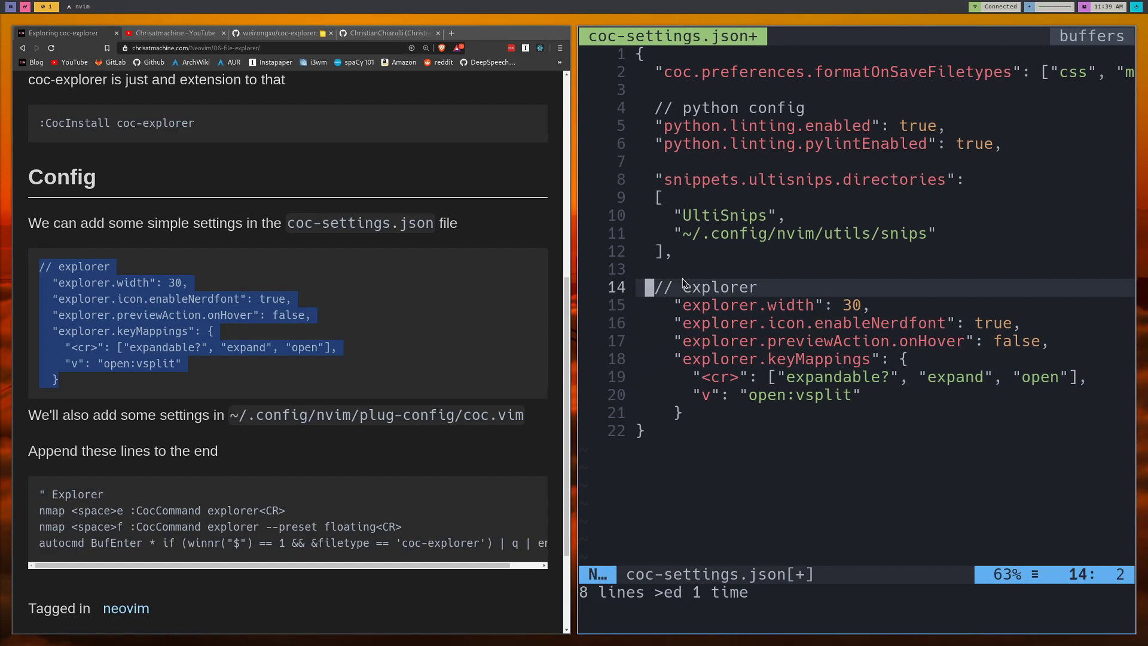
key("v")
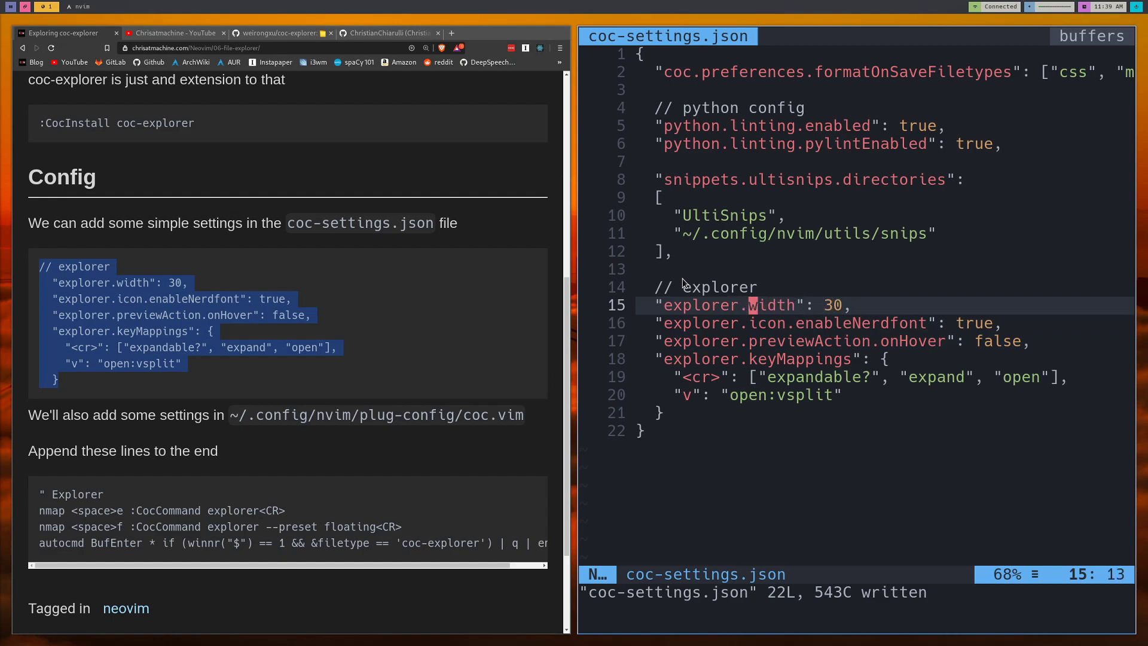
Change the onHover preview value from false to true and save the file
key("j")
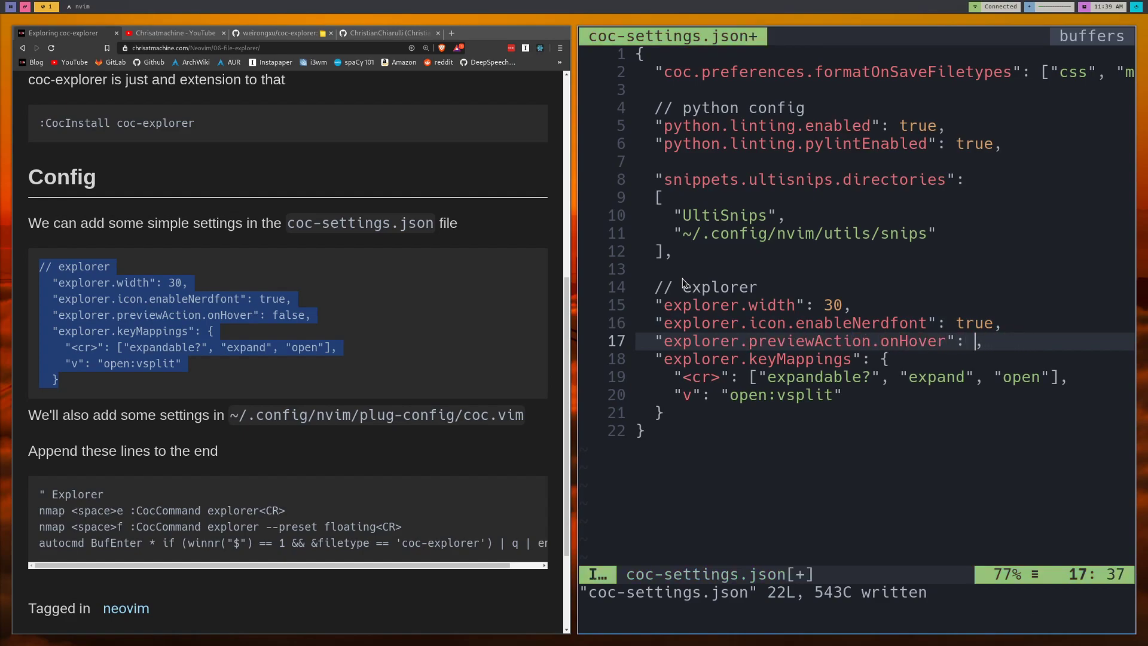
type("true")
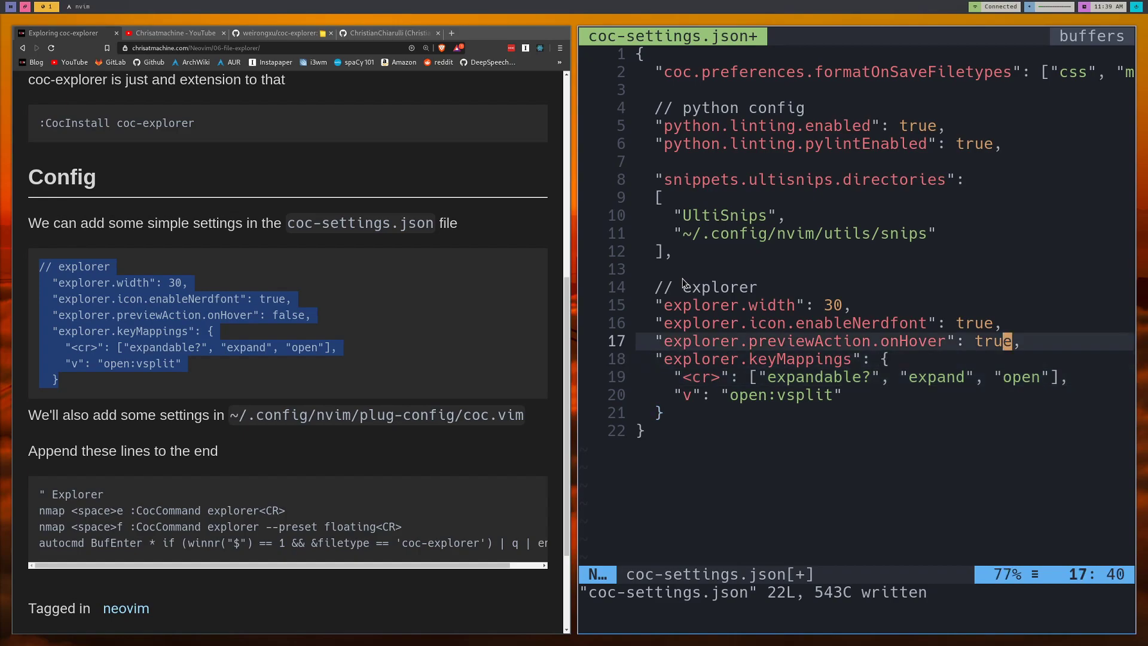
key("j")
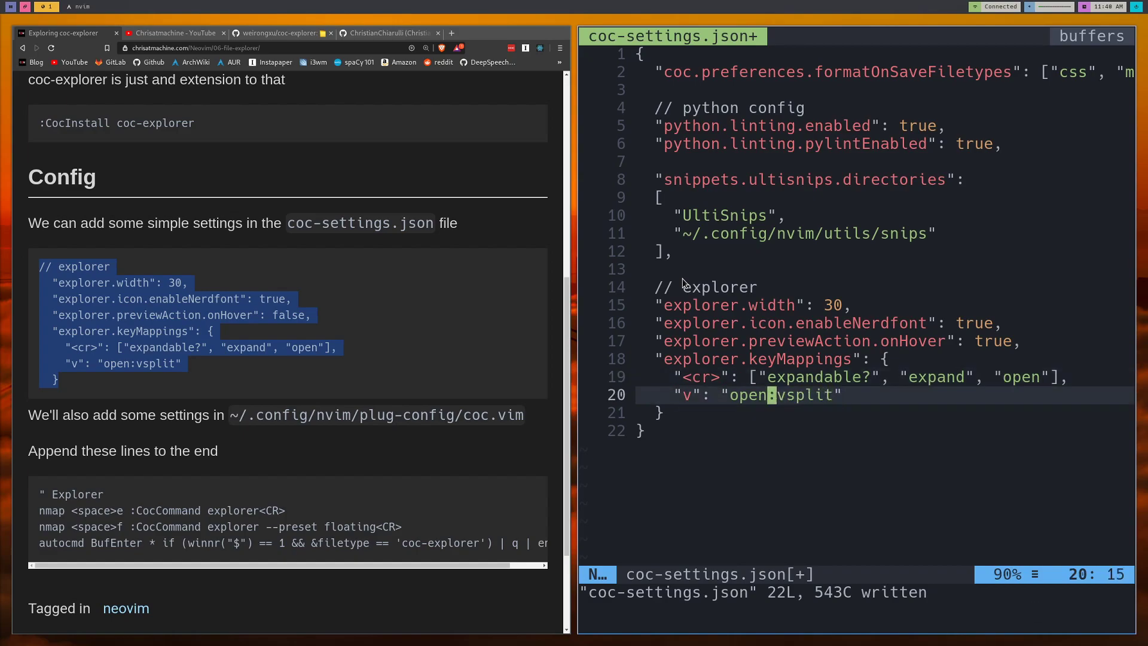
key("k")
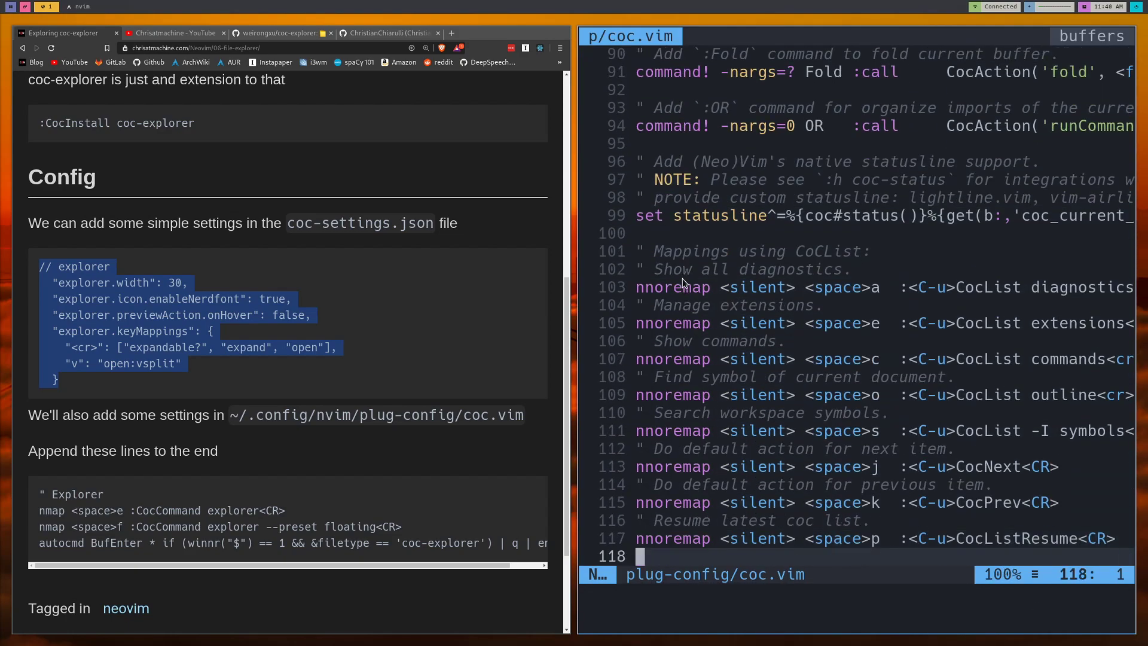
Paste the Explorer mappings, including the floating preset line, after coc.vim's last line, then :wq
key("o")
type("\"")
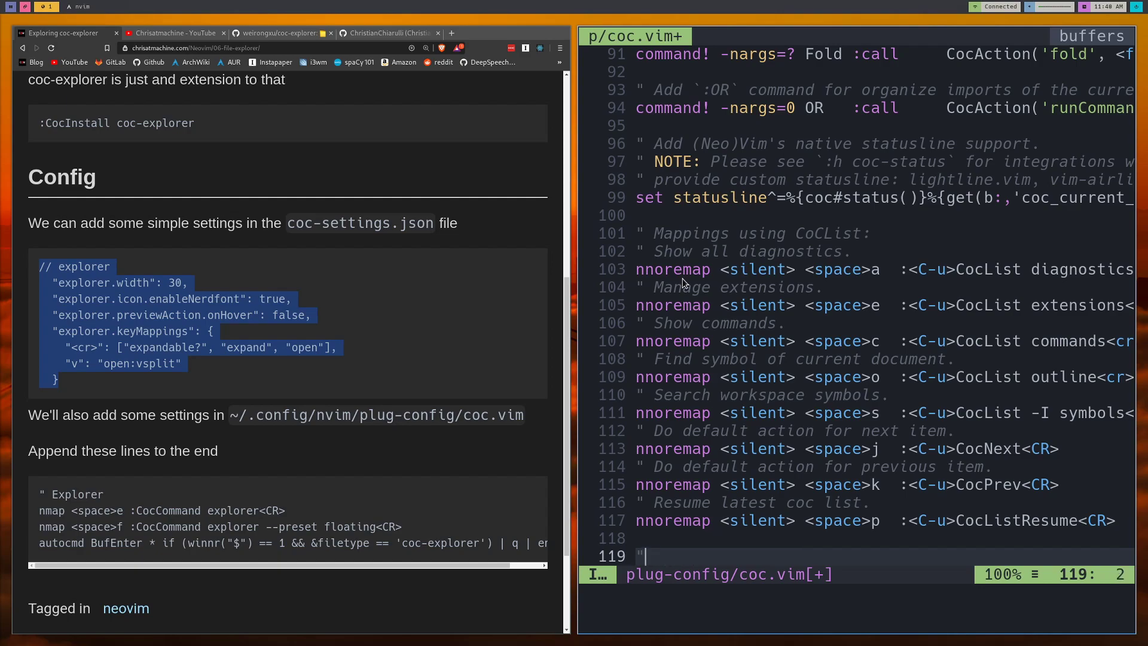
key("Escape")
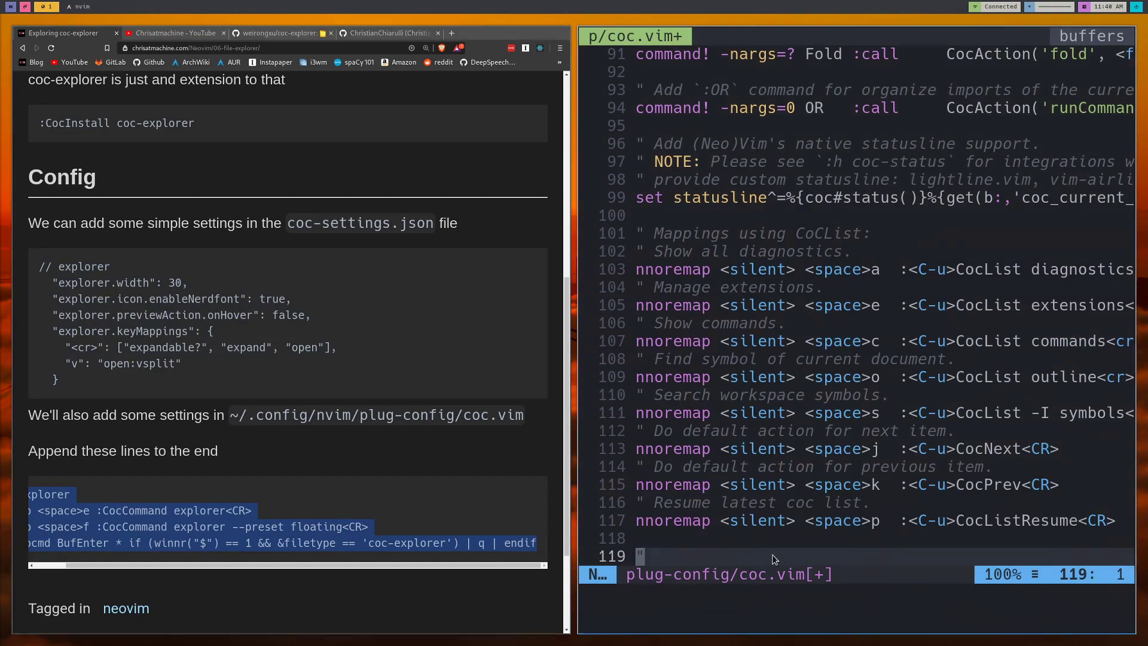
key("i")
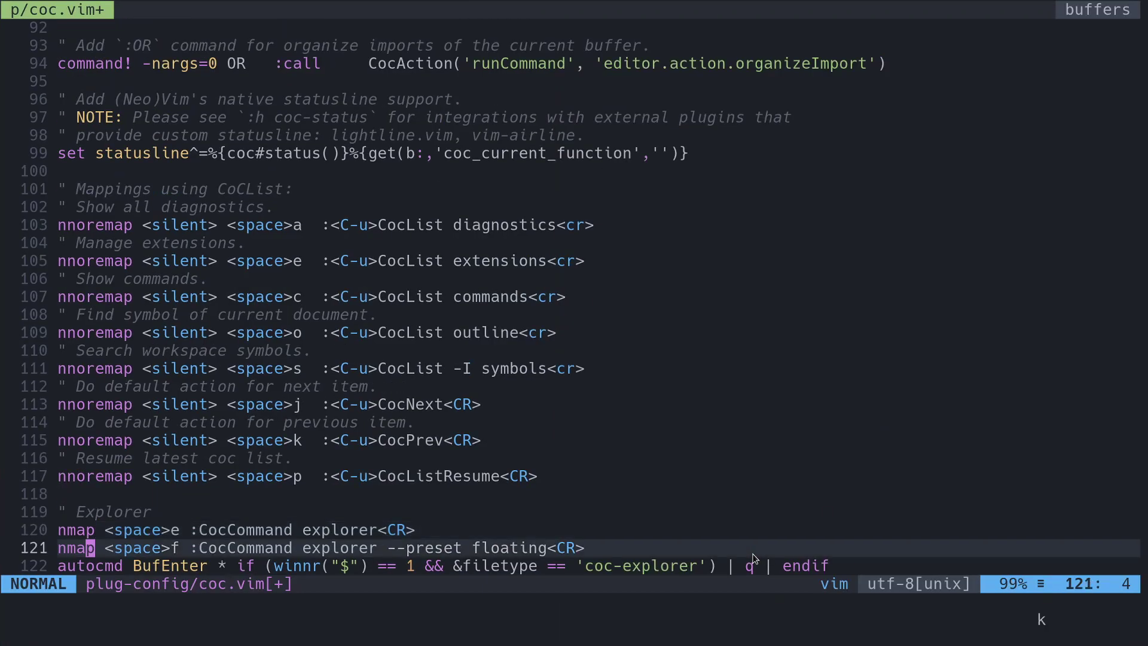
key("k")
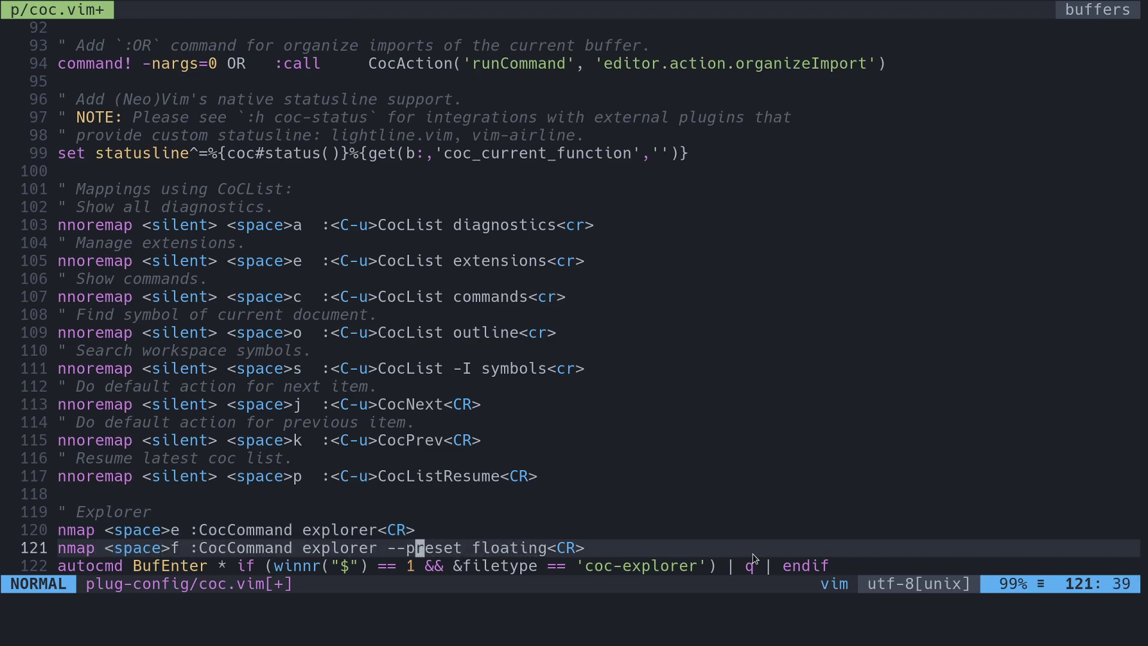
key("j")
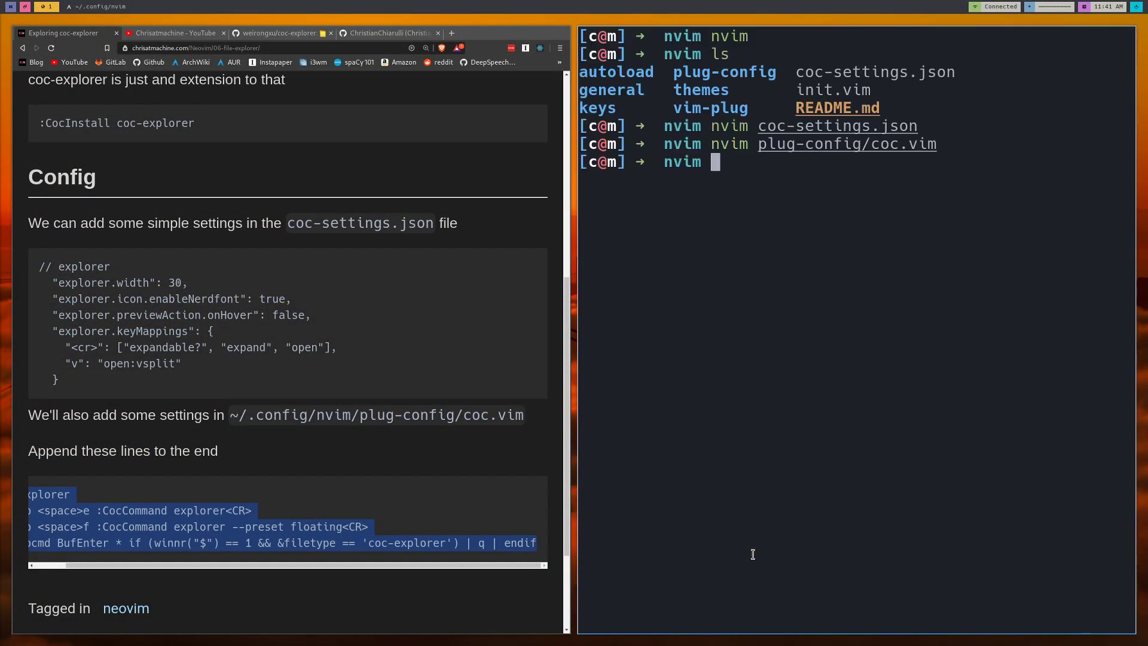
Reopen Neovim to try the explorer and focus the editor pane
key("Tab")
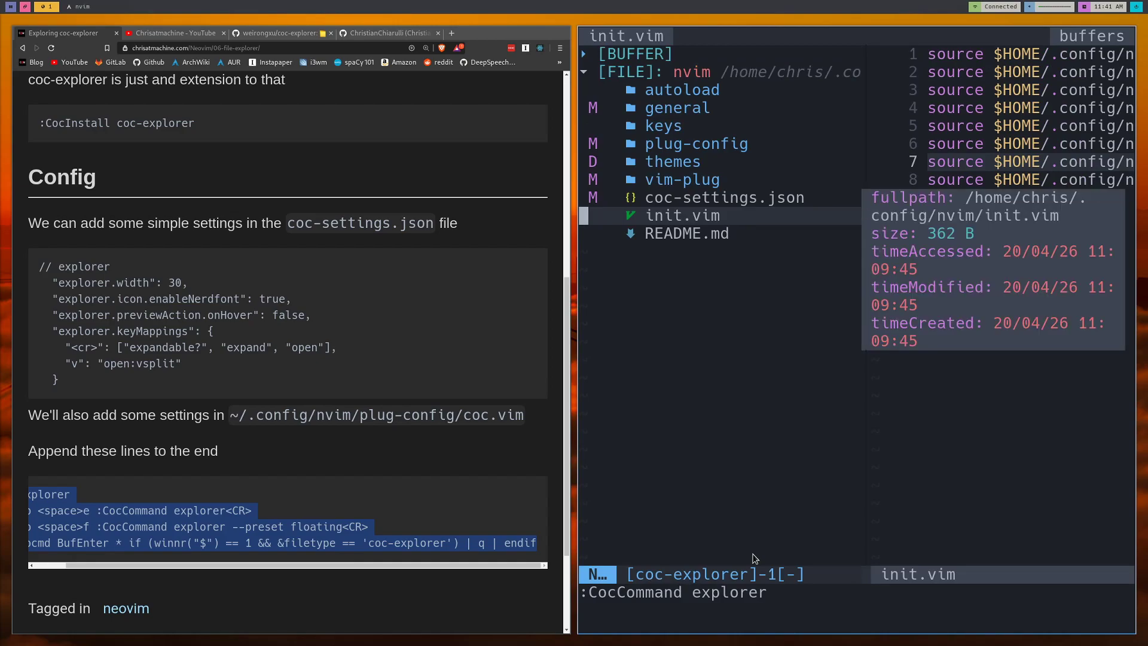
mouse_move(1008, 173)
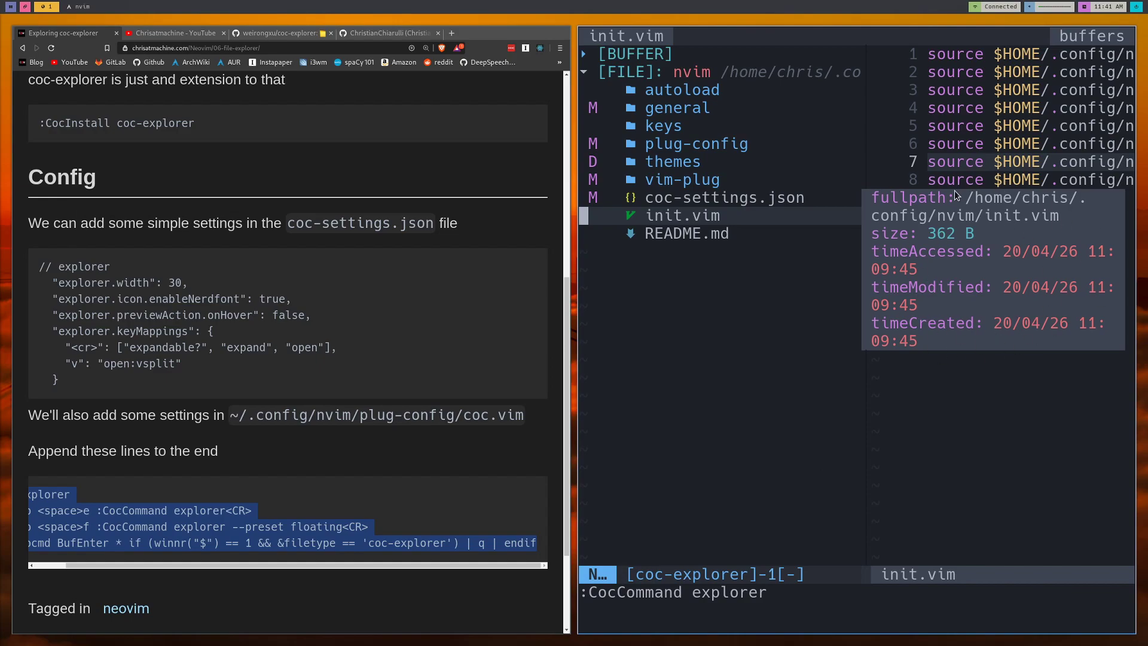
mouse_move(968, 218)
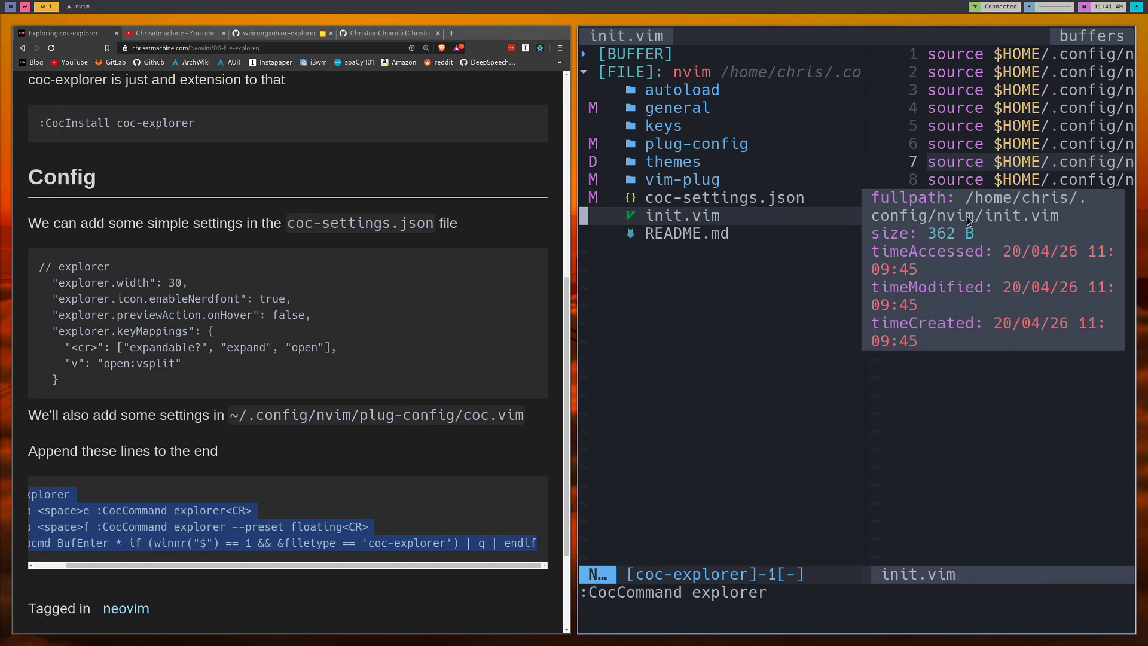
mouse_move(970, 254)
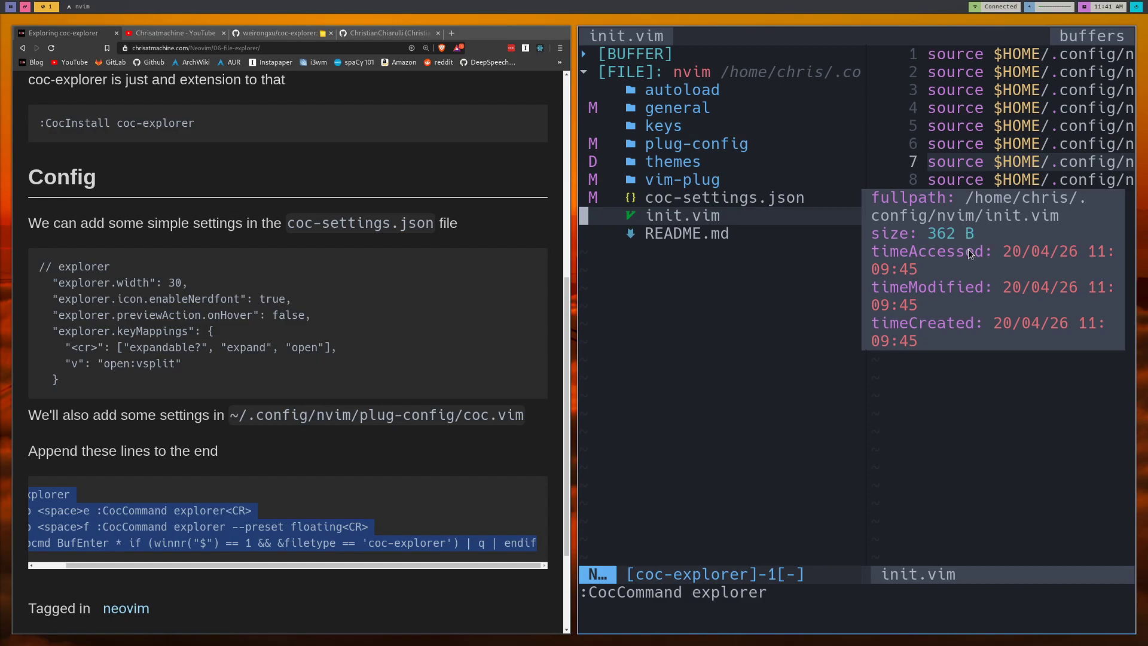
mouse_move(929, 254)
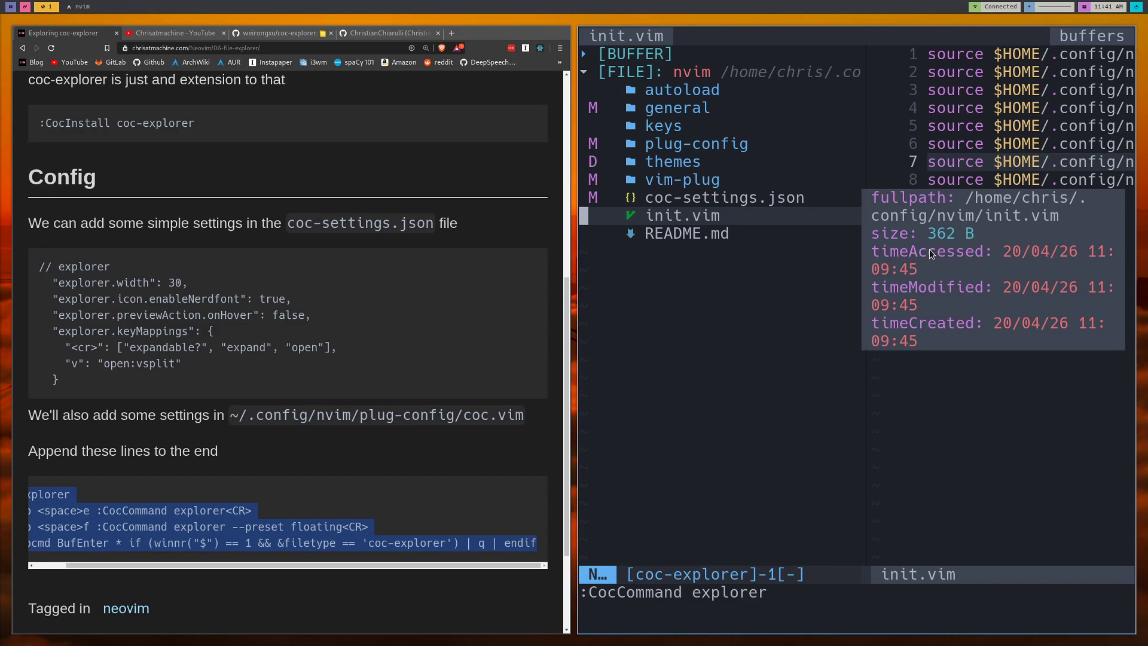
mouse_move(894, 232)
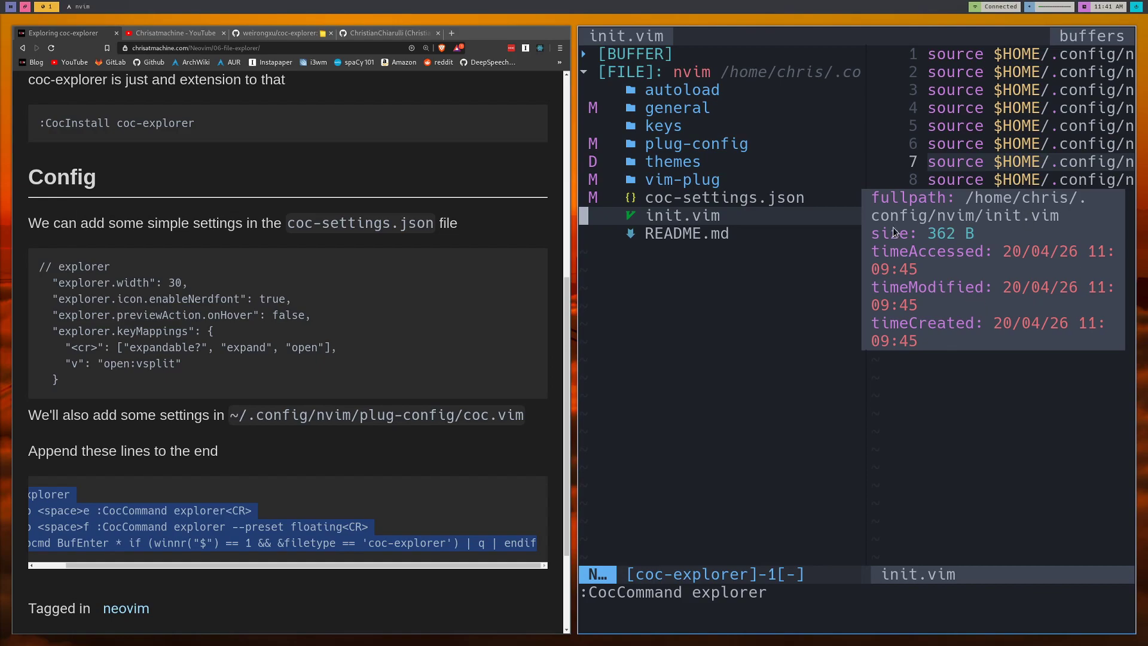
mouse_move(791, 220)
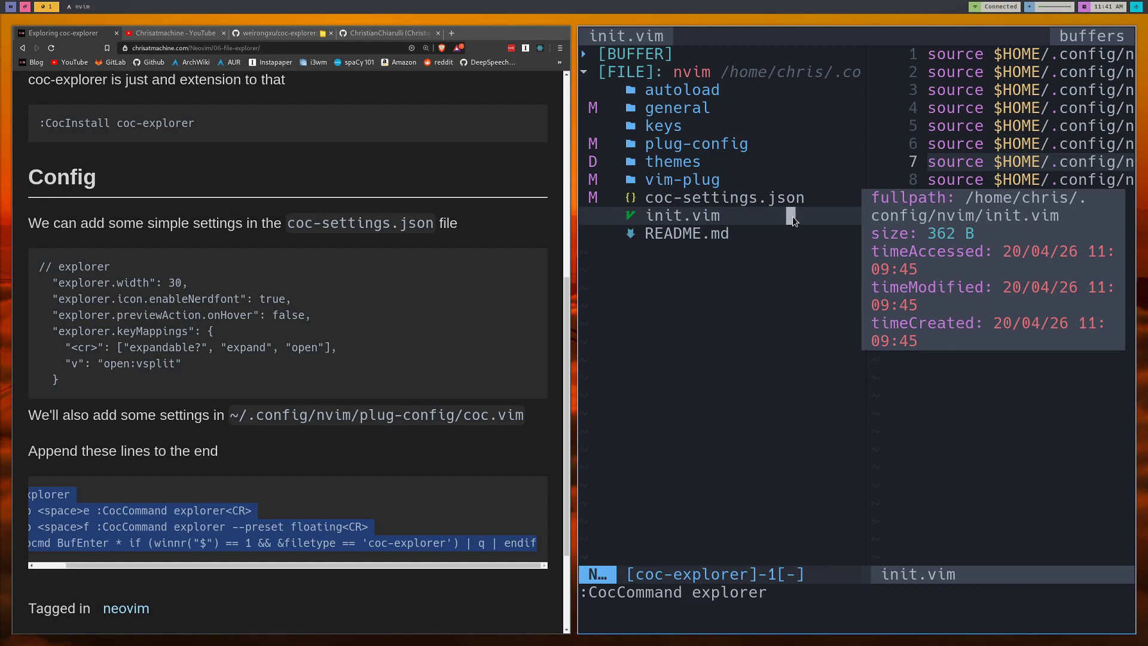
mouse_move(783, 224)
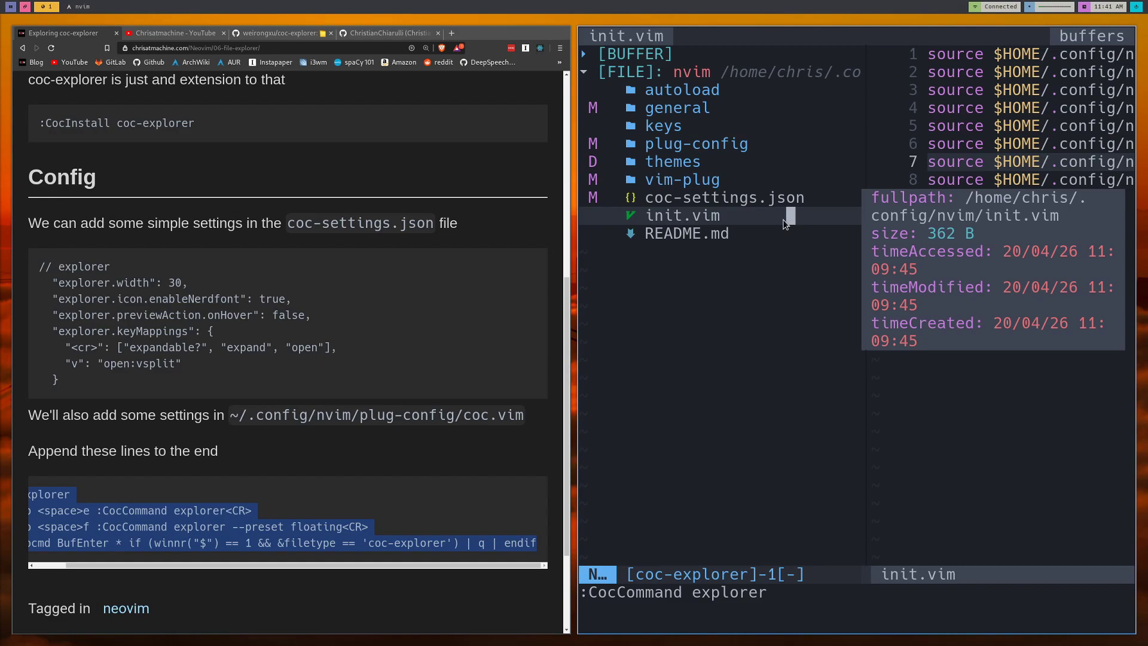
left_click(724, 197)
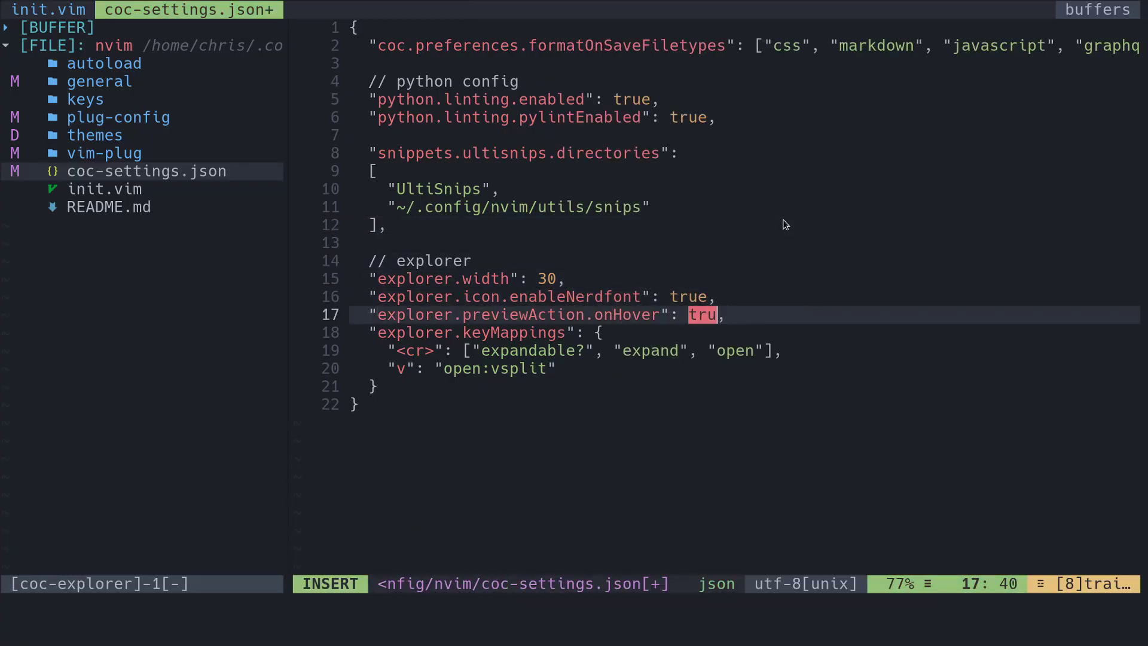
Retype the hover preview value on line 17 as false, accepting the completion
type("fal")
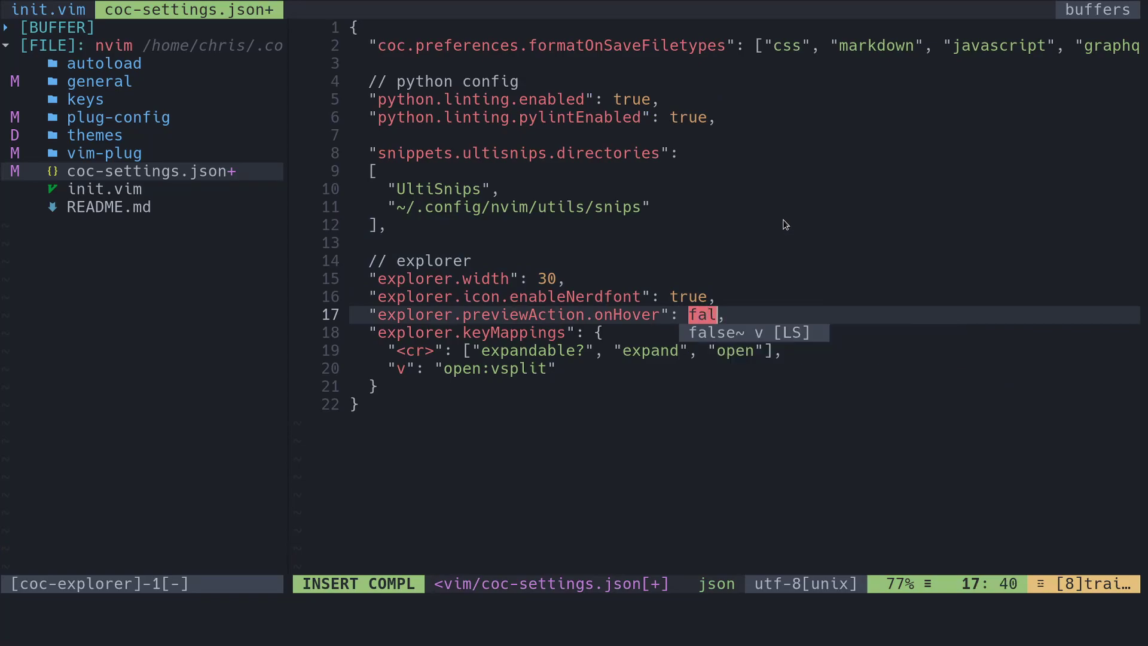
key("Escape")
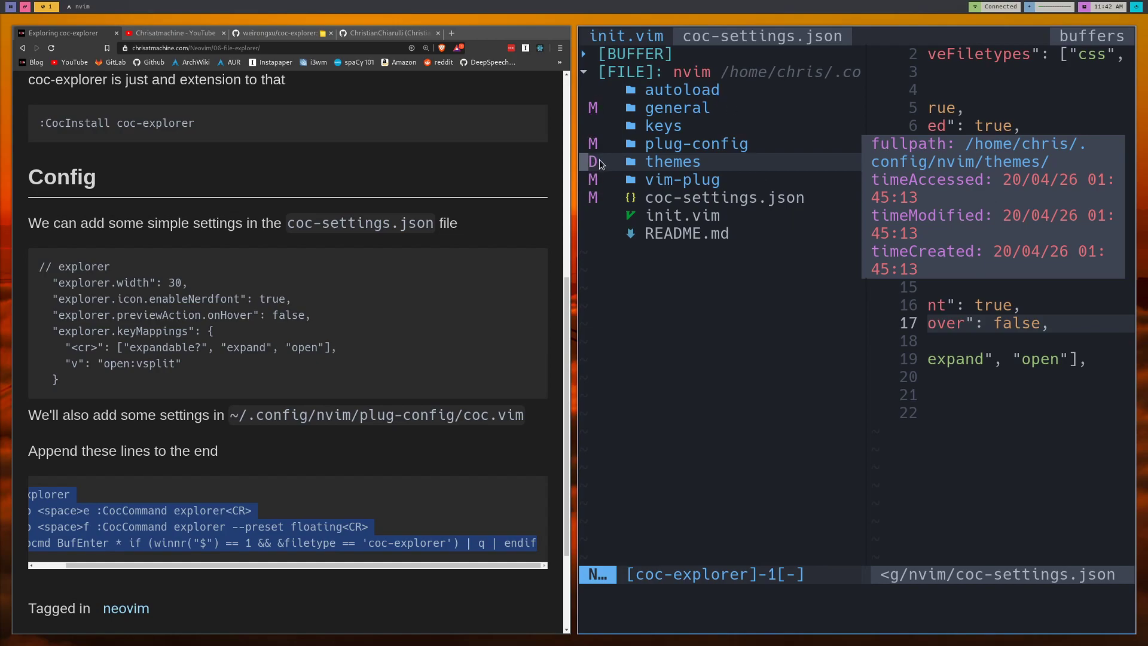
mouse_move(598, 114)
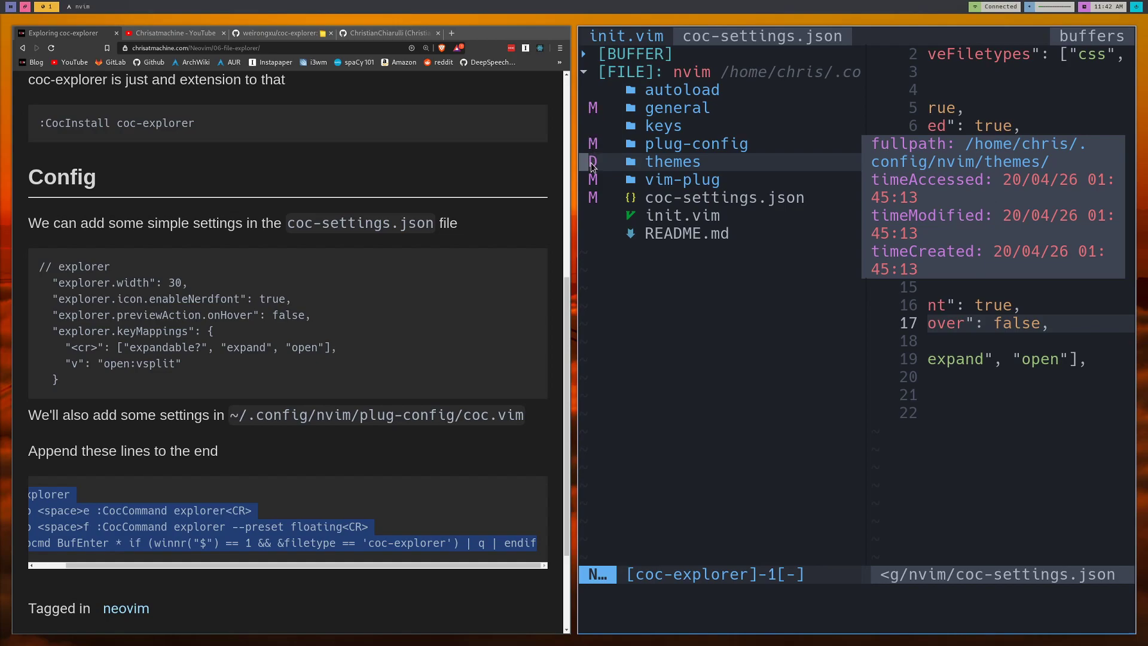
mouse_move(671, 166)
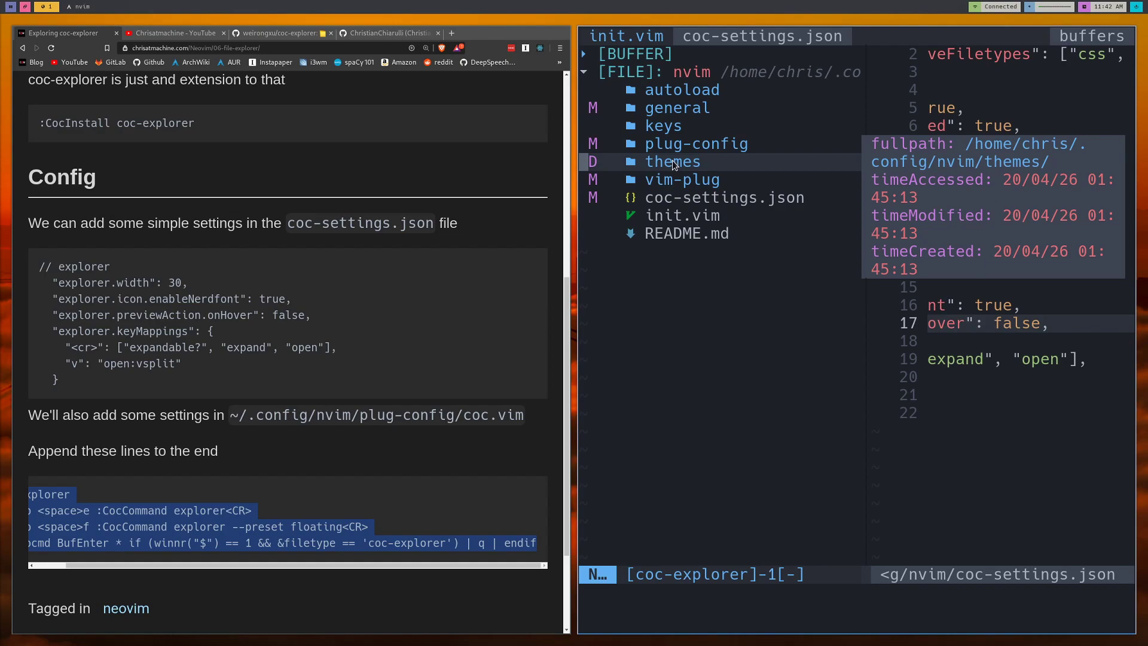
mouse_move(602, 222)
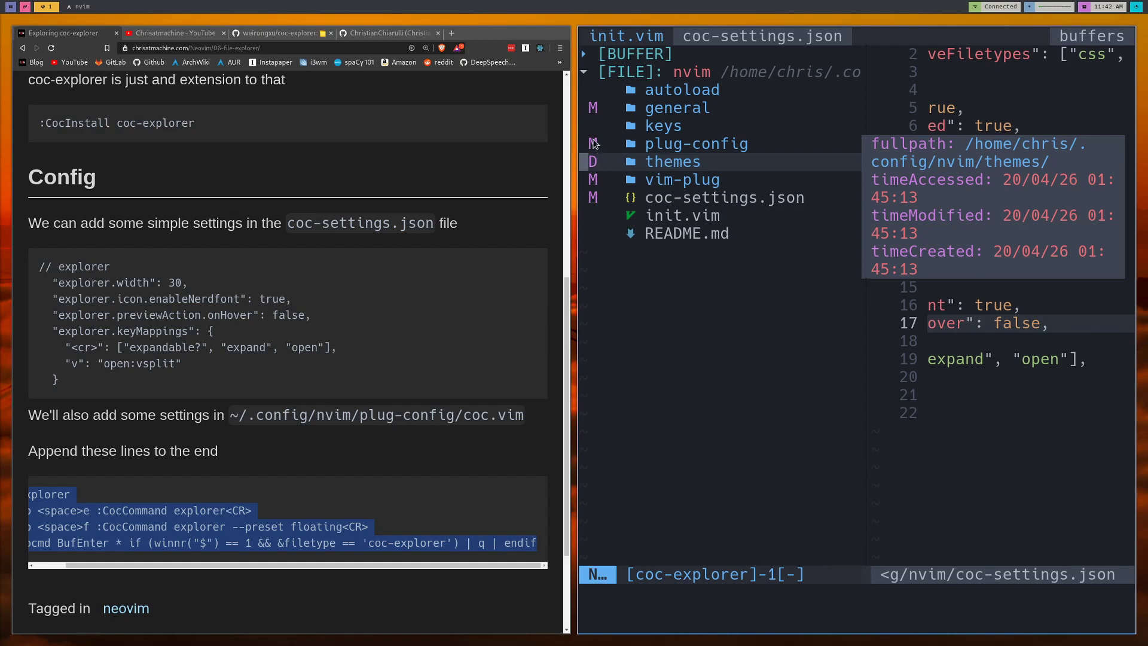
Switch to the weirongxu/coc-explorer repository tab in the browser
left_click(276, 32)
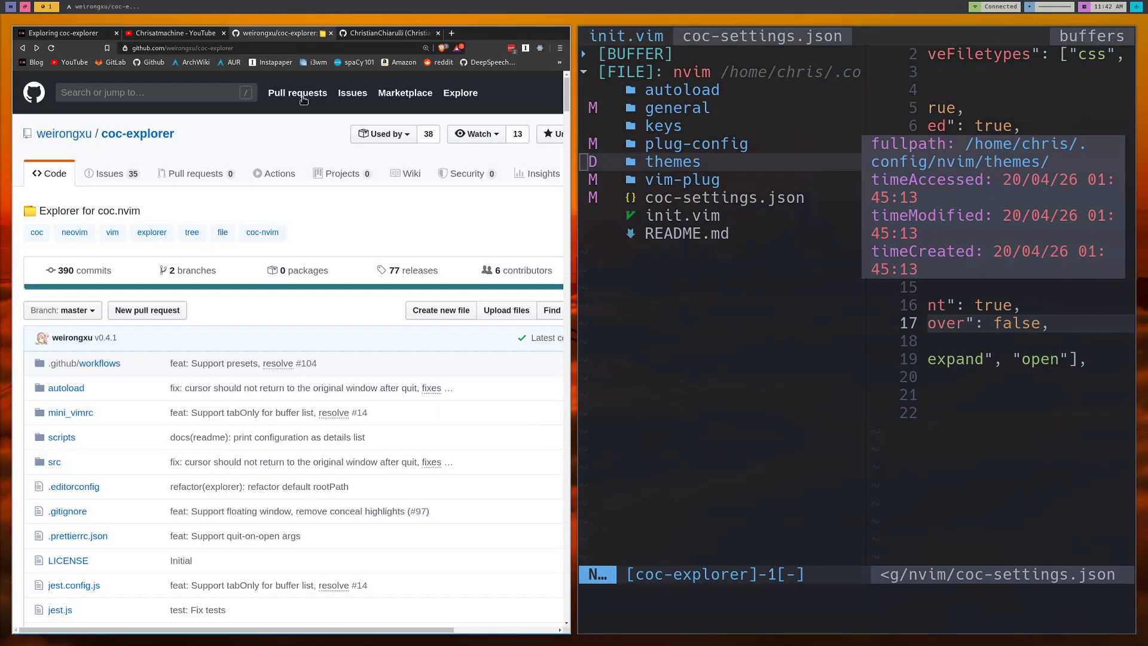
Scroll the README to Configuration and expand the git.icon defaults, including deleted
scroll("down", 3)
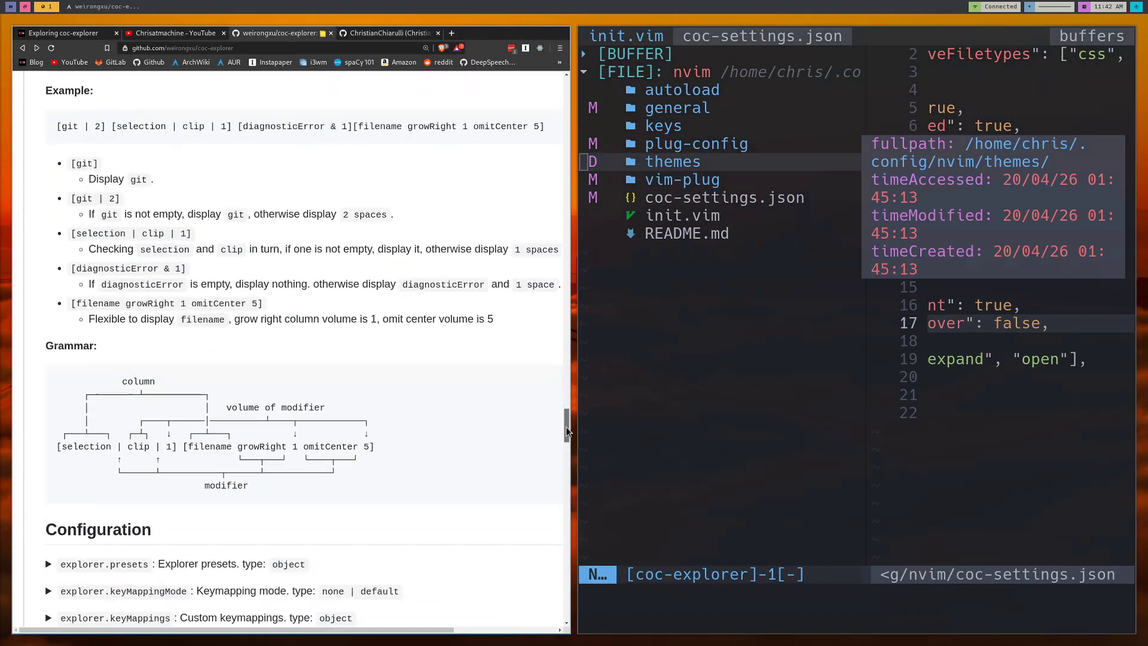
scroll("down", 3)
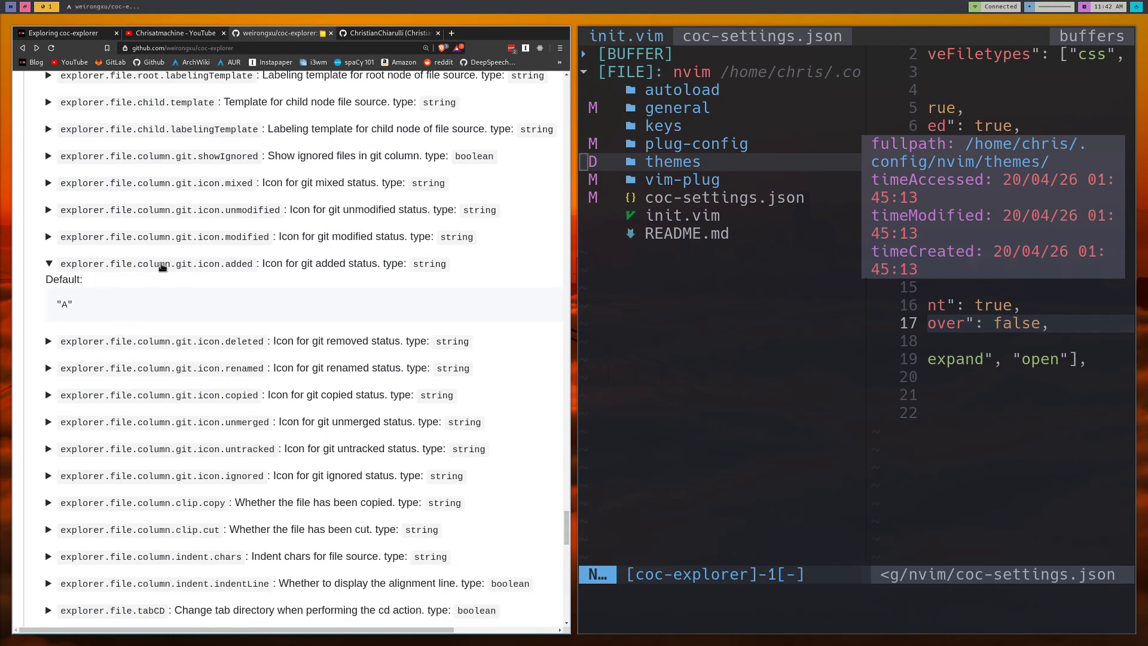
mouse_move(186, 346)
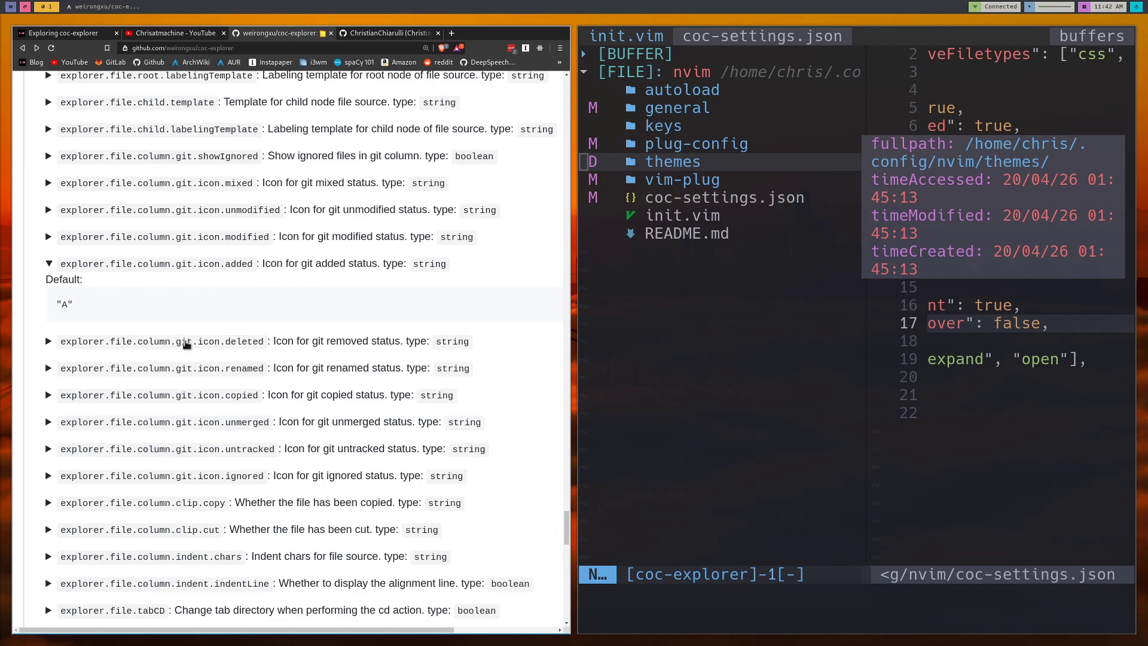
left_click(49, 341)
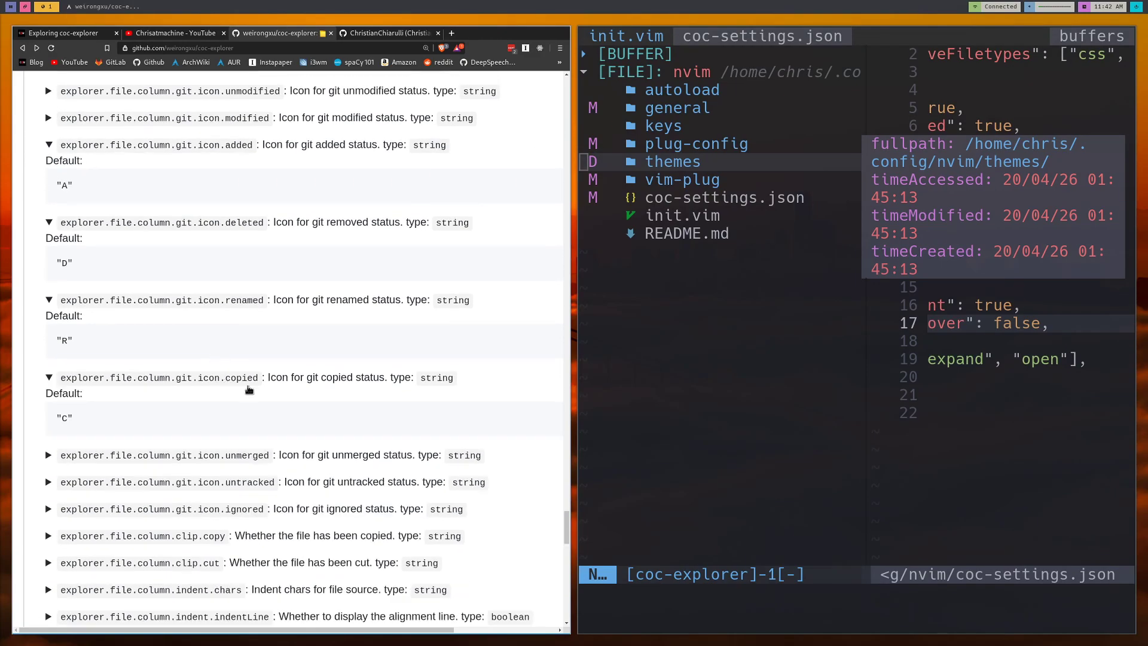
scroll("down", 3)
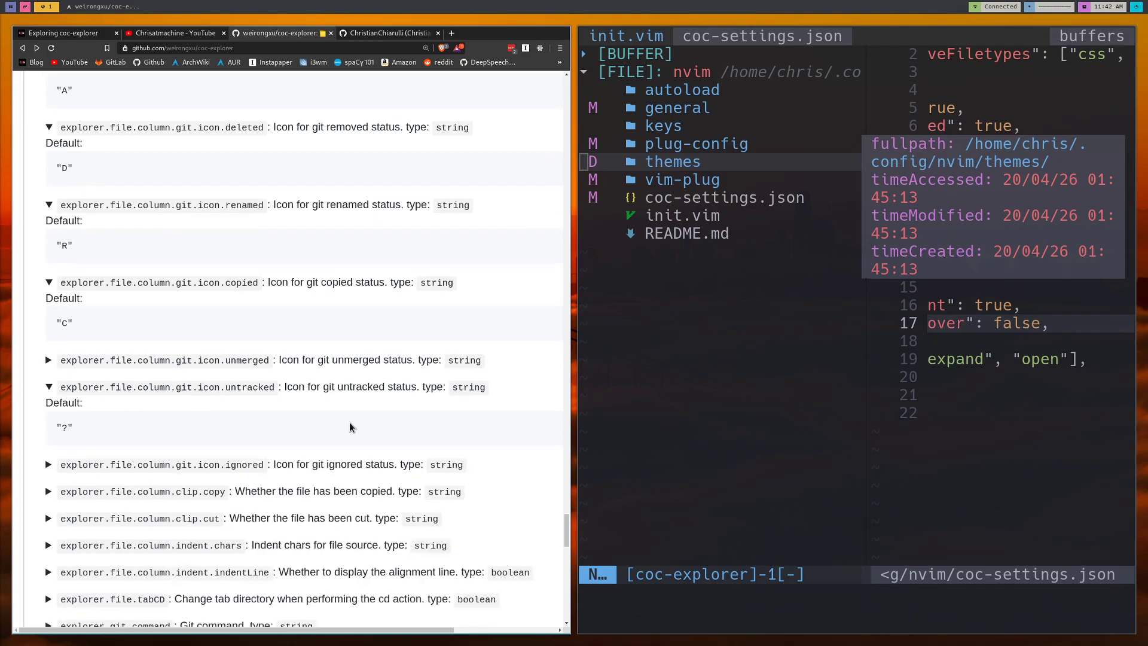
mouse_move(211, 439)
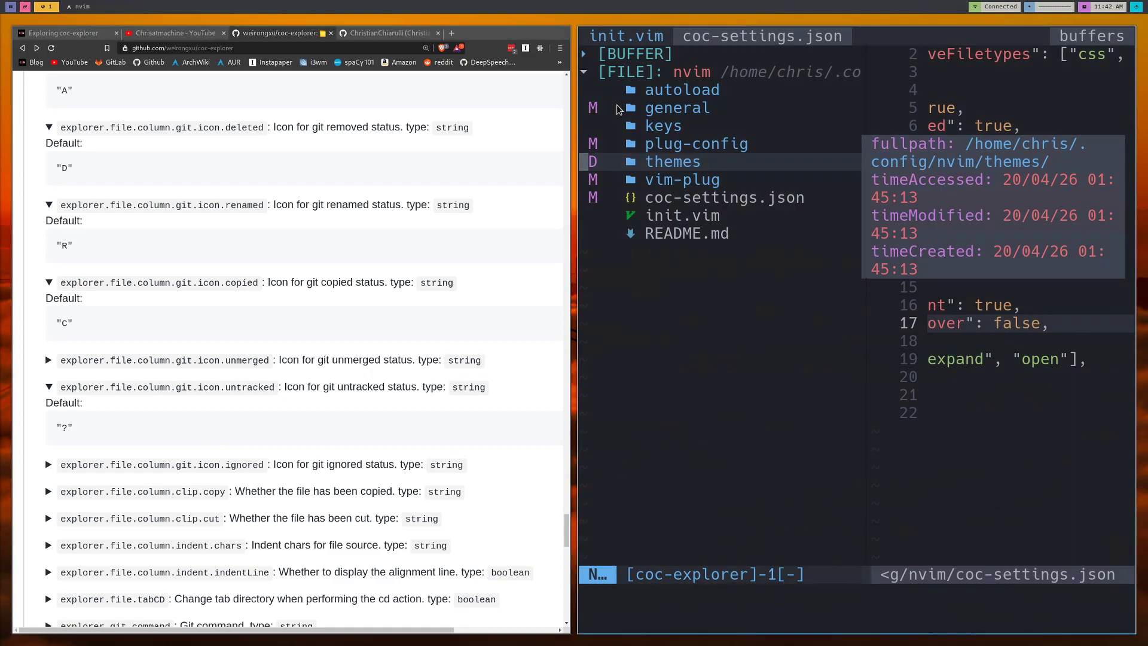
mouse_move(653, 175)
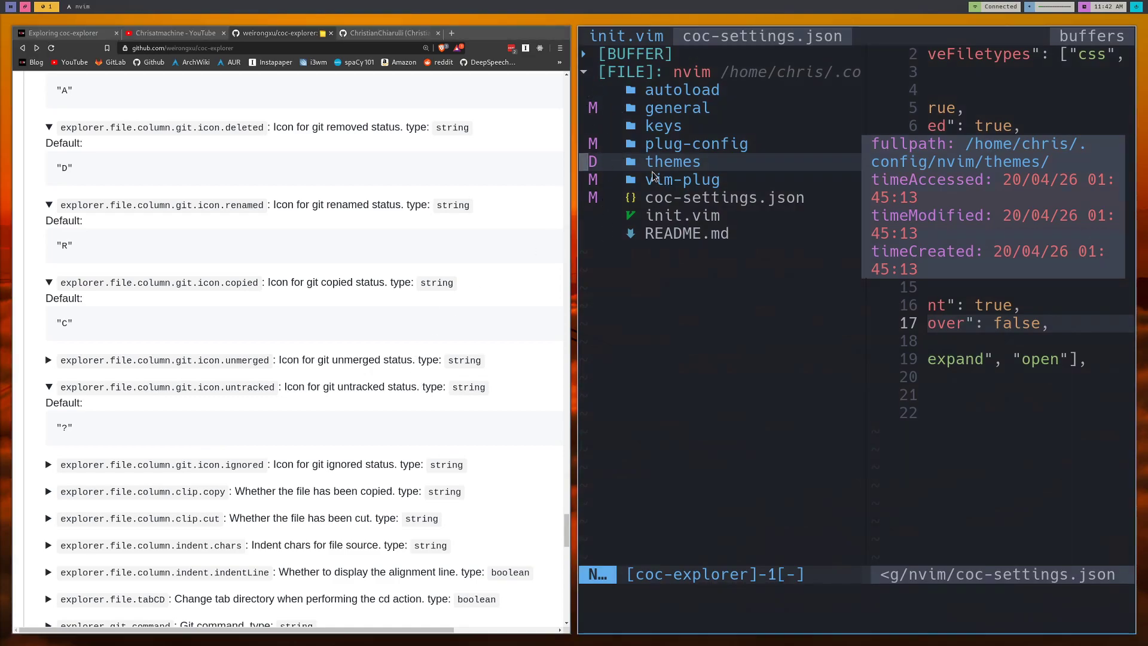
mouse_move(668, 180)
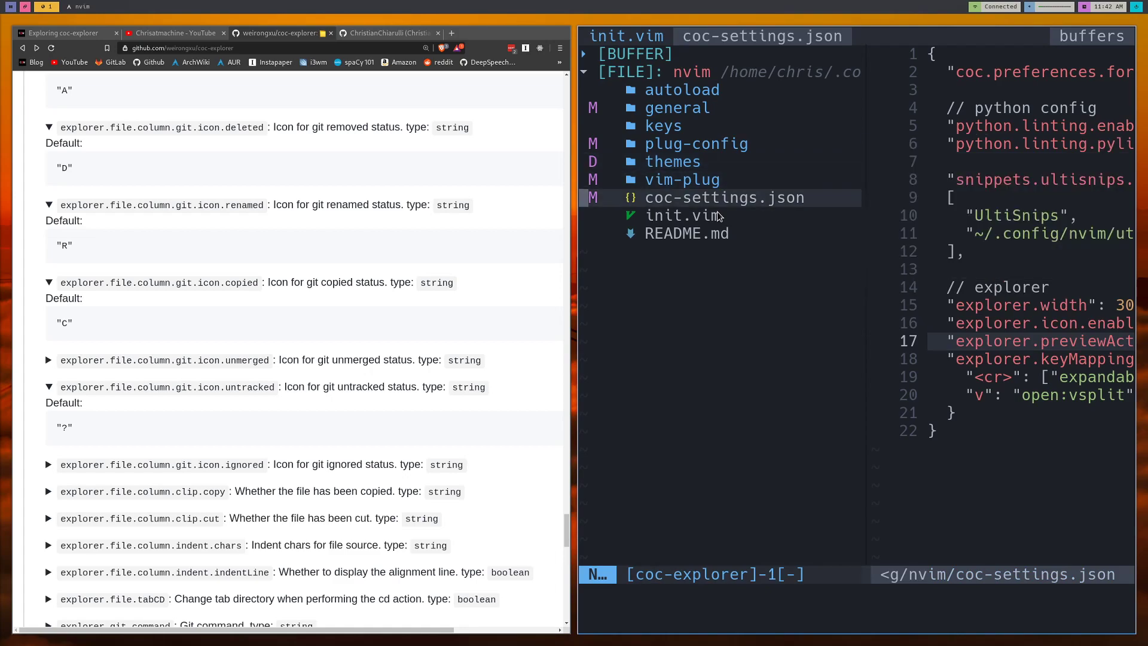
mouse_move(663, 125)
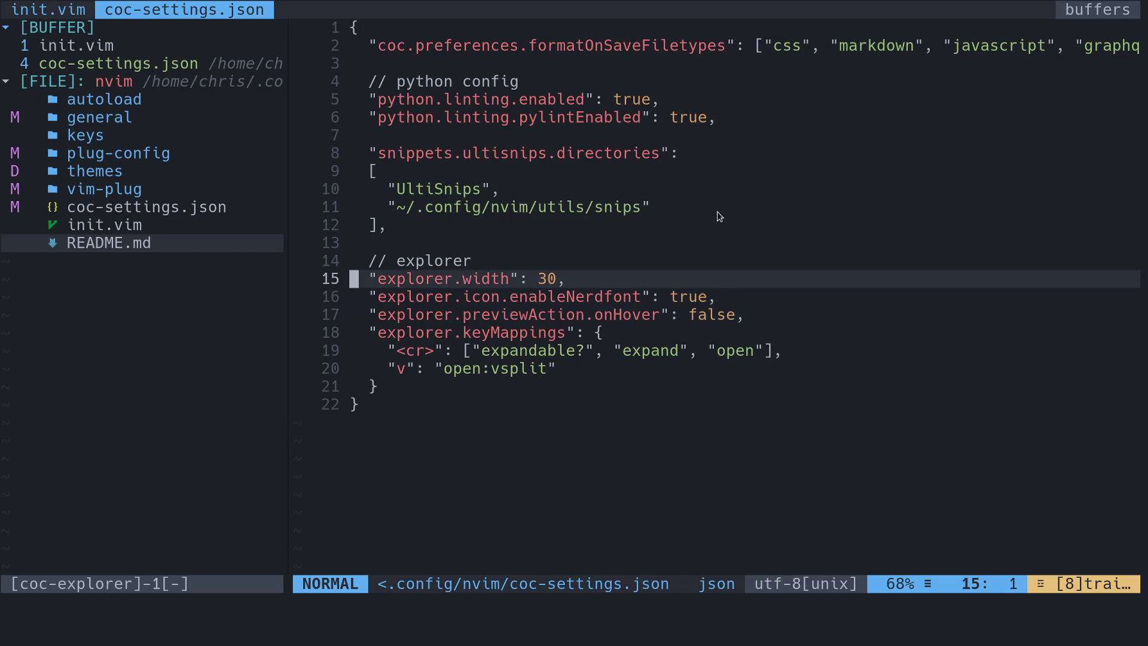
Cycle to the next open buffer with :bnext
type(":bnext")
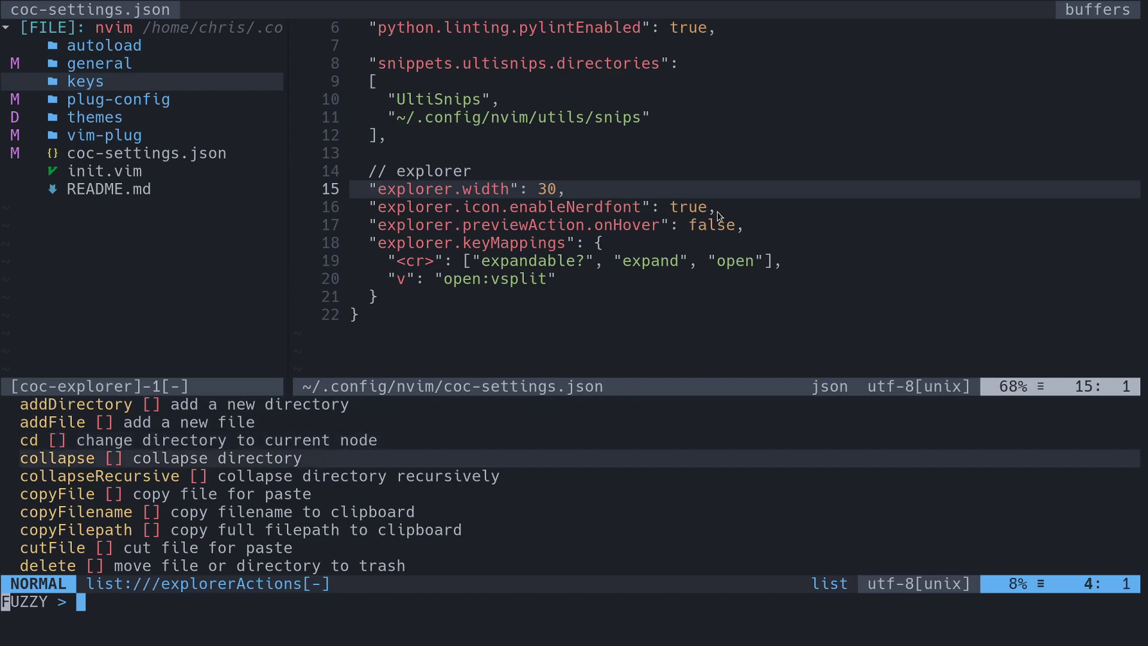
Scroll coc-explorer's action list, filter it to addFile, then dismiss it
scroll("down", 3)
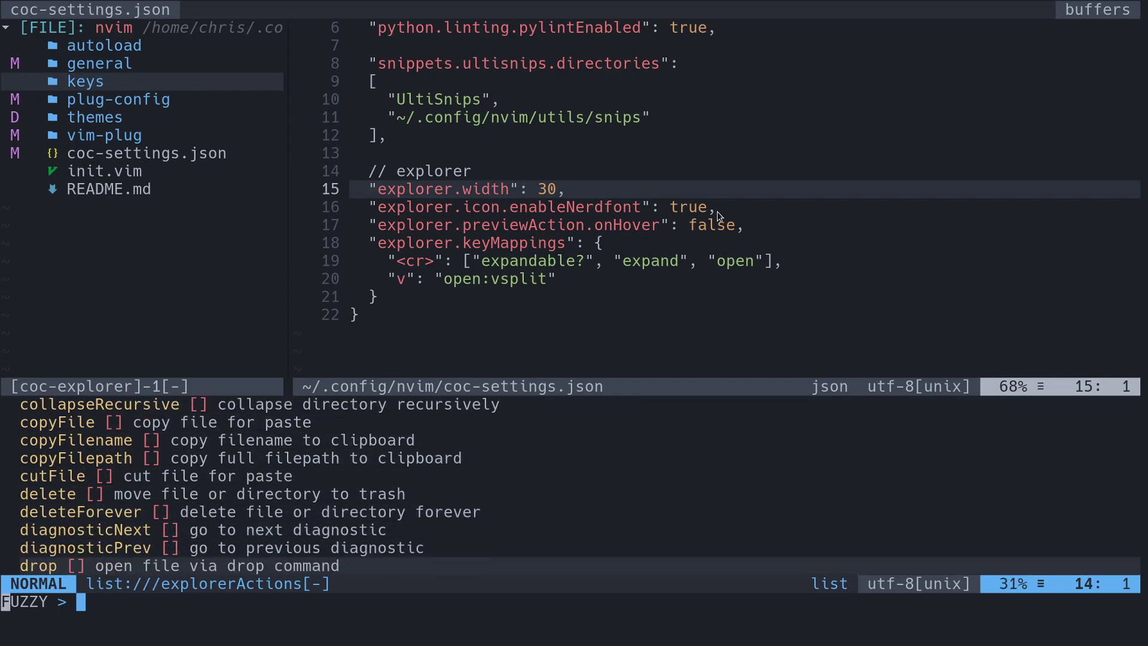
scroll("down", 3)
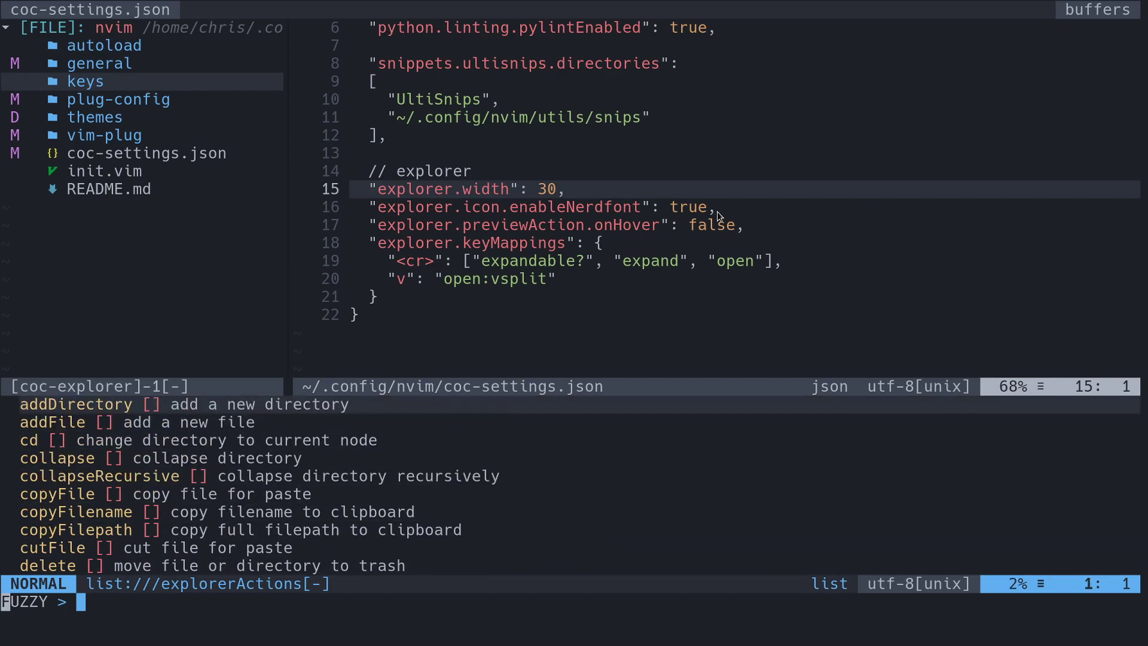
type("addF")
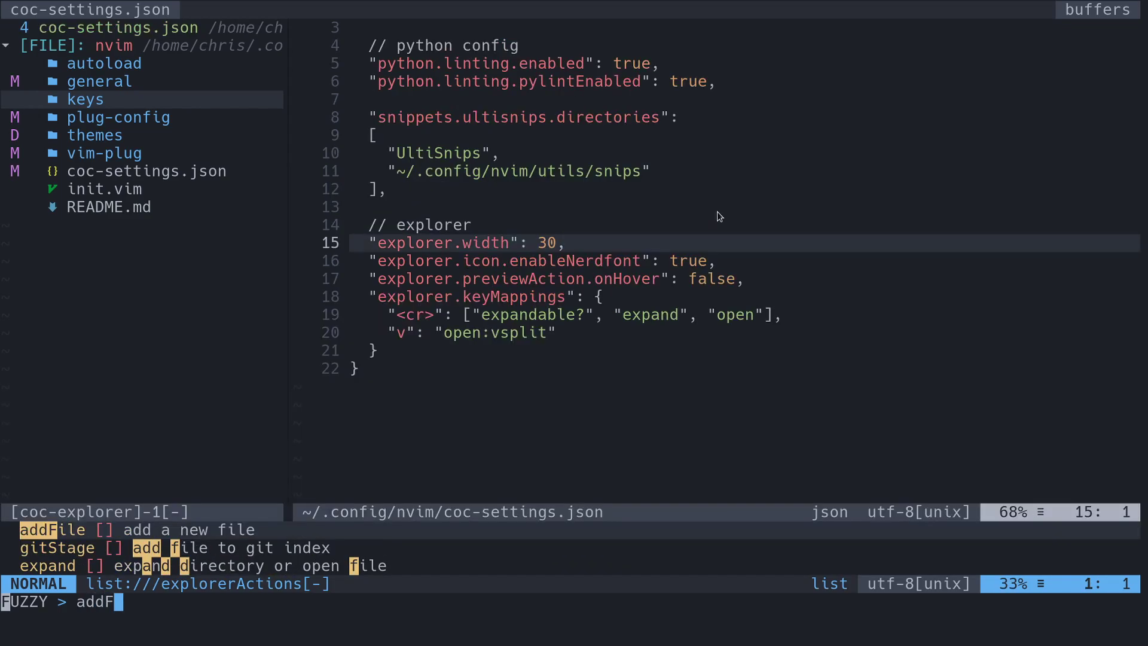
key("Enter")
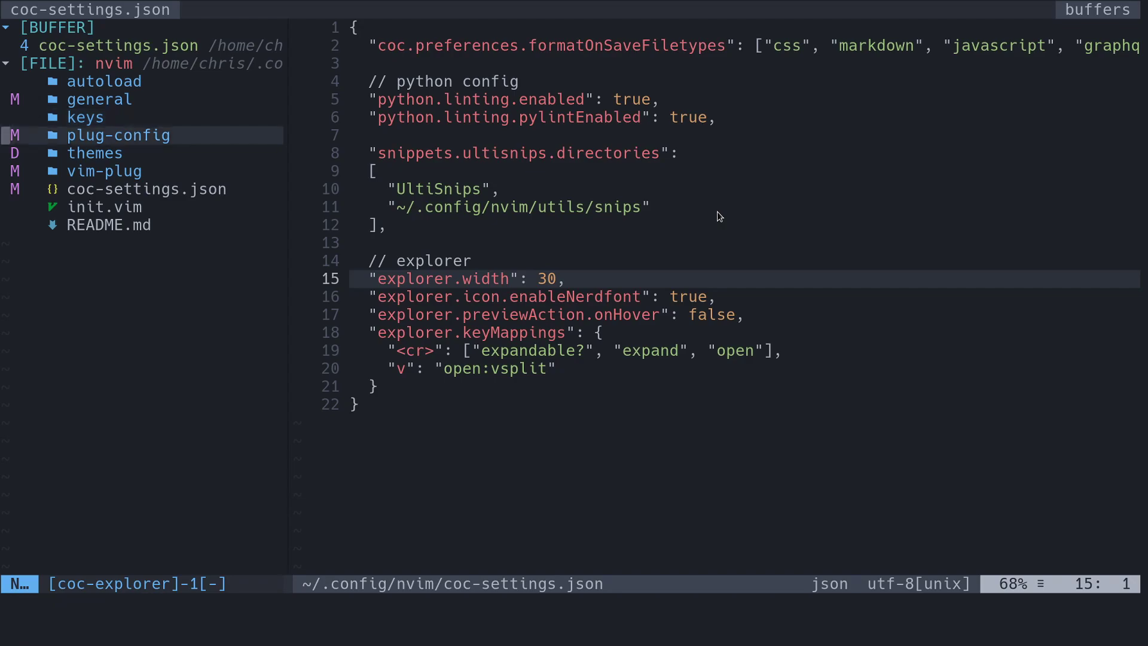
mouse_move(94, 153)
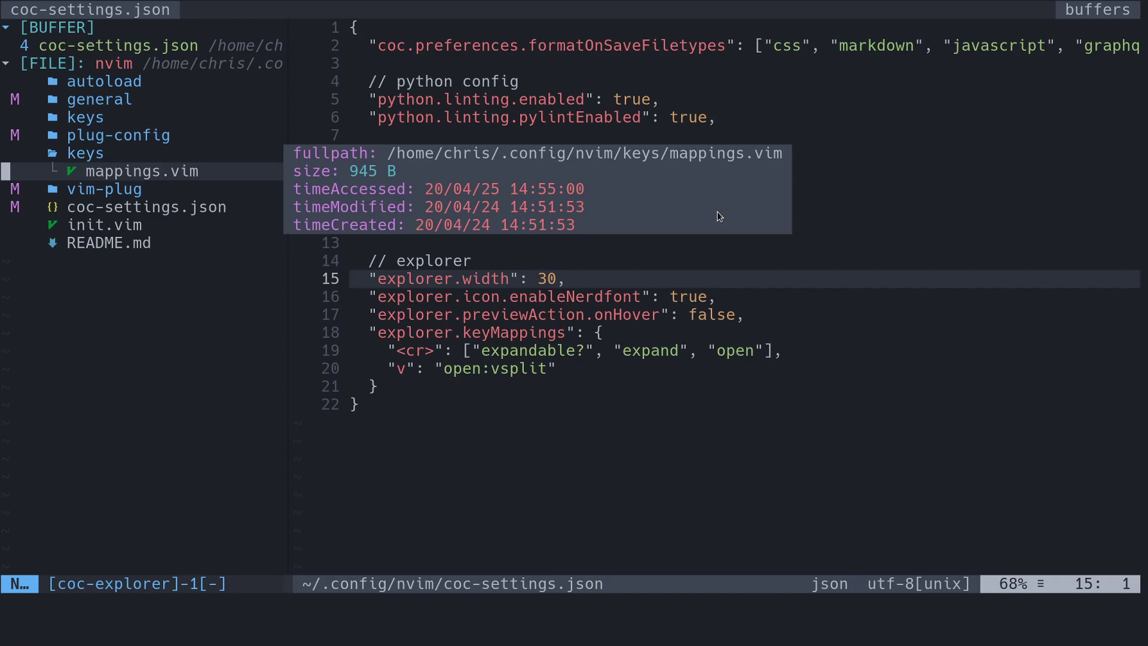
Open keys/mappings.vim and clear the junk 'laksjdfldf' text from line 4
left_click(141, 171)
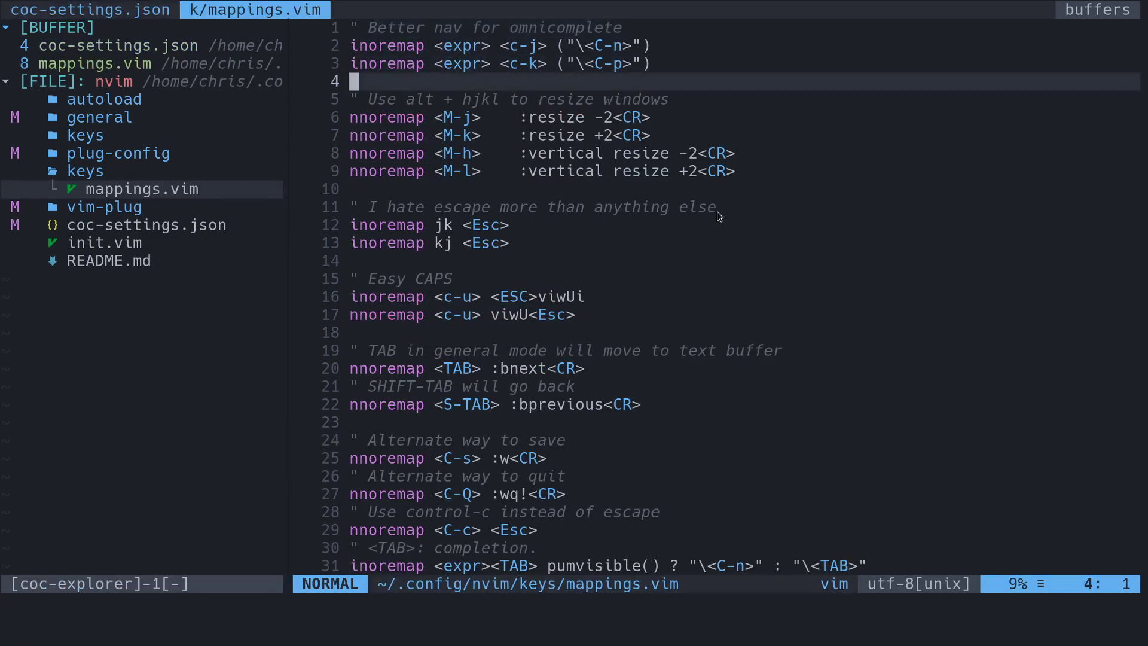
type("laksjdfldf")
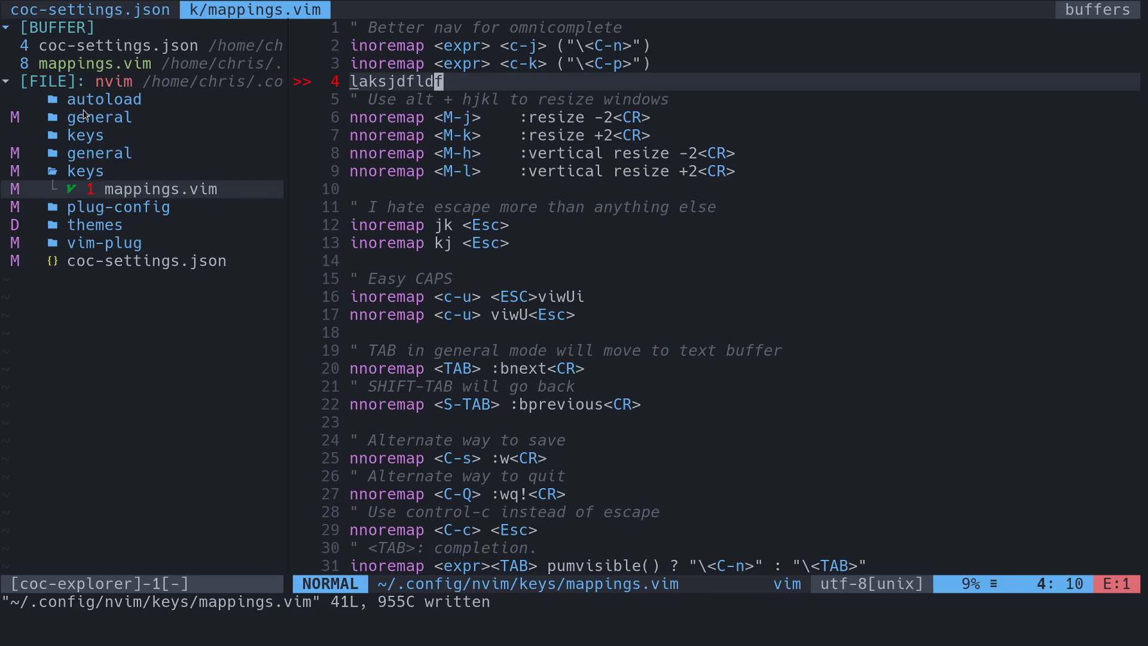
mouse_move(85, 172)
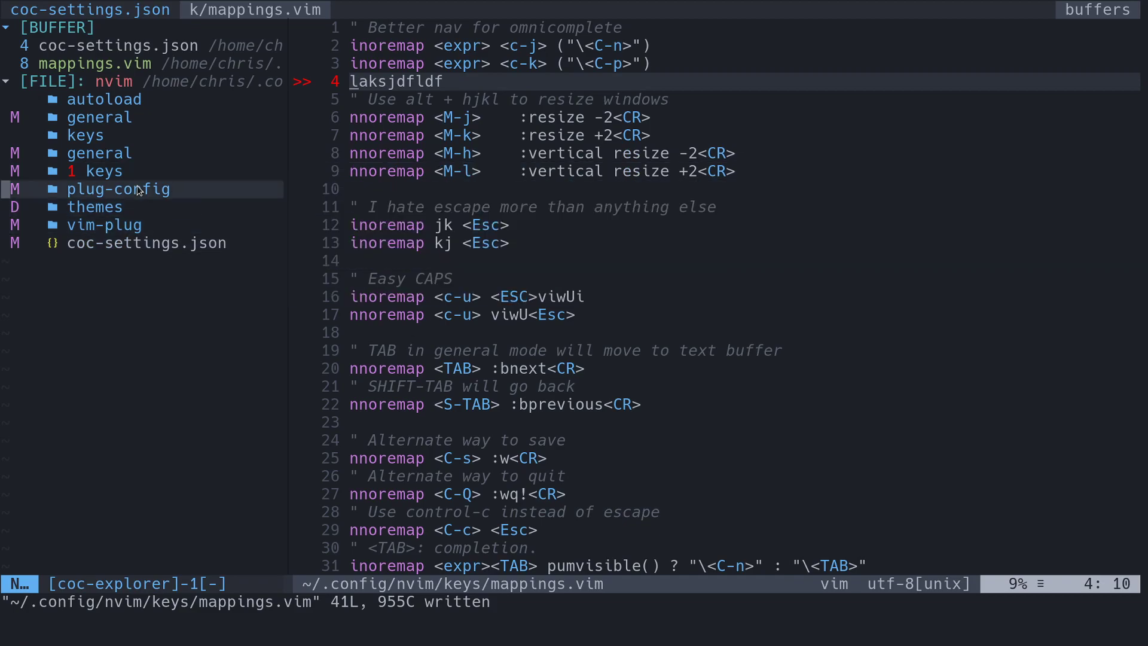
mouse_move(99, 153)
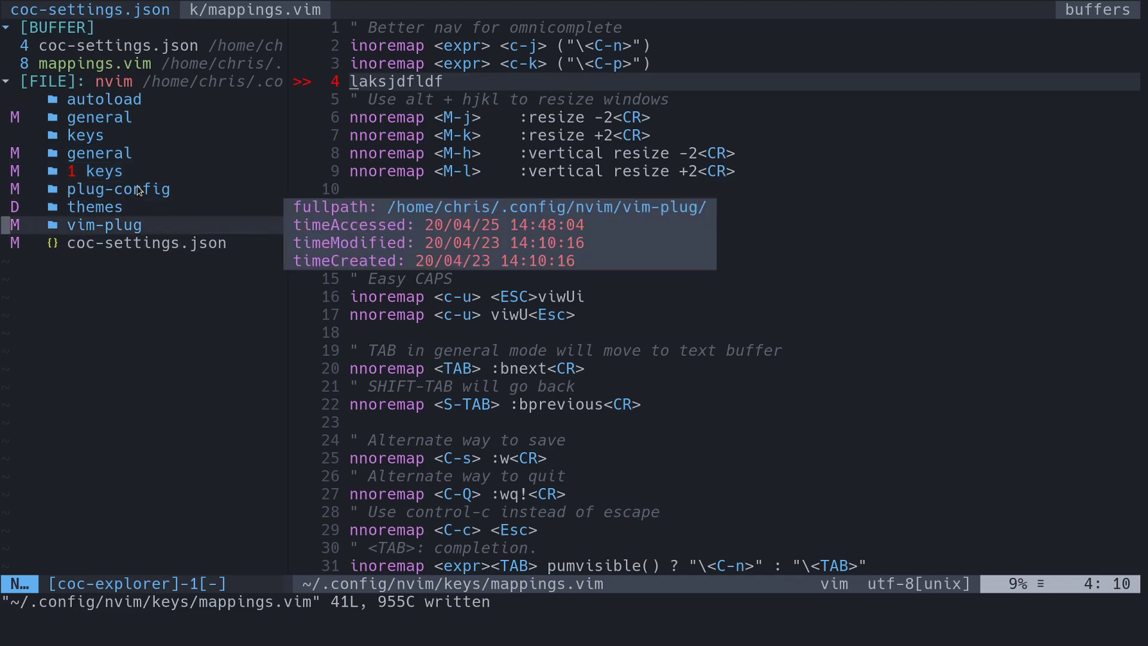
left_click(85, 171)
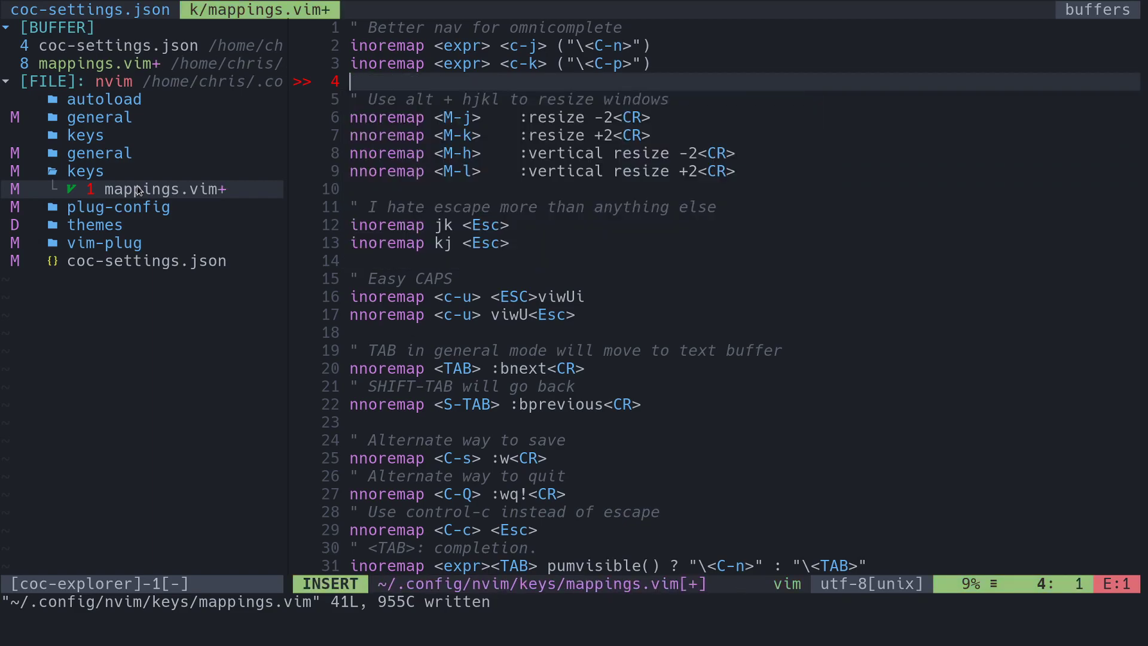
key("Escape")
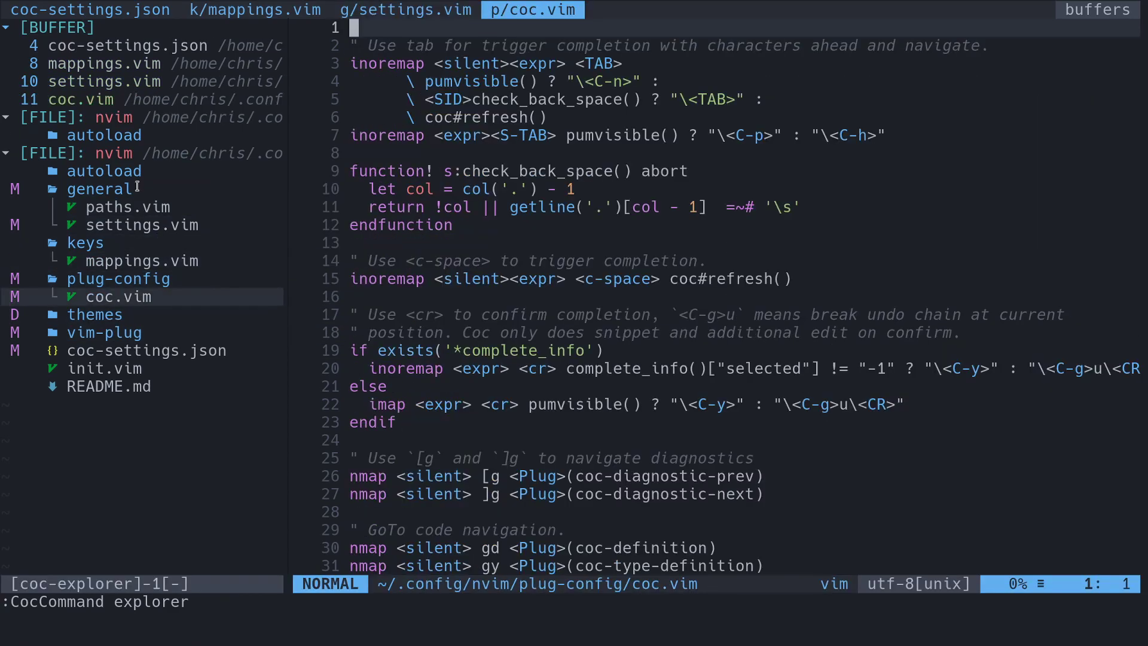
Jump to coc.vim's Explorer mappings and try launching the floating explorer preset
key("G")
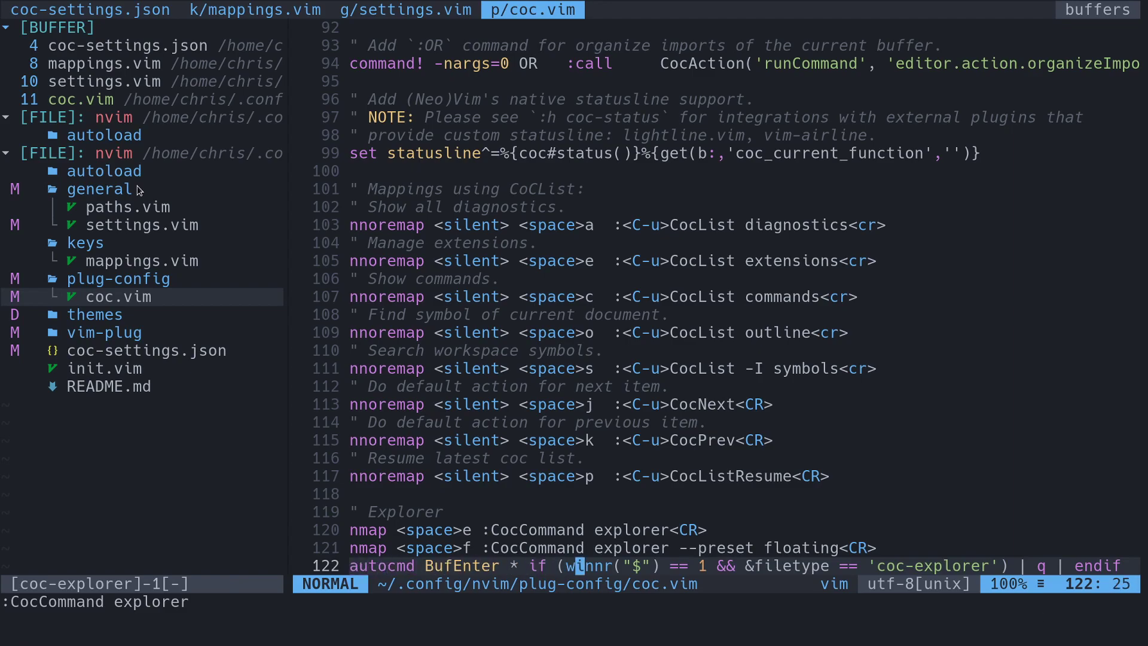
key("k")
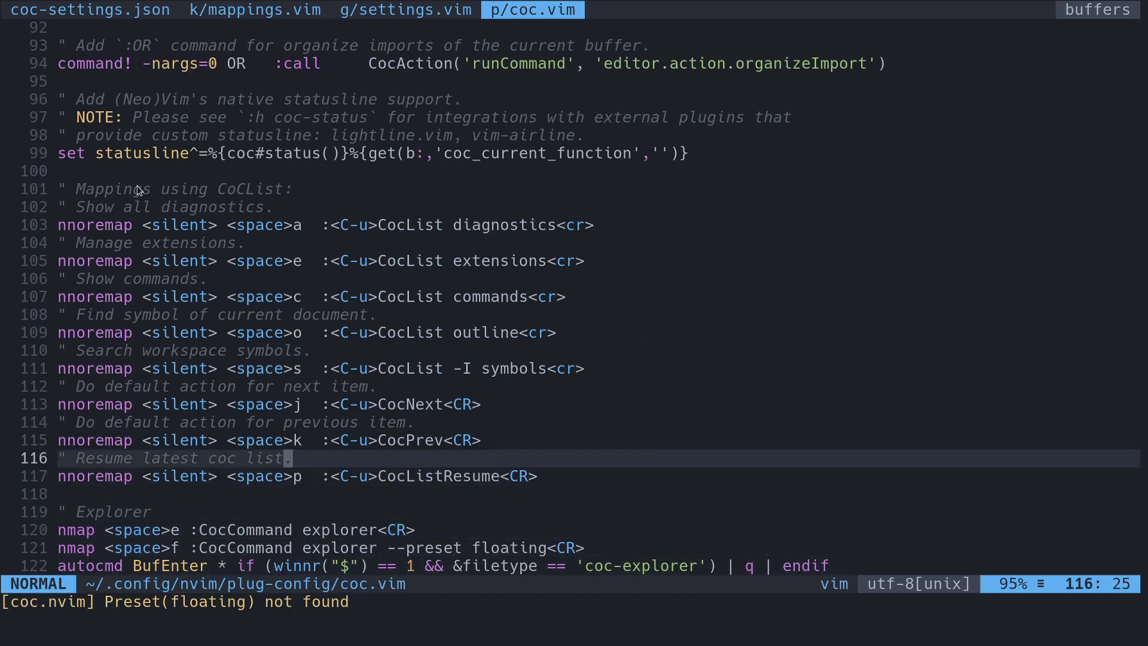
scroll("up", 3)
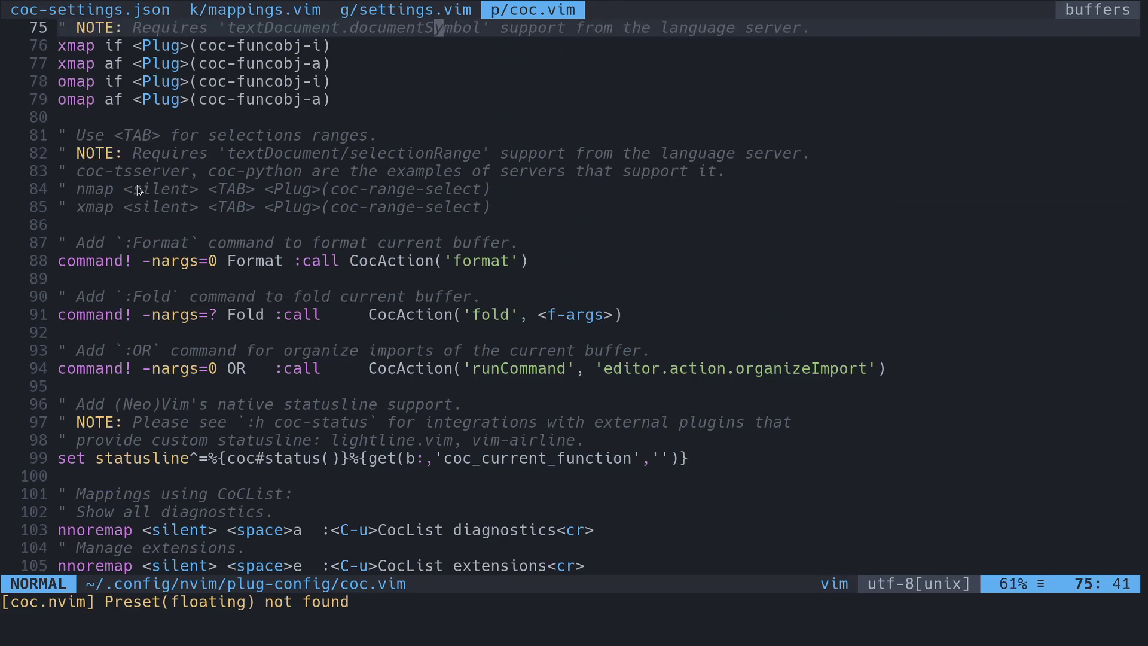
scroll("down", 3)
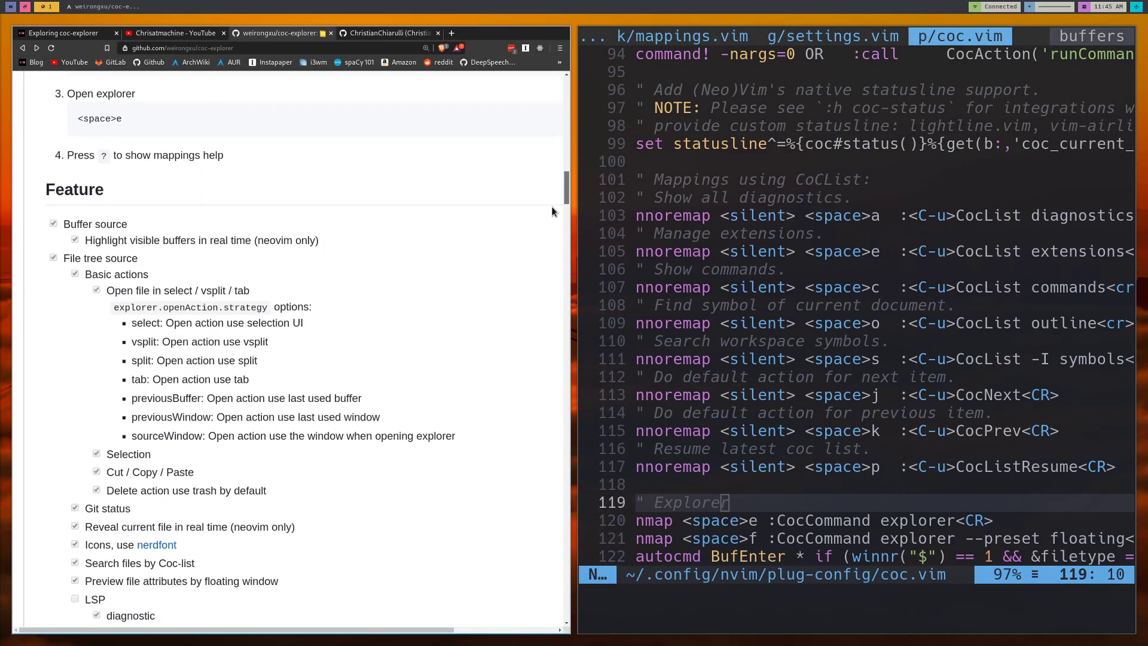
Scroll the coc-explorer README down to its Feature section
scroll("down", 3)
type(":CocCommand explorer --preset floating")
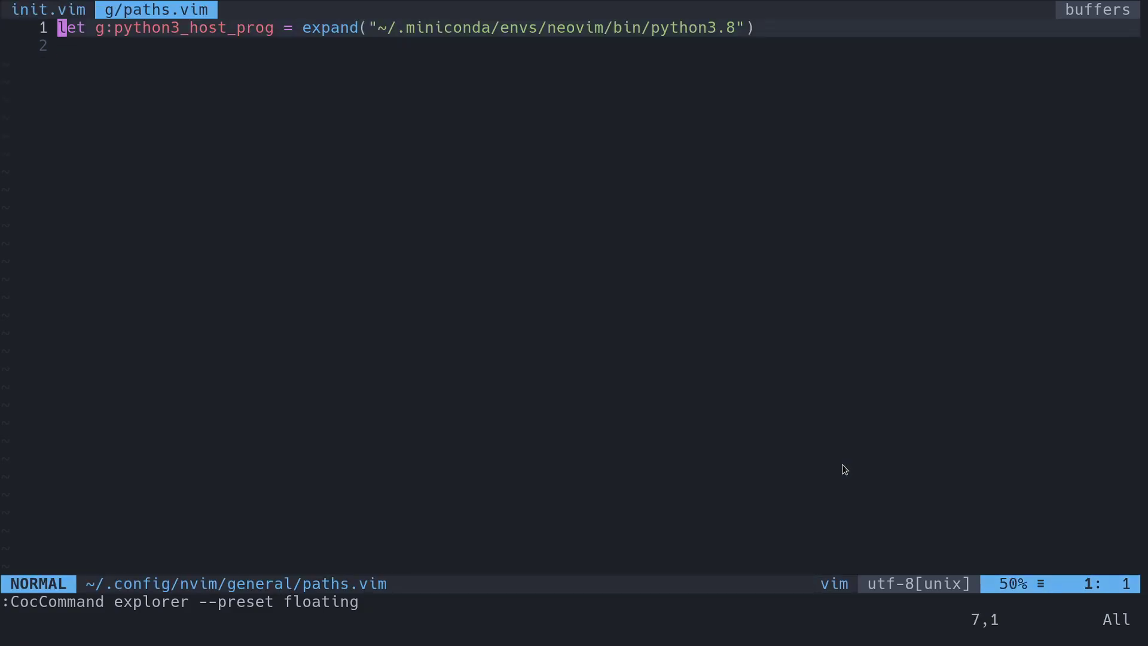
Run the floating explorer preset, inspect its buffer and file listing, then dismiss it
key("Enter")
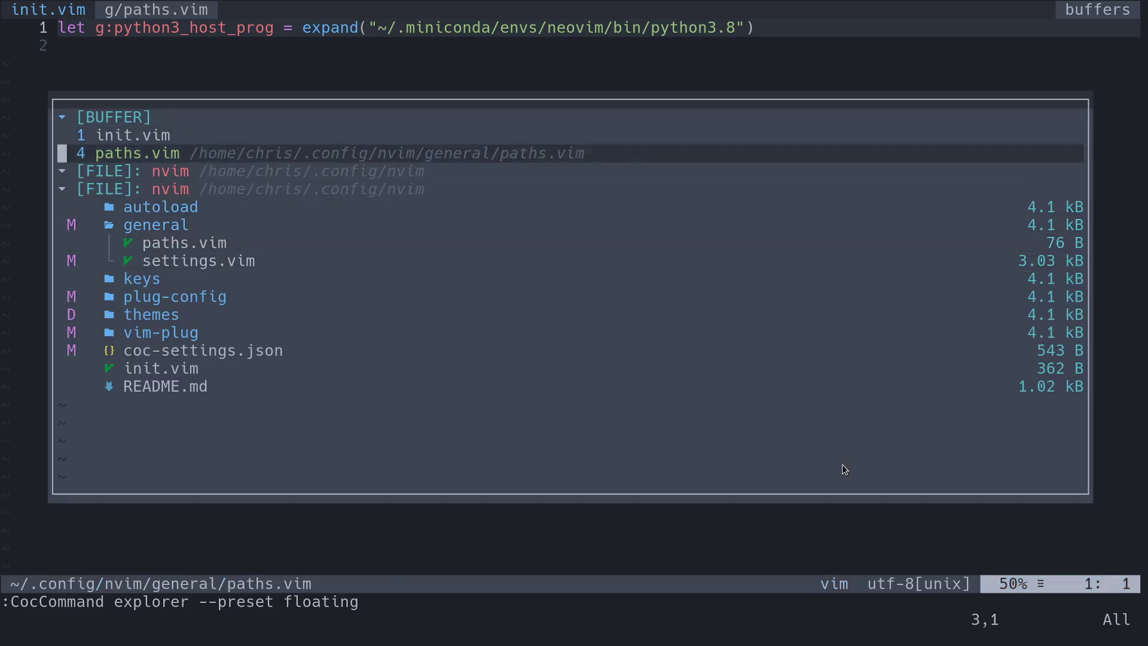
left_click(202, 350)
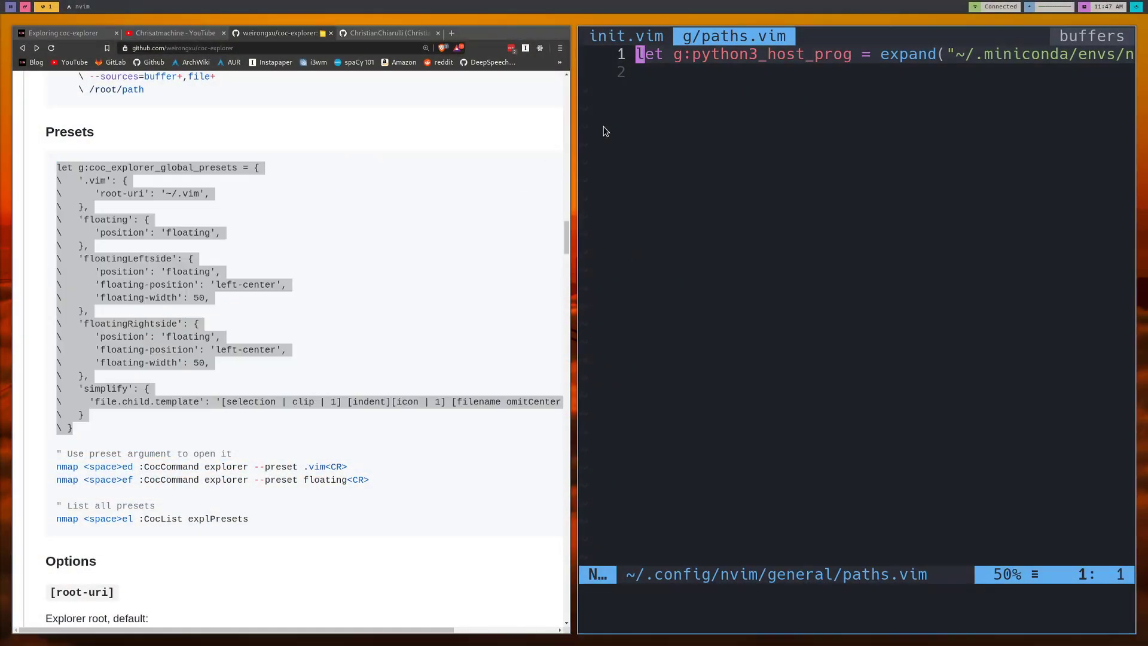
Open the pinned ChristianChiarulli/nvim repository and scroll through its Nvim Mach 2 README
left_click(626, 37)
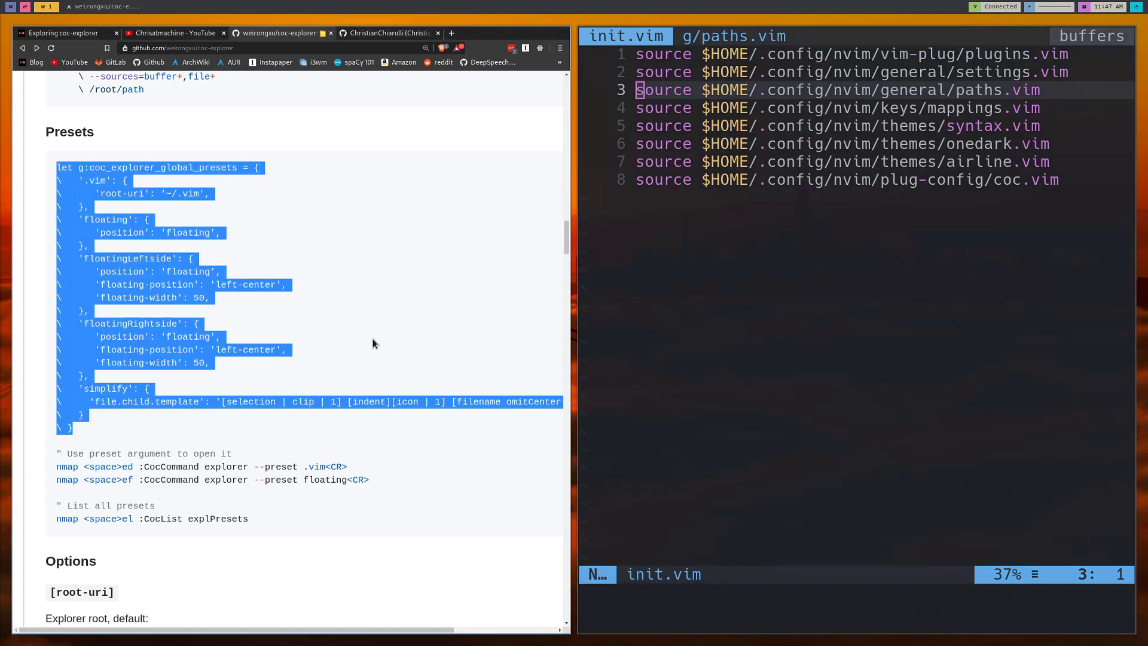
mouse_move(298, 317)
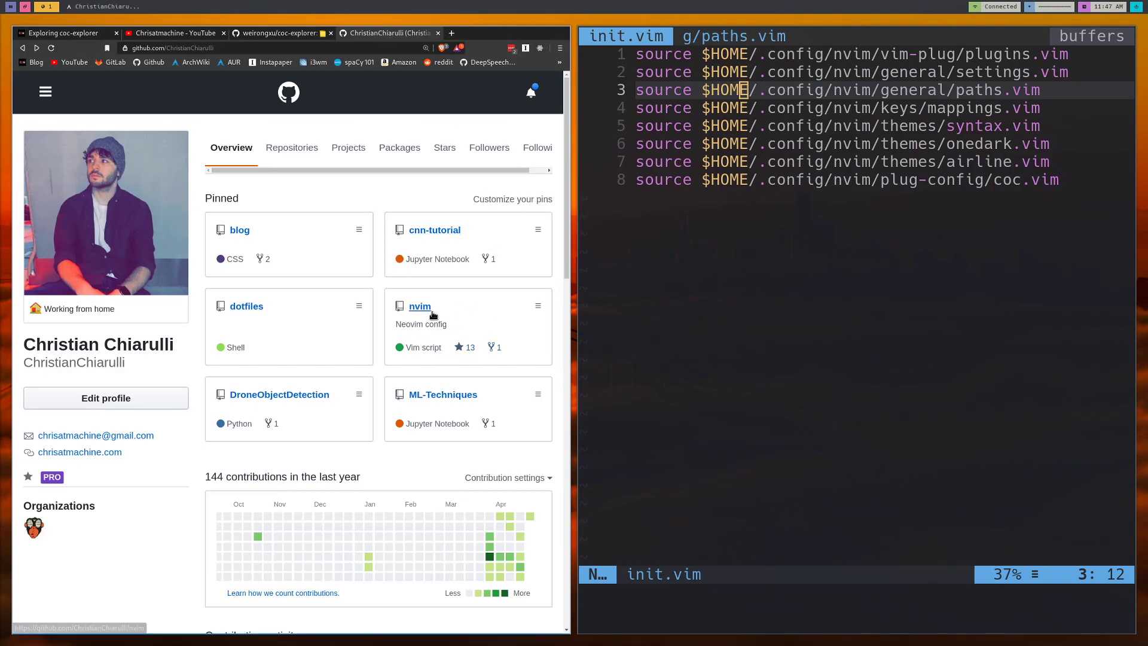
mouse_move(424, 320)
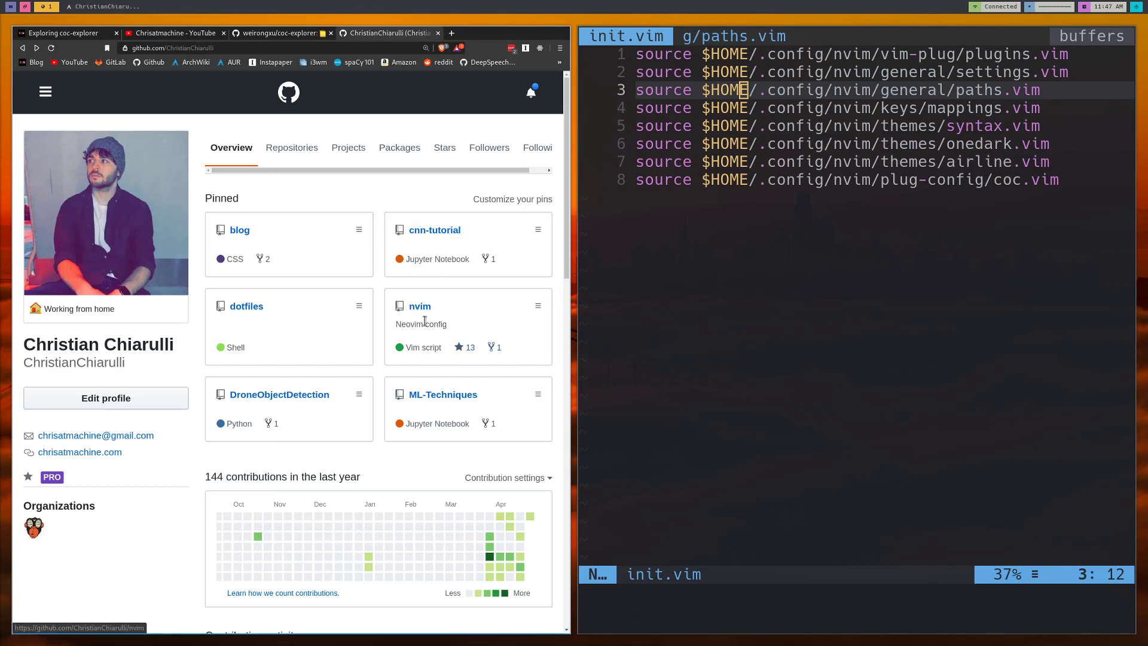
mouse_move(424, 308)
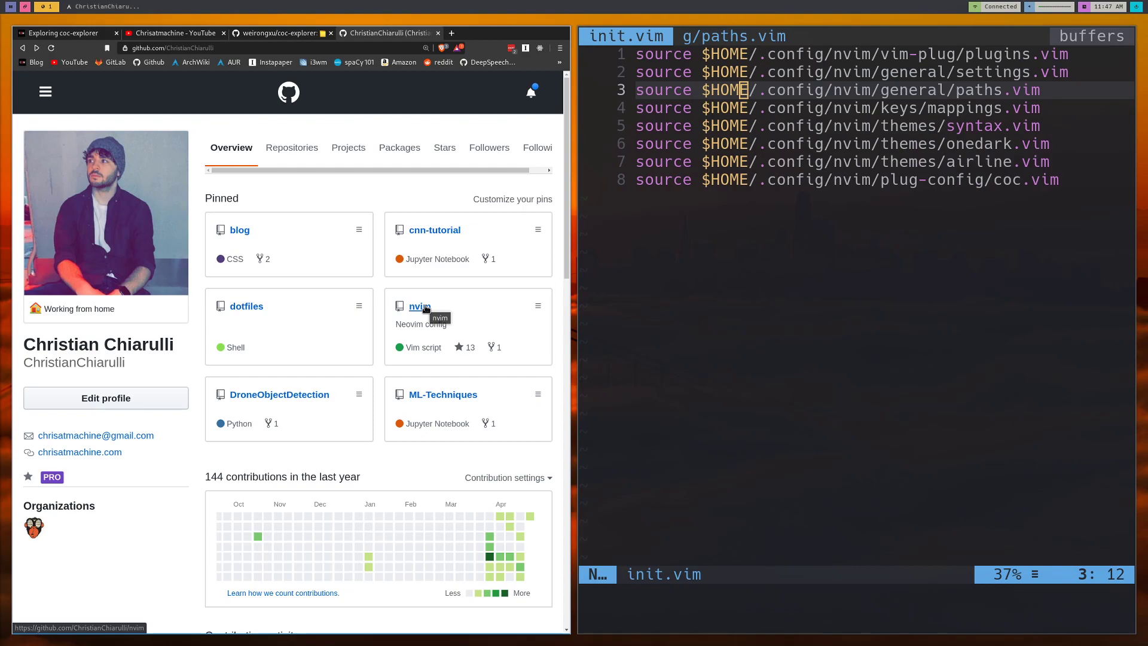
left_click(419, 306)
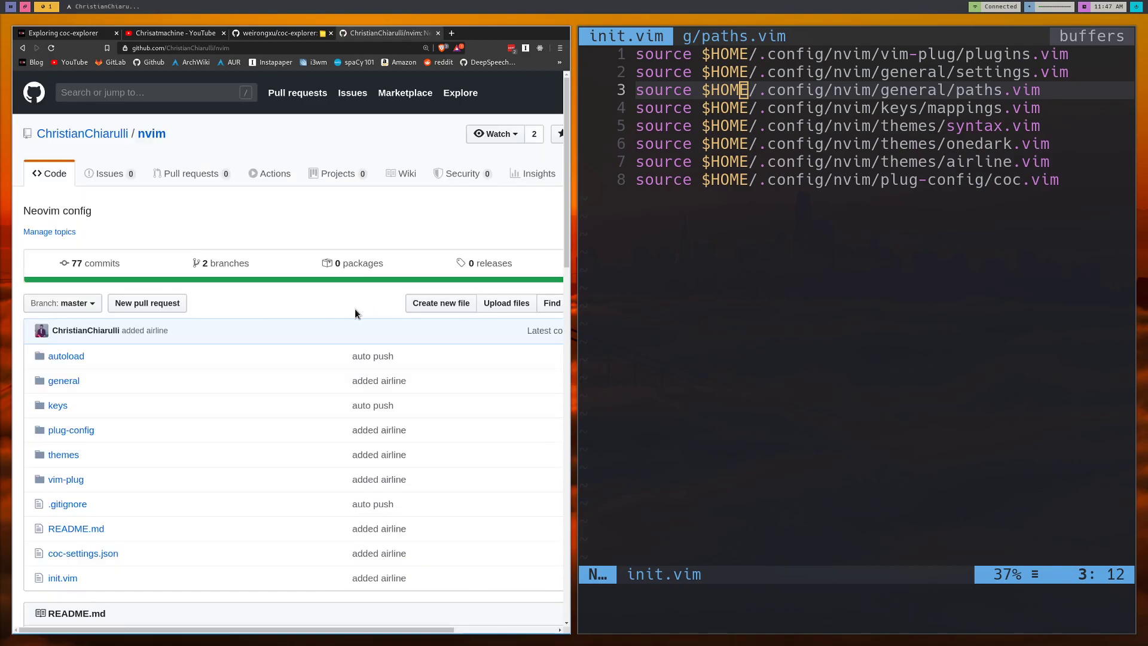
scroll("down", 3)
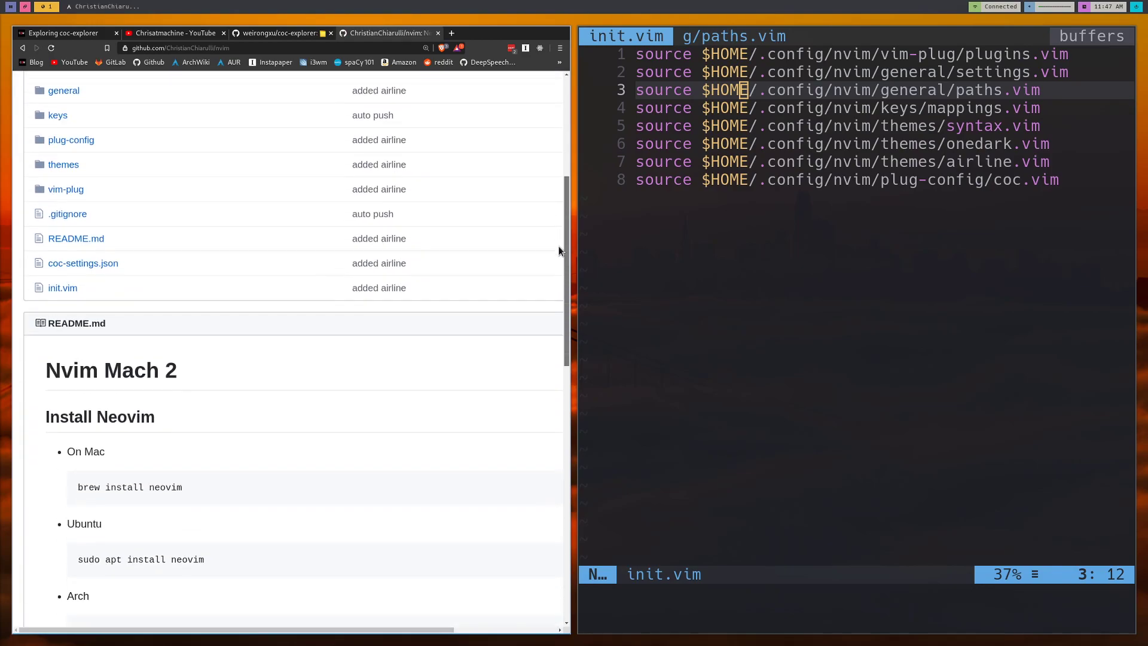
scroll("down", 3)
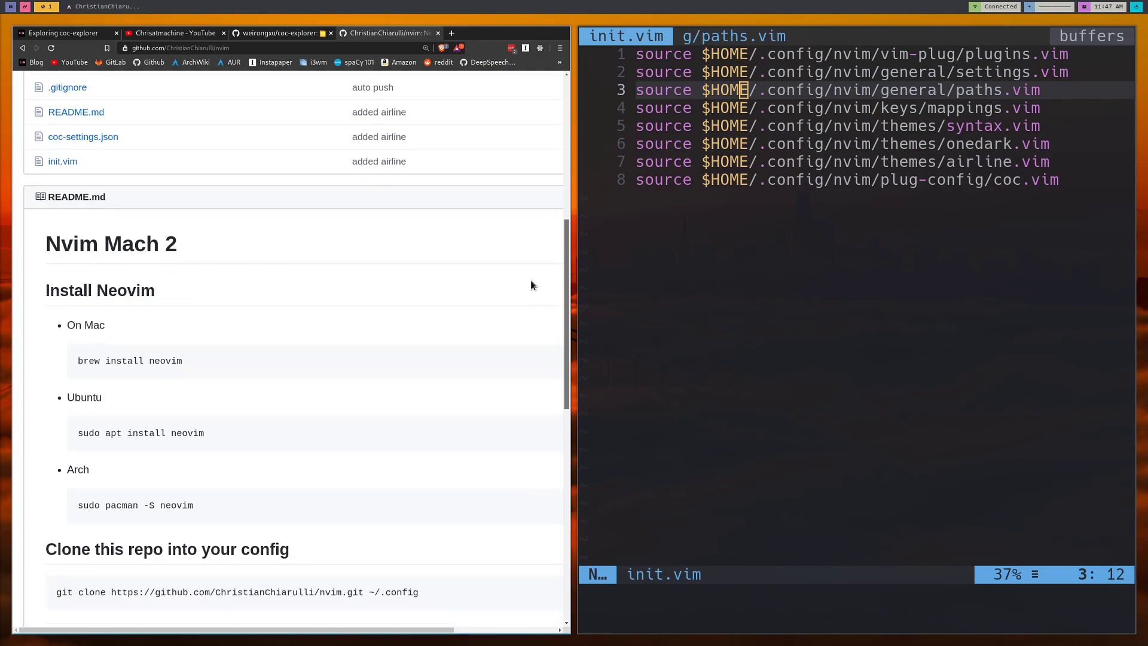
scroll("down", 3)
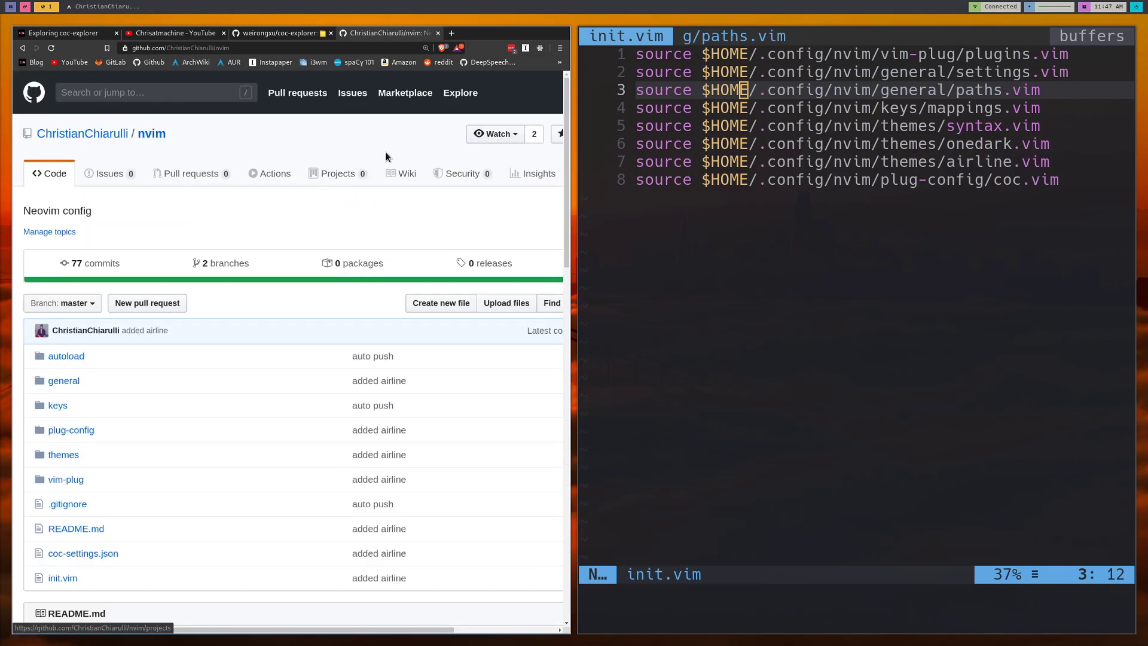
mouse_move(832, 221)
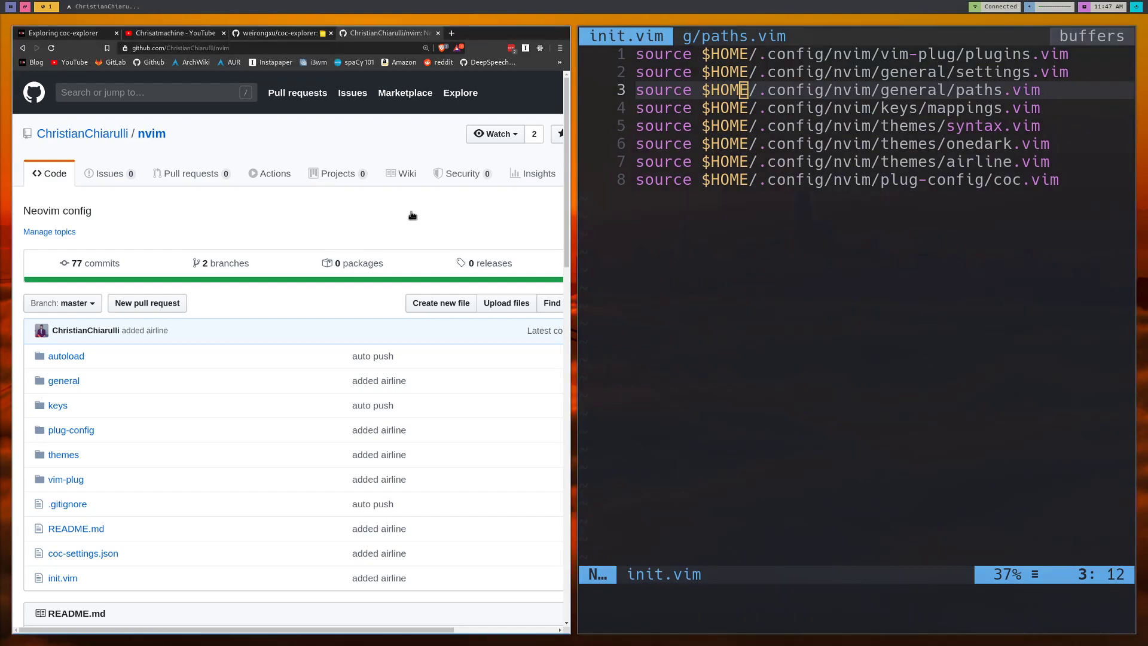
mouse_move(550, 209)
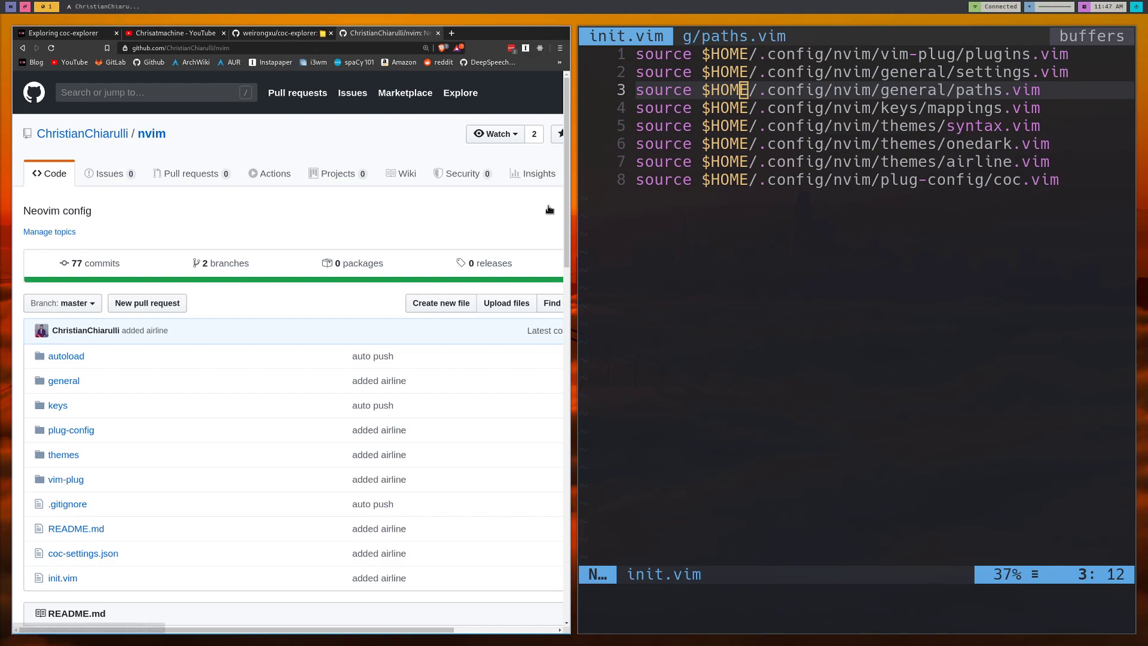